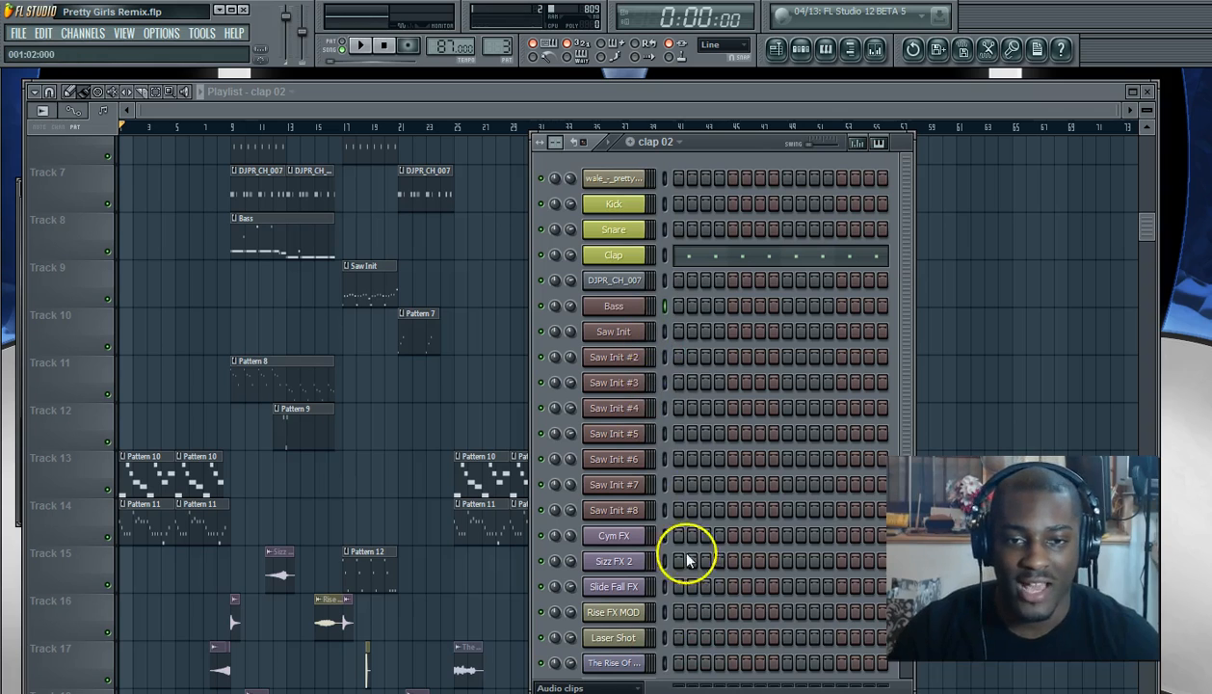
mouse_move(660, 355)
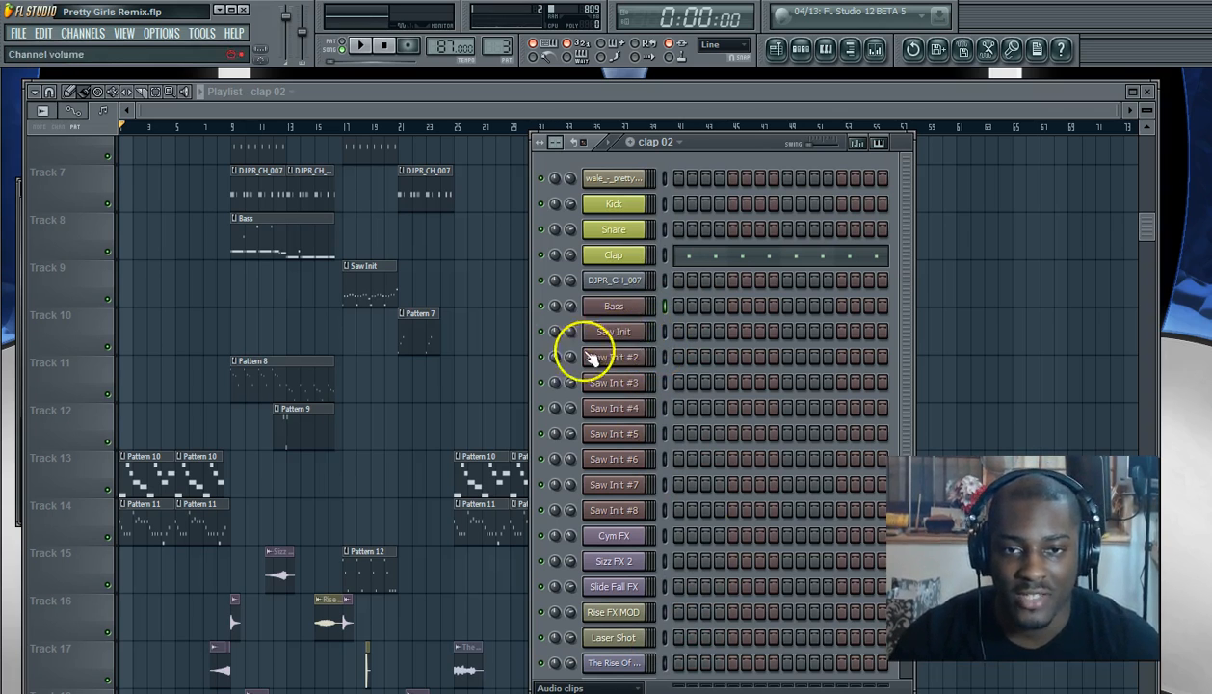
Start playback of the song.
click(614, 433)
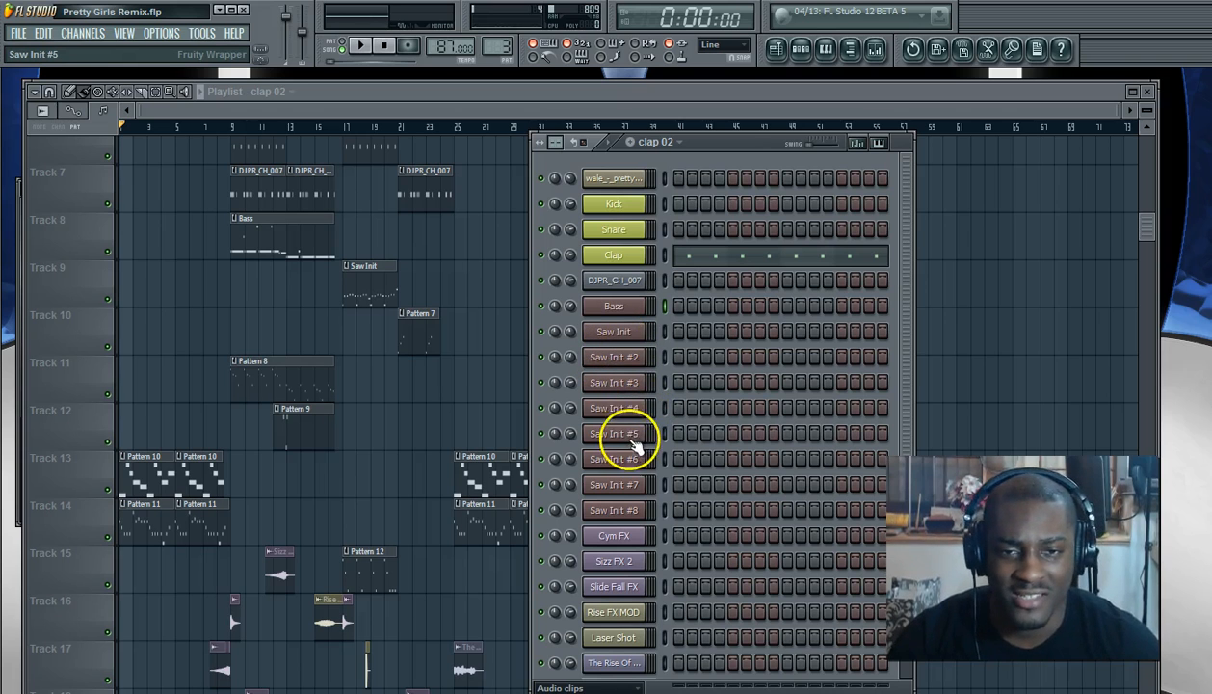
click(614, 459)
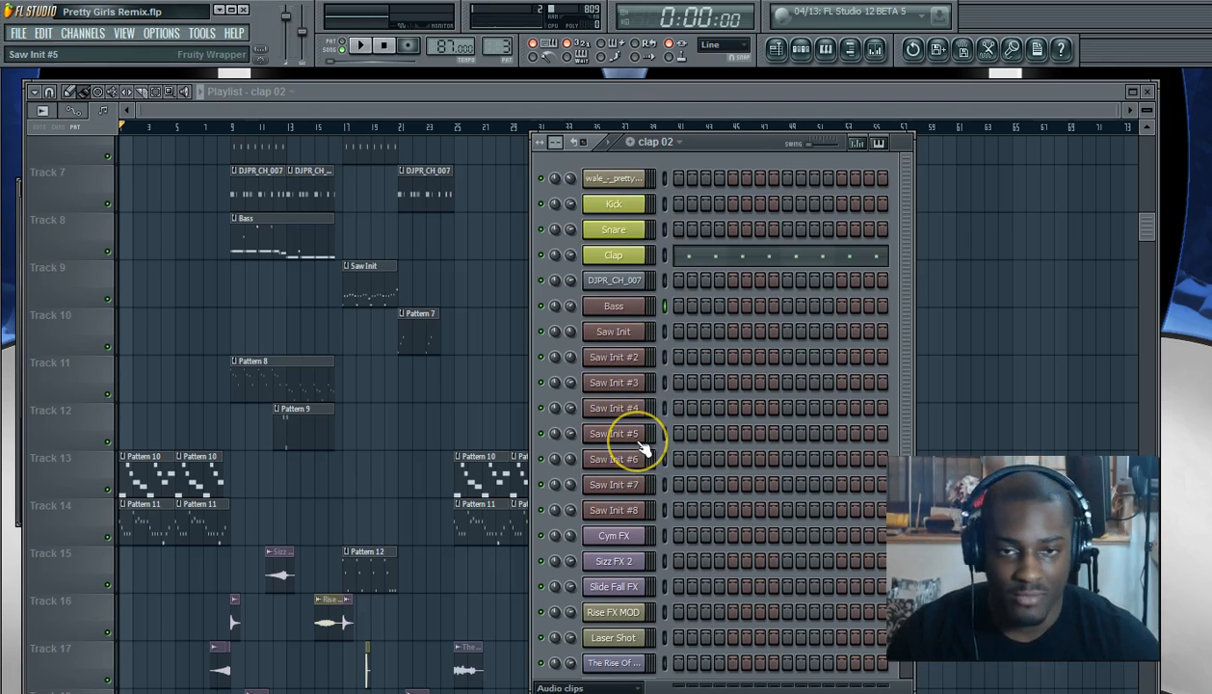
mouse_move(641, 448)
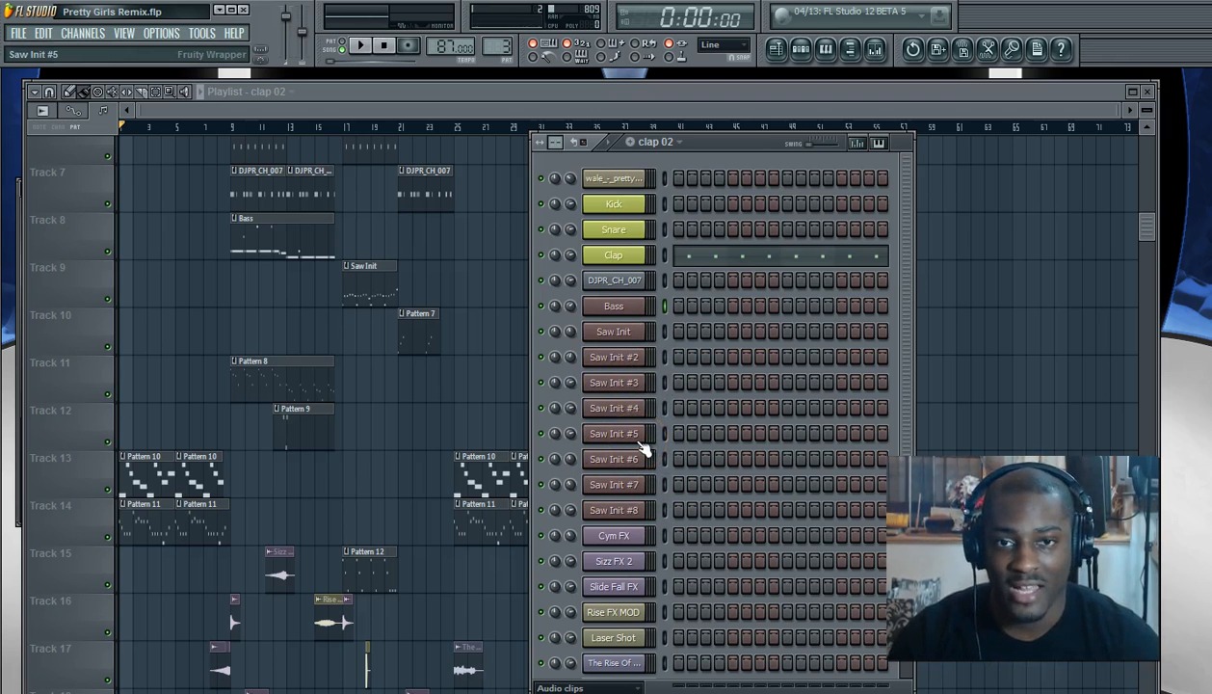
mouse_move(641, 400)
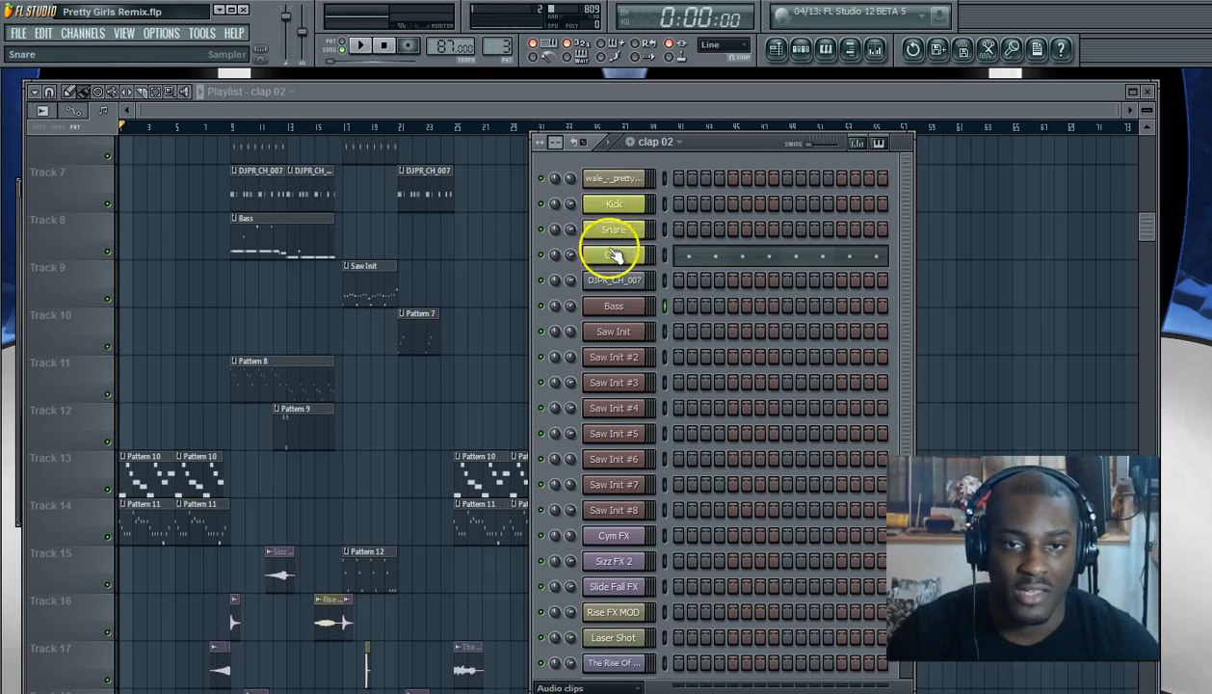
click(614, 331)
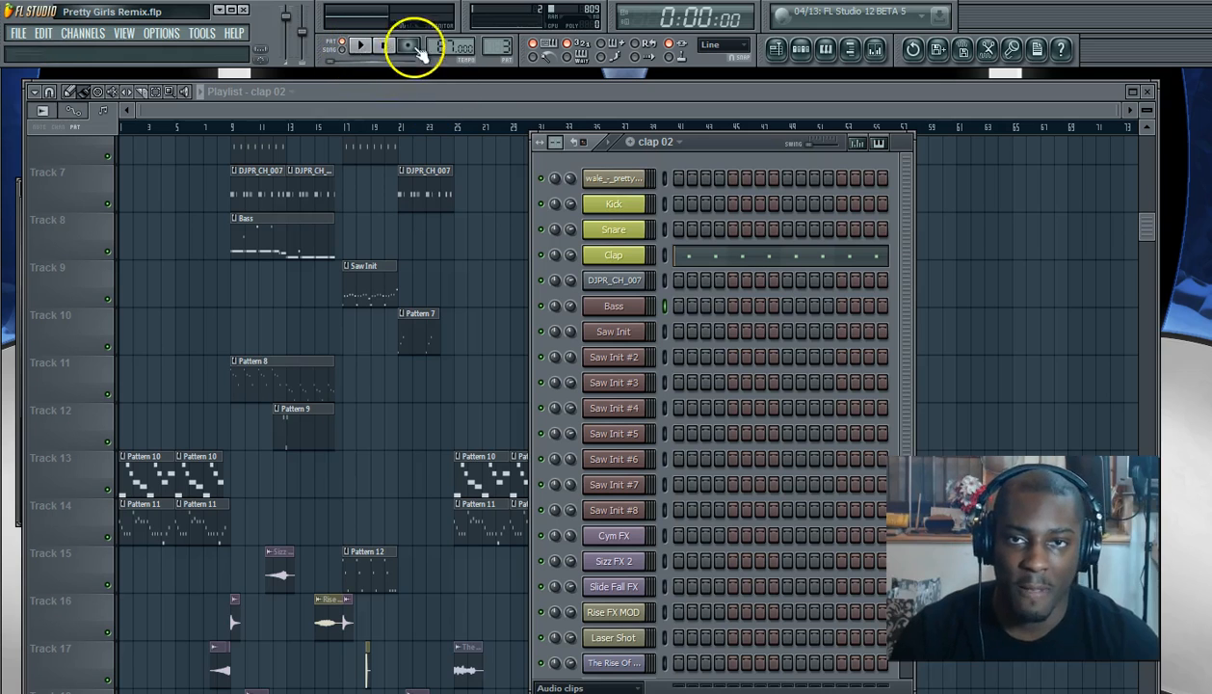
click(613, 305)
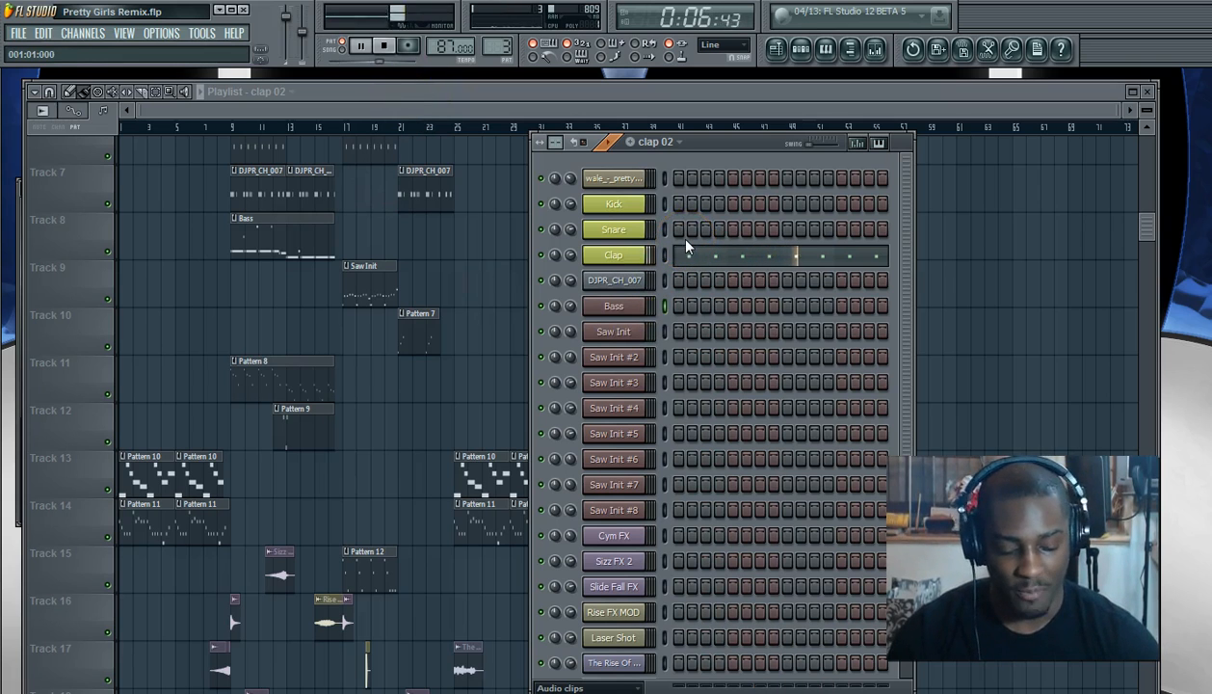
Rename the DJPR_CH_007 channel to Snare_High.
click(614, 280)
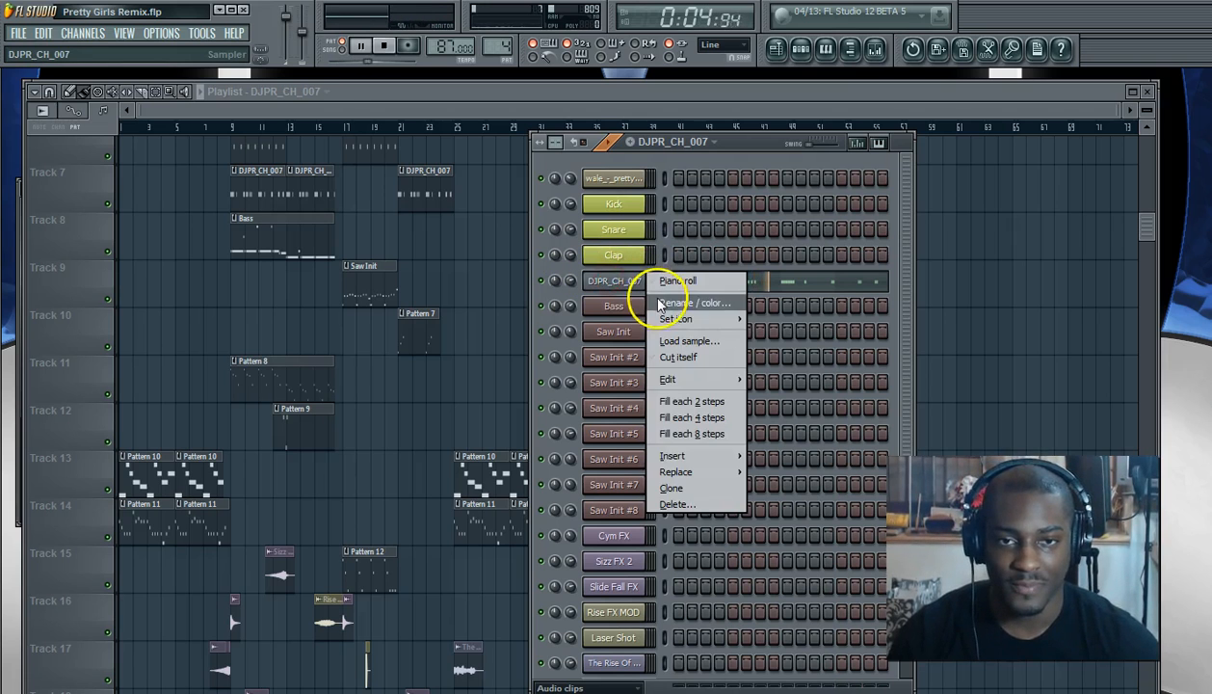
click(692, 303)
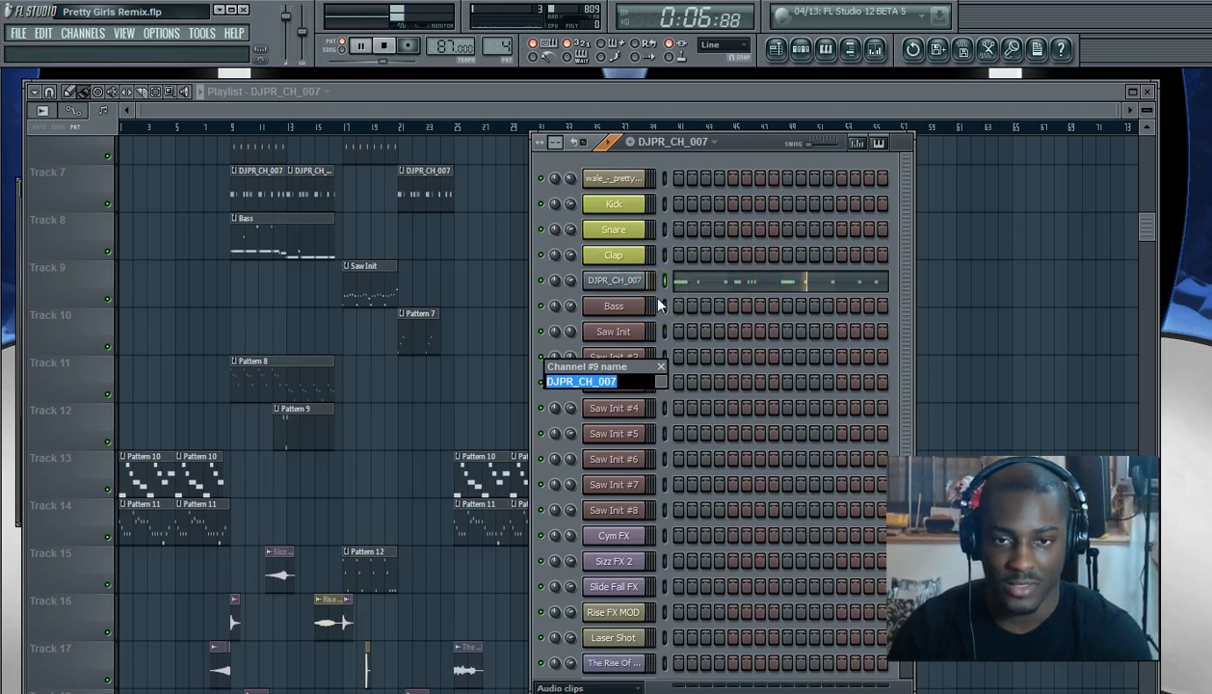
text(Snare_)
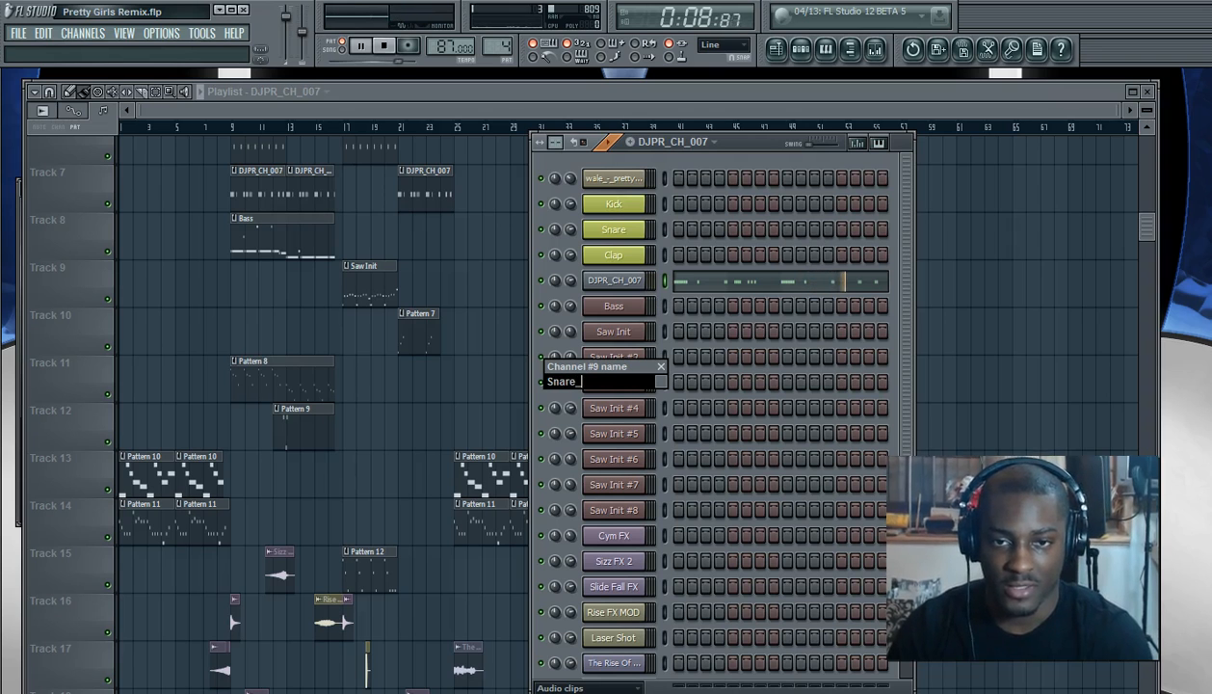
text(High)
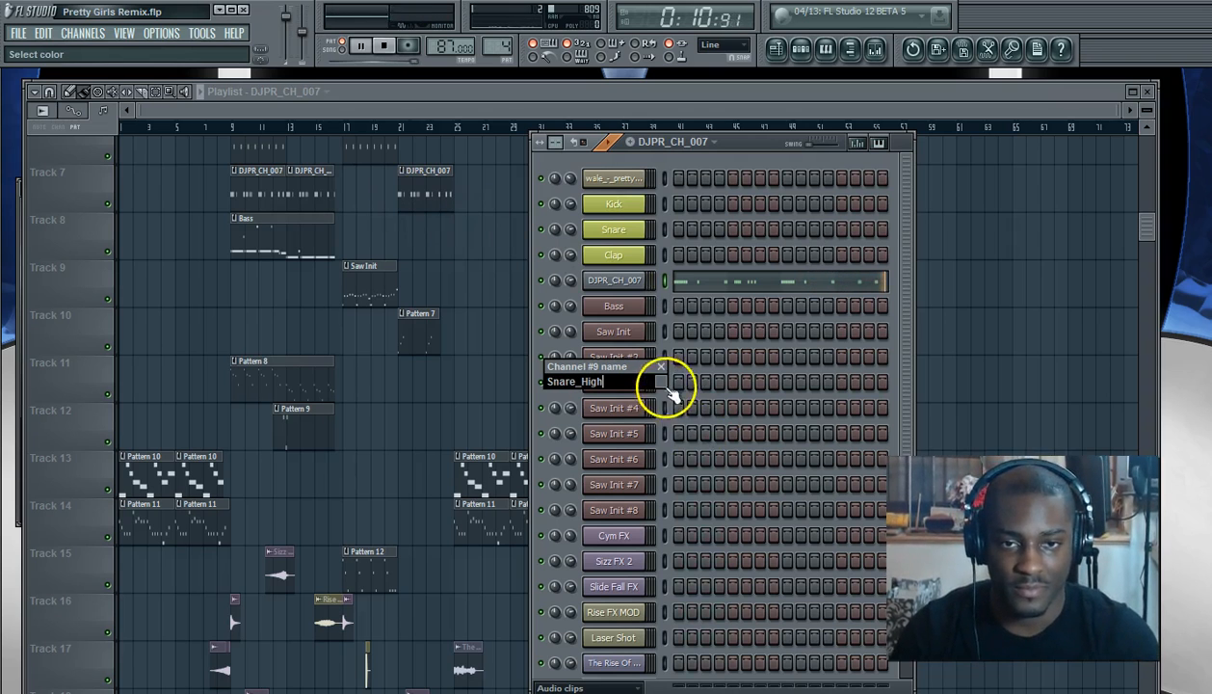
key(Return)
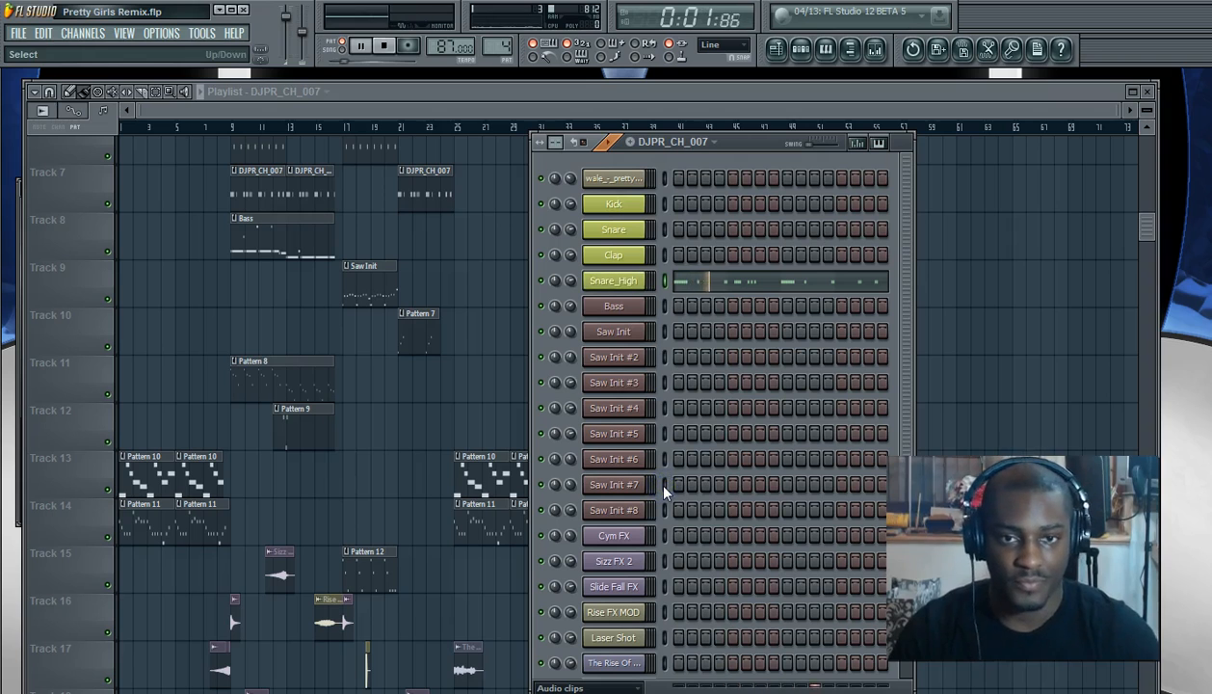
Switch to the Bass pattern and confirm its channel is still named Bass.
click(614, 305)
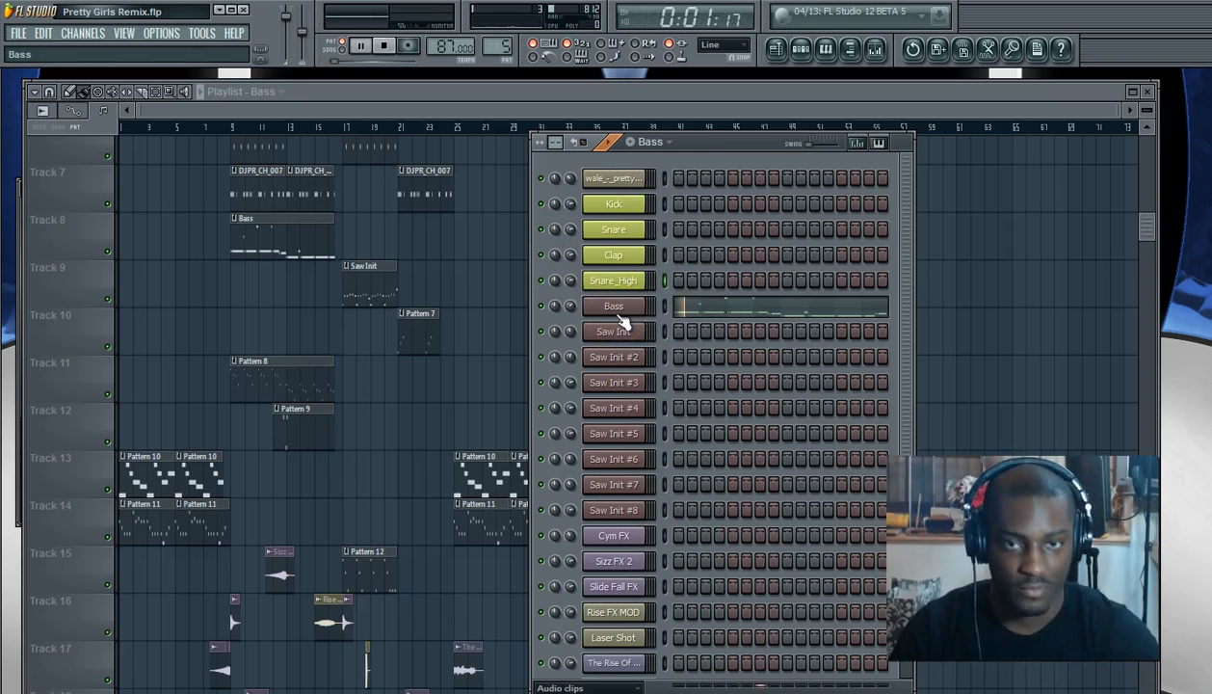
right_click(614, 306)
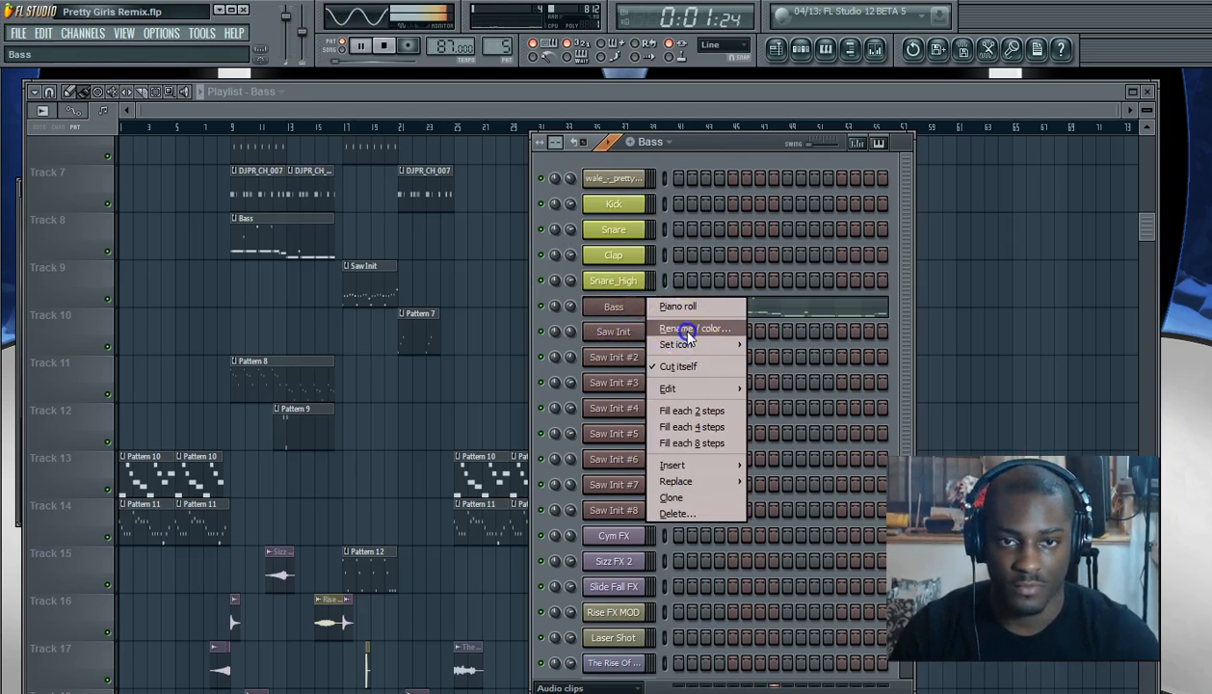
click(675, 329)
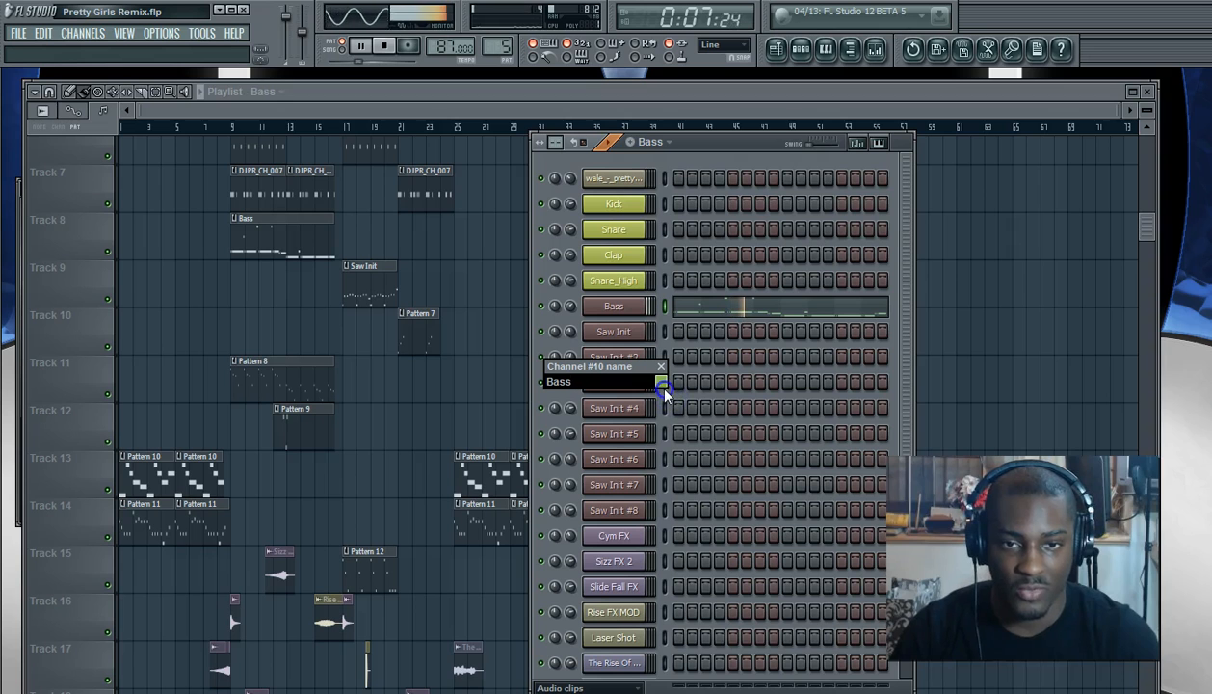
click(663, 381)
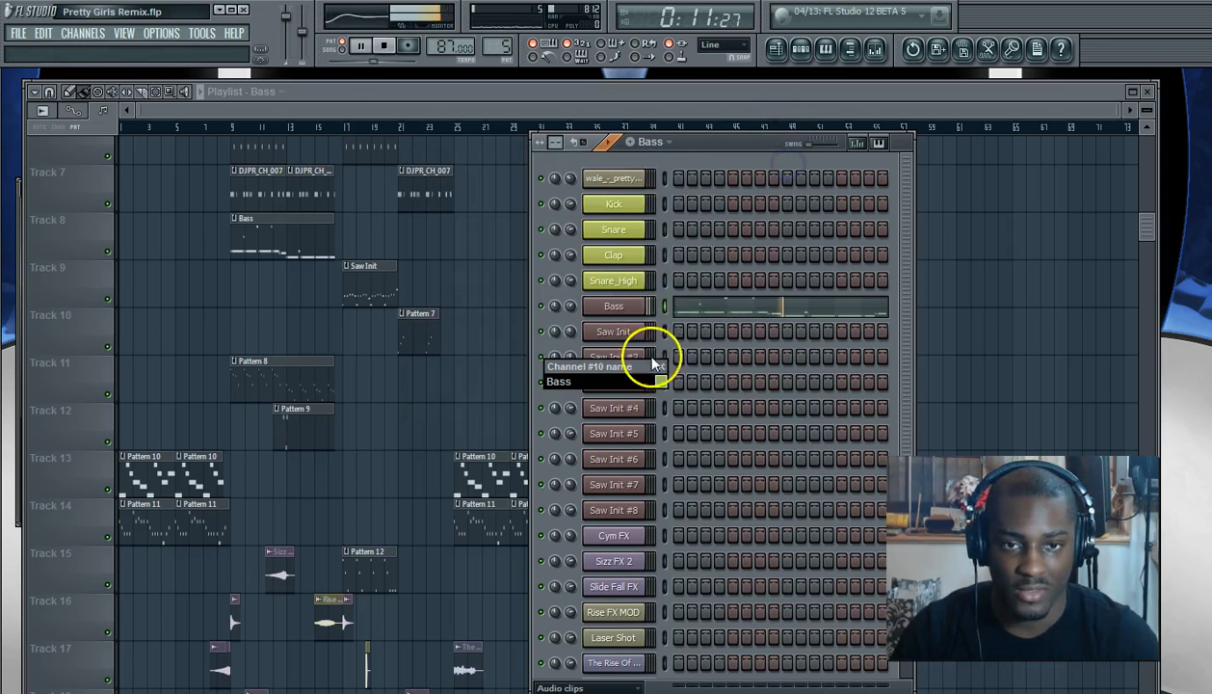
click(661, 380)
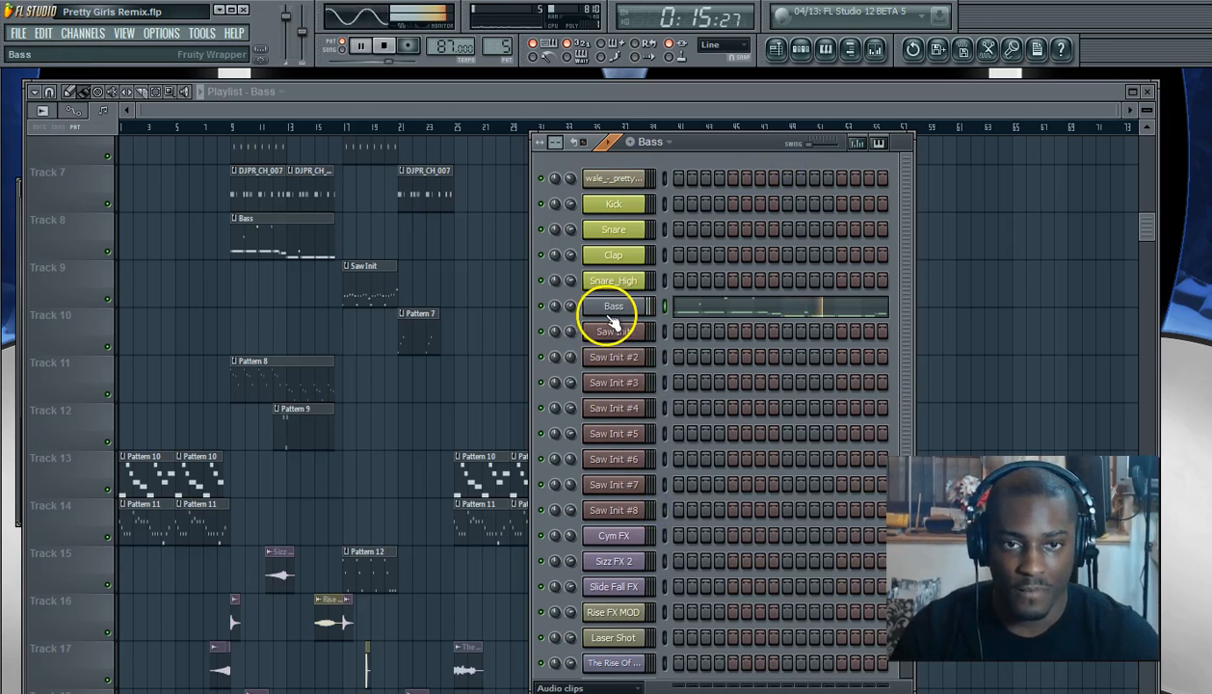
right_click(614, 331)
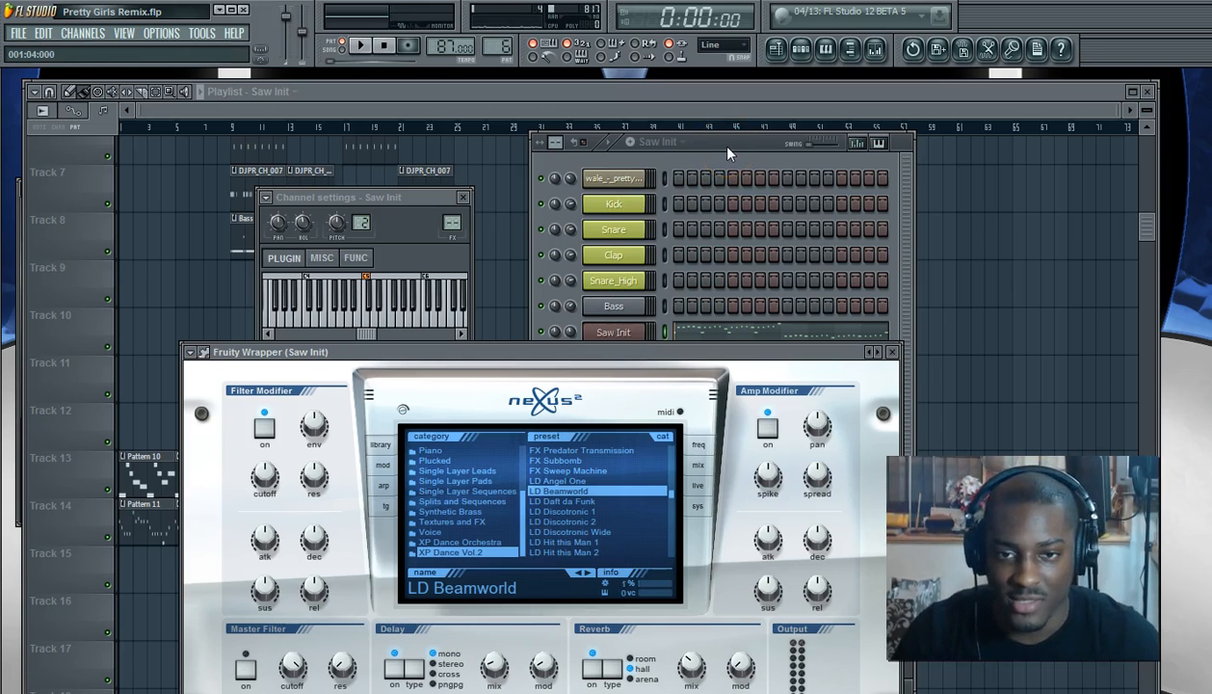
Rename the Saw Init channel to Lead.
click(435, 351)
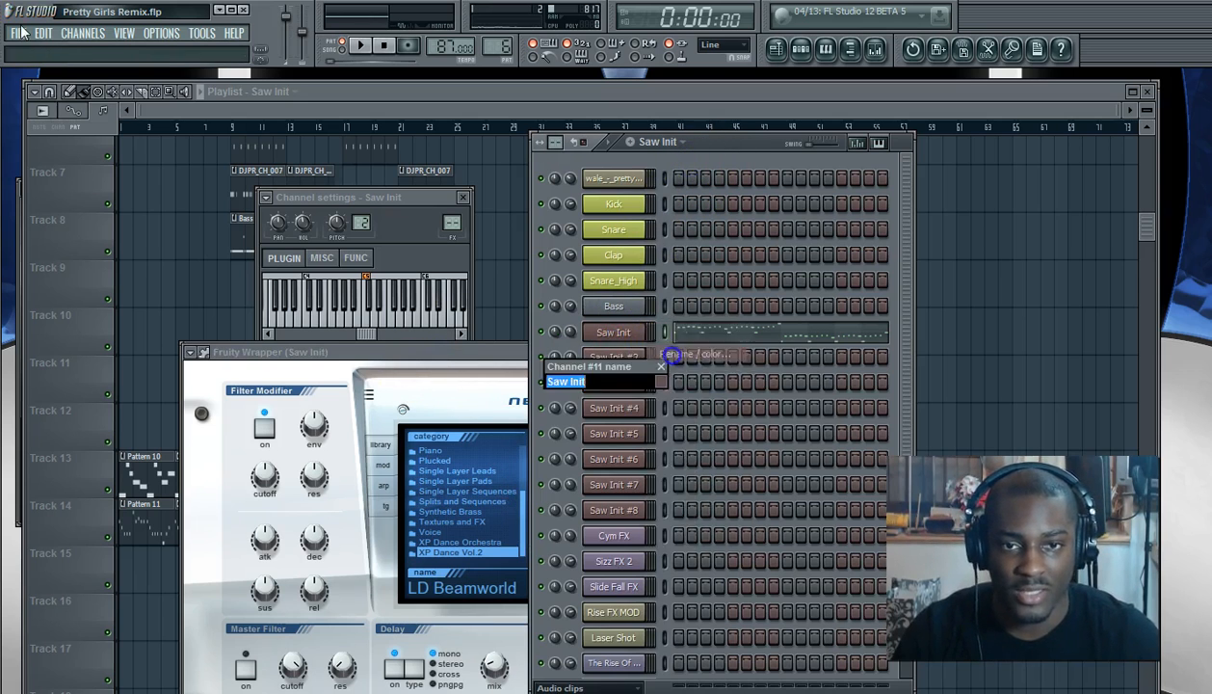
text(Lead)
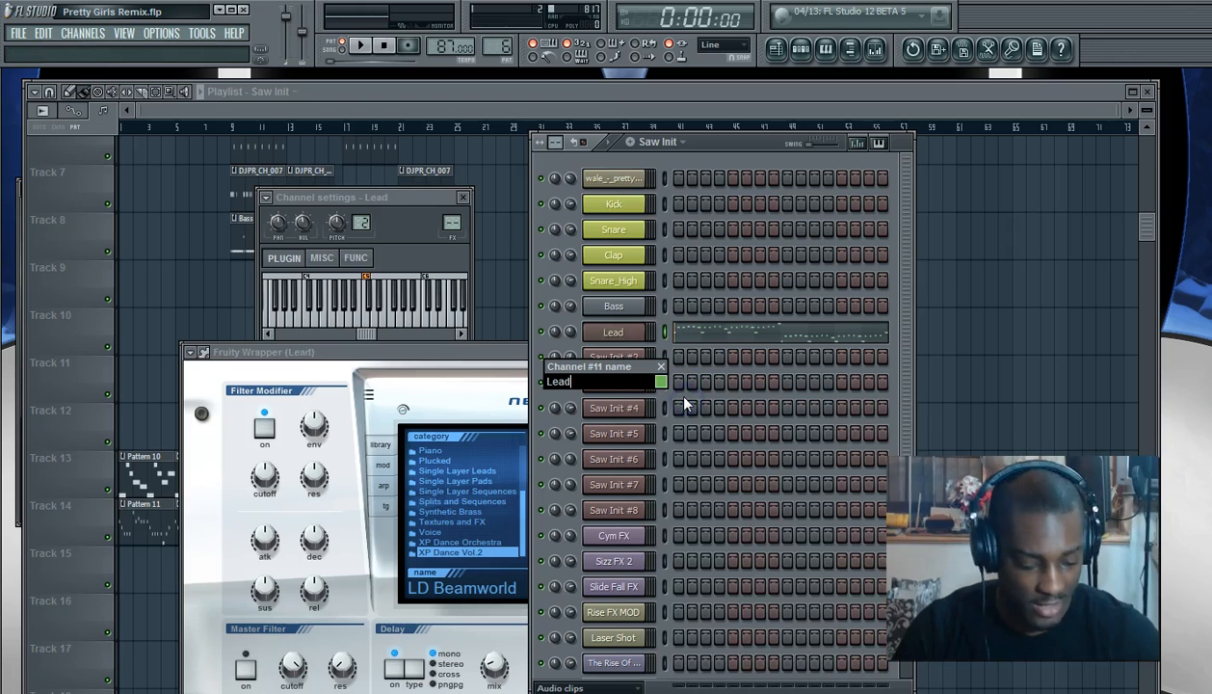
key(Return)
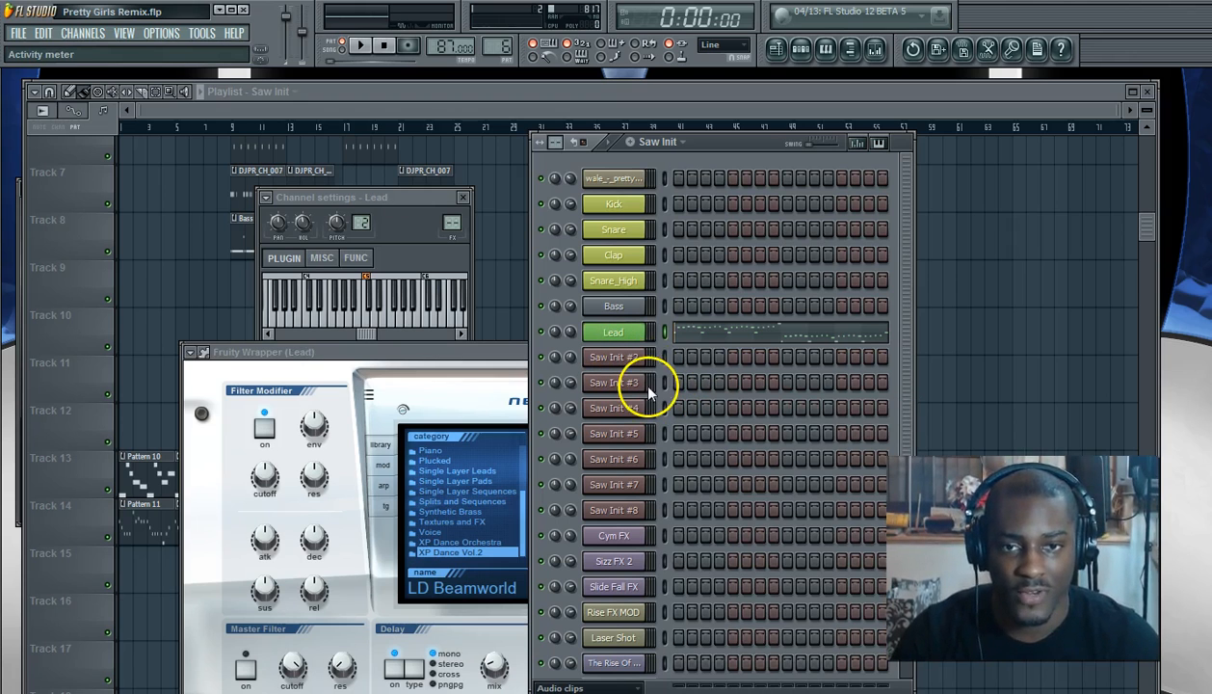
click(613, 382)
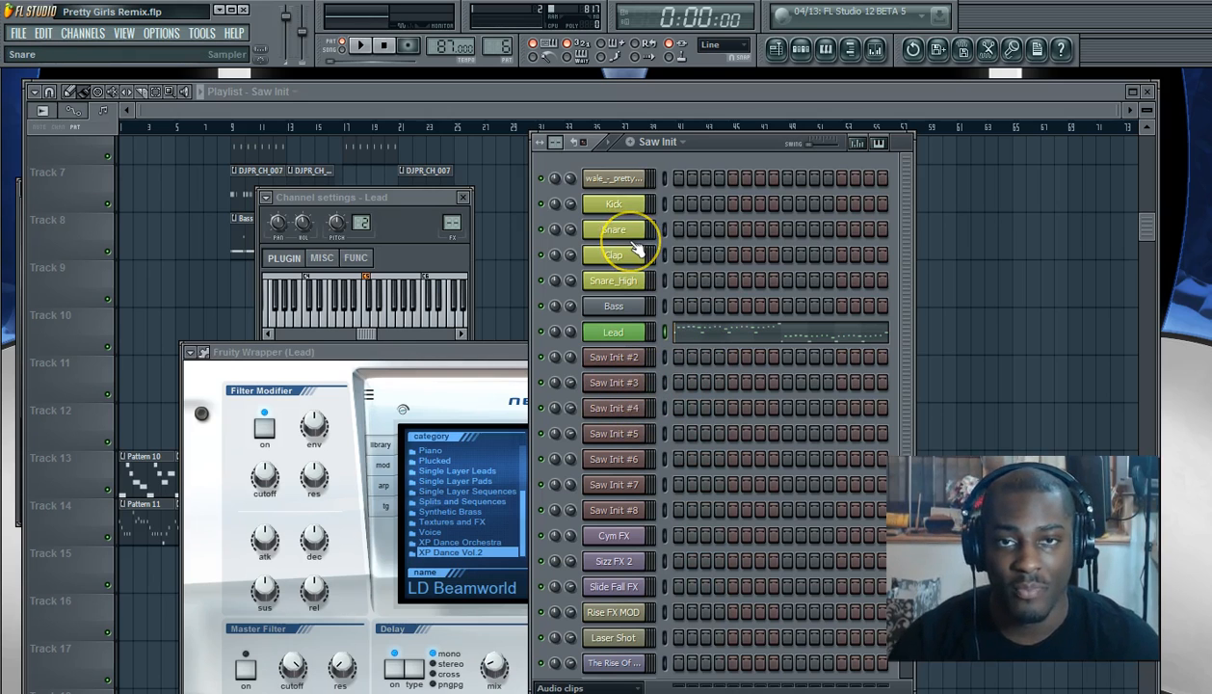
Rename the Saw Init #2 lead channel to Lead2.
click(614, 281)
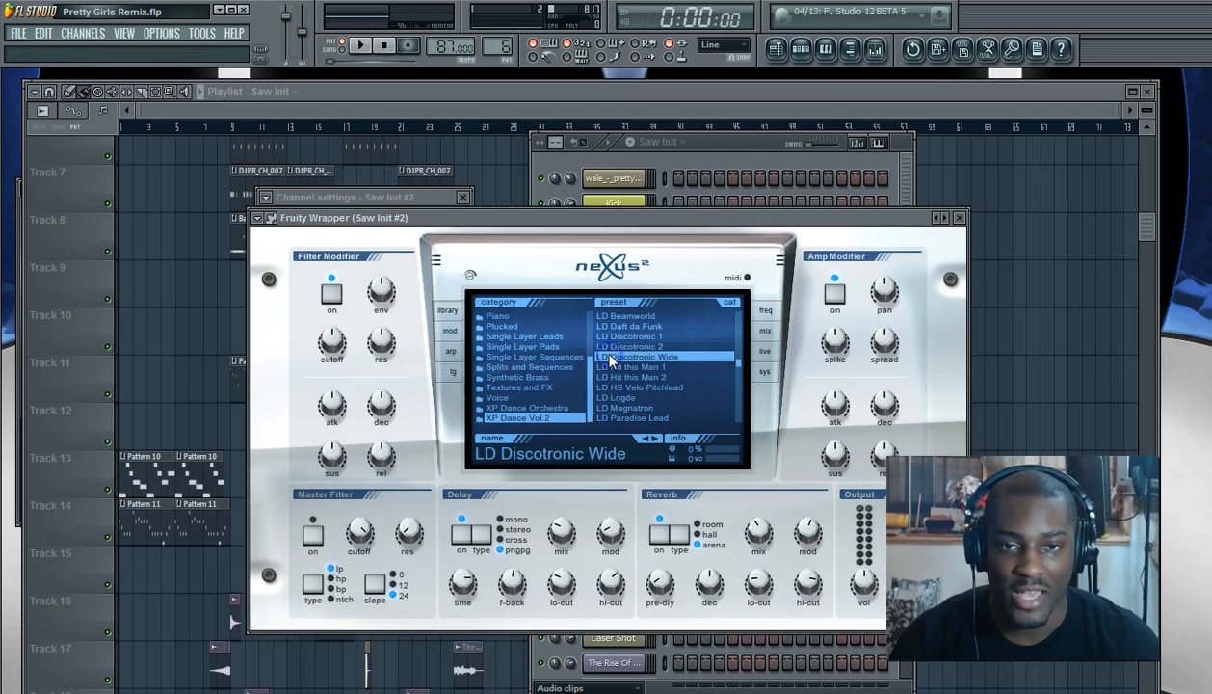
click(711, 155)
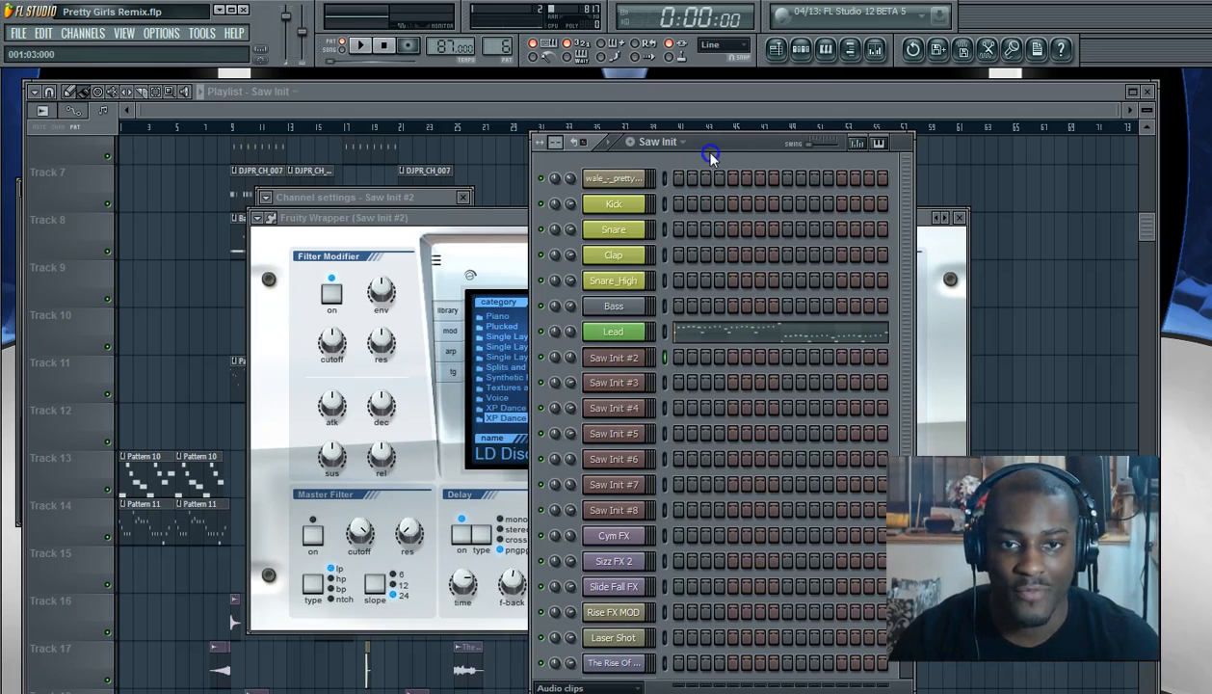
double_click(613, 357)
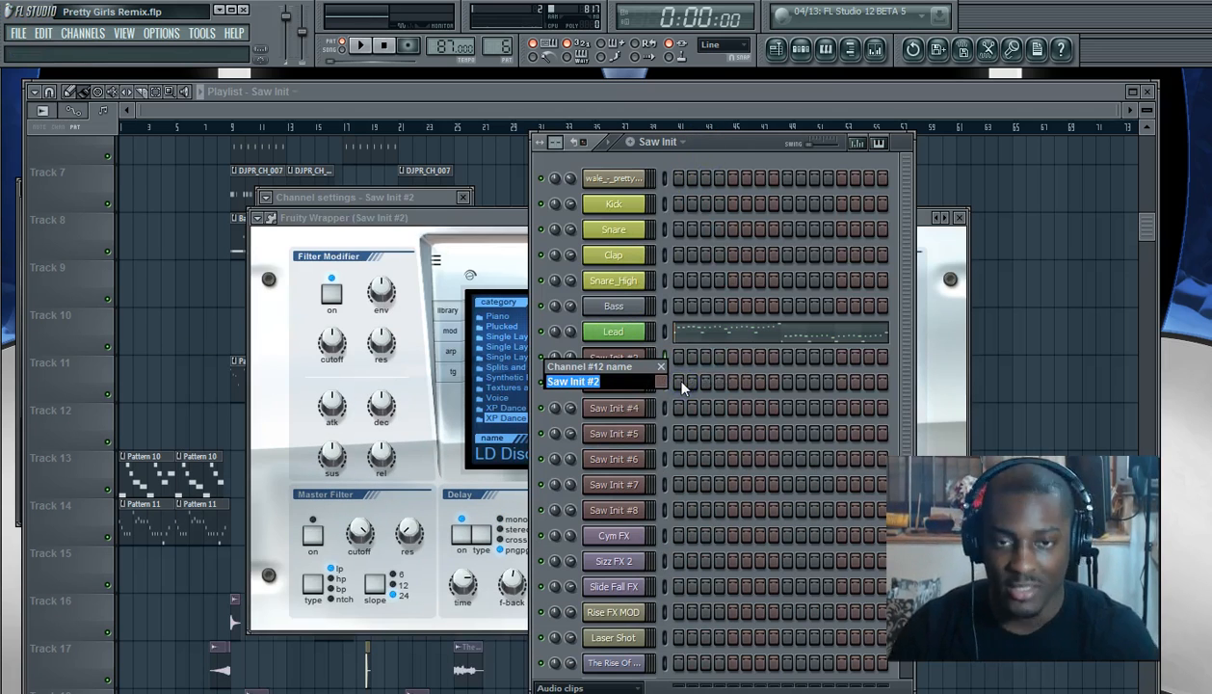
text(Lead 1)
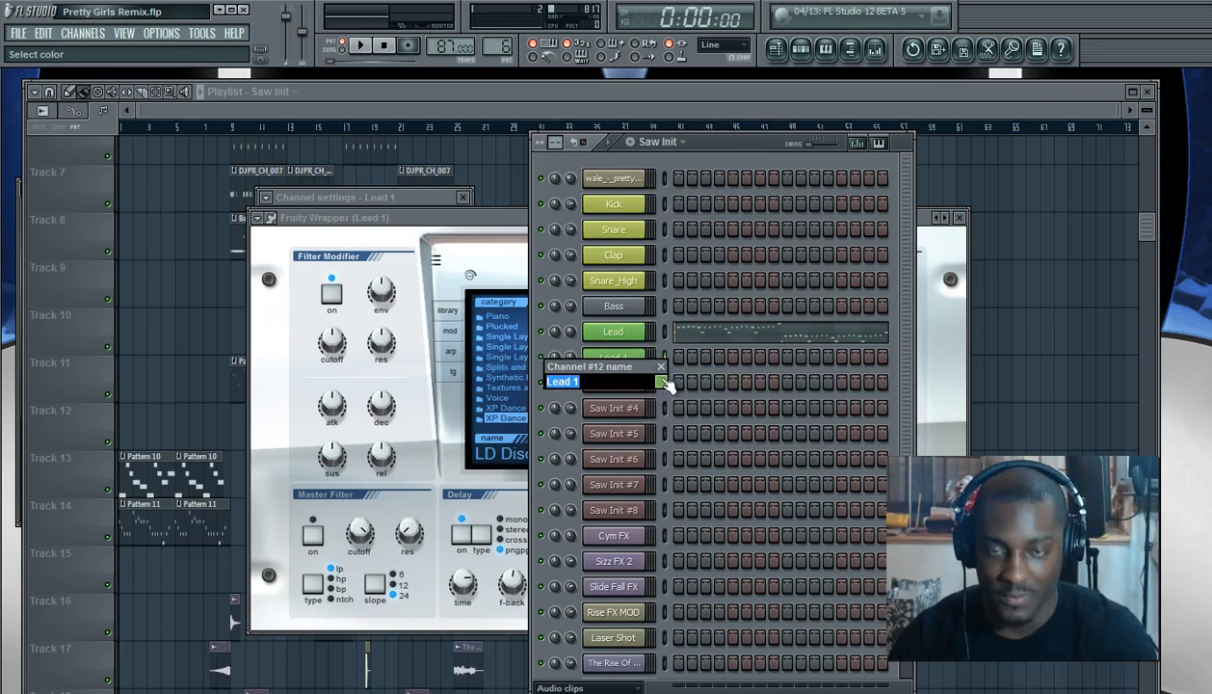
text(Lead2)
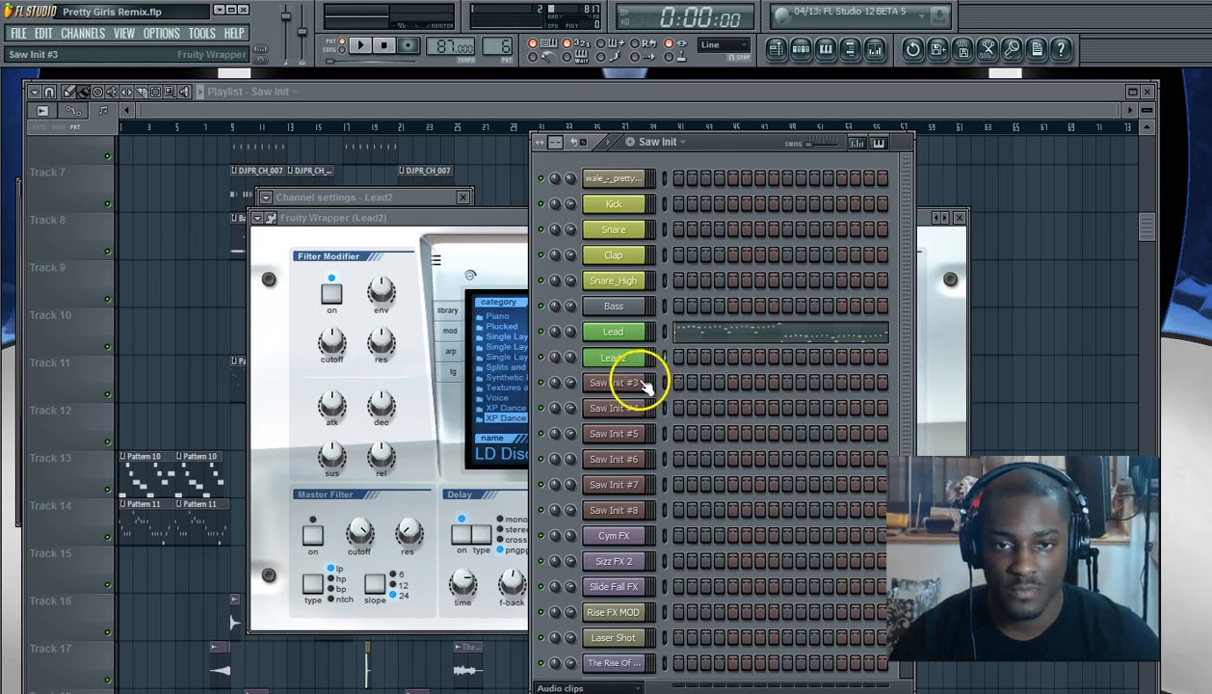
Play the Saw Init #3 pattern and rename that channel to Lead 3.
click(613, 383)
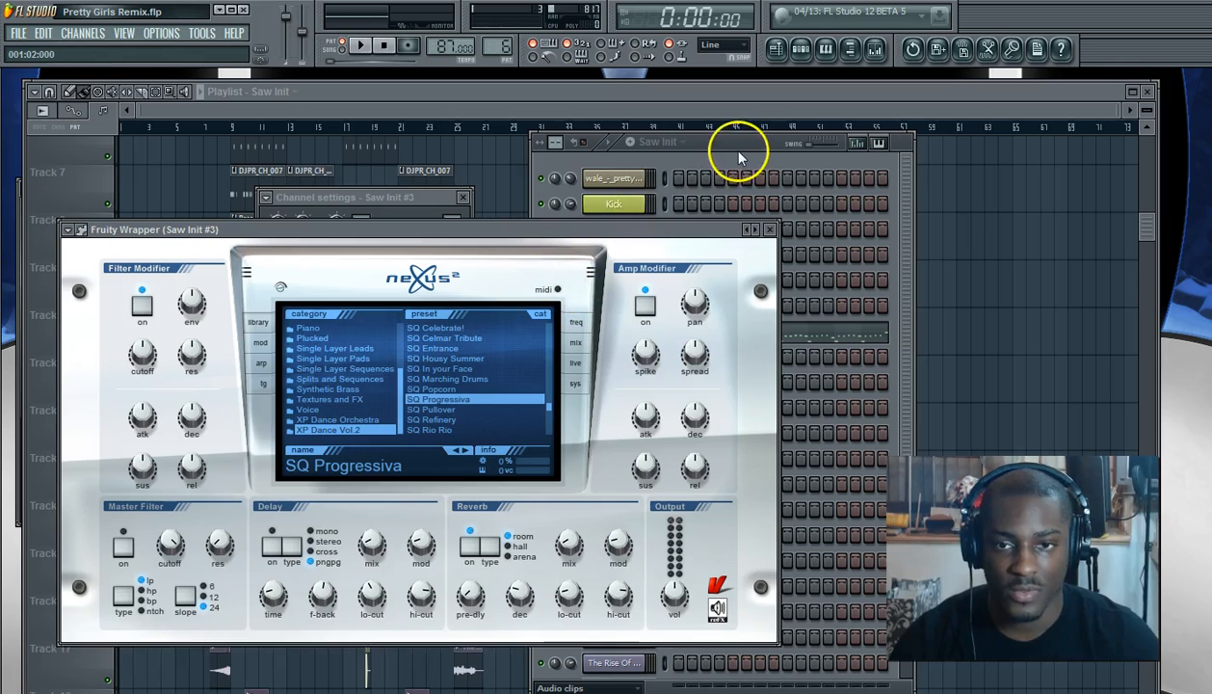
mouse_move(323, 67)
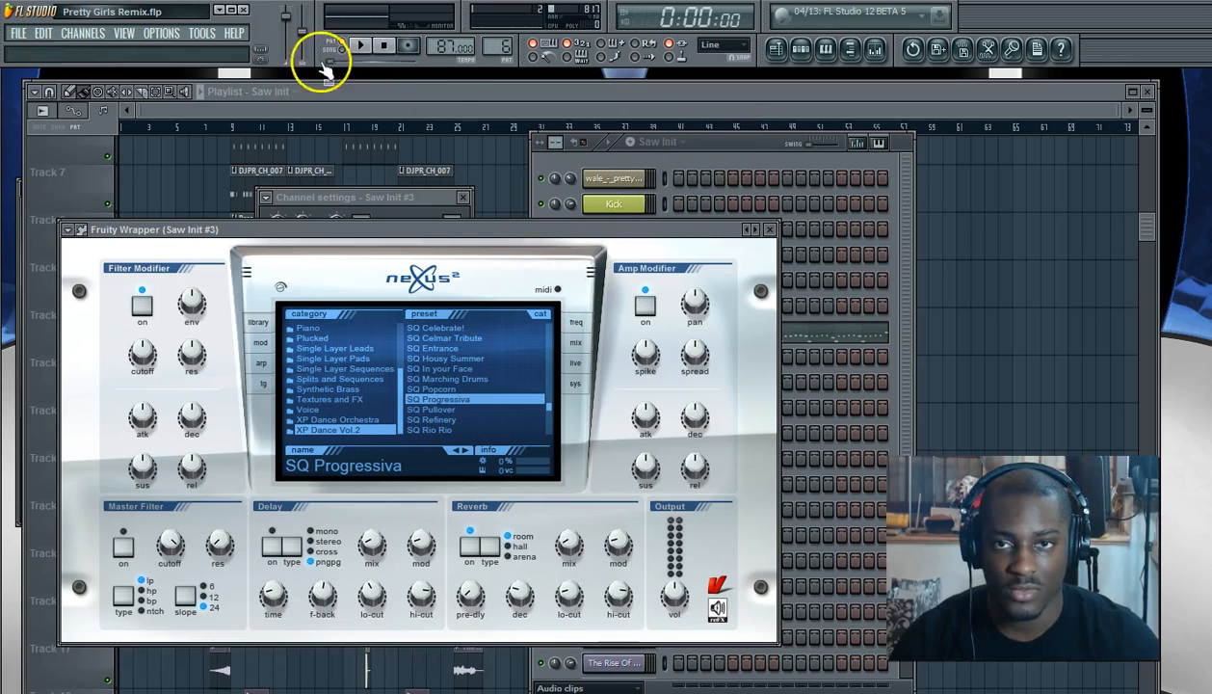
click(361, 45)
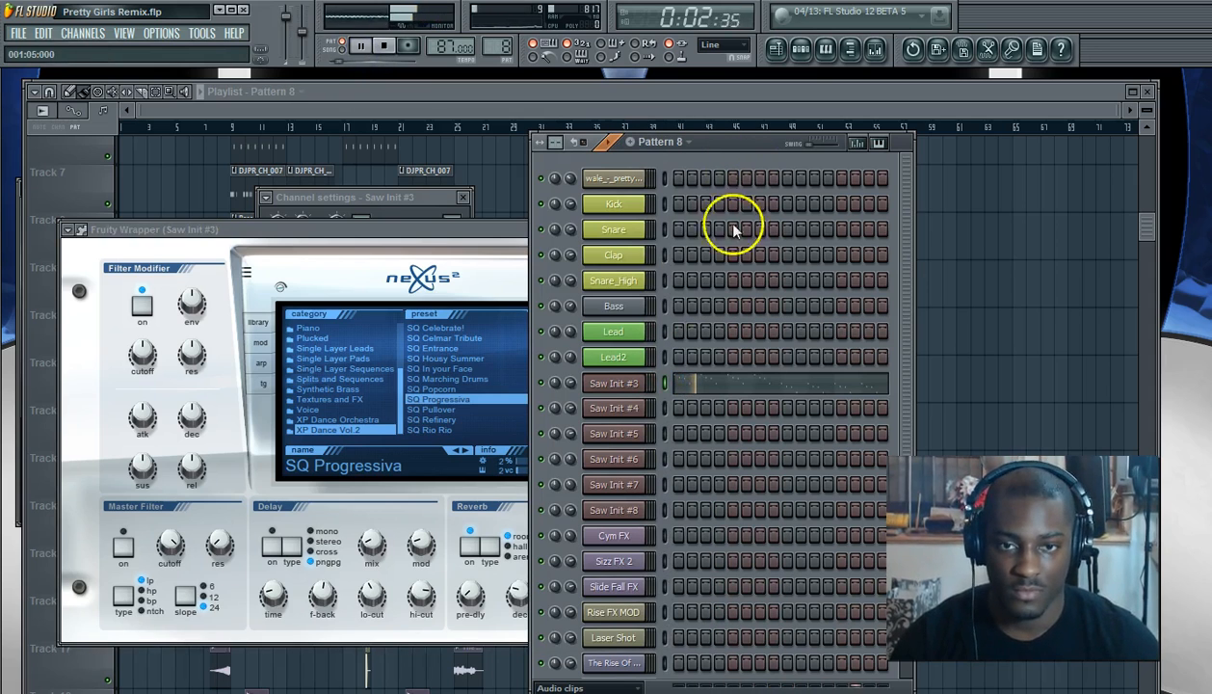
right_click(614, 383)
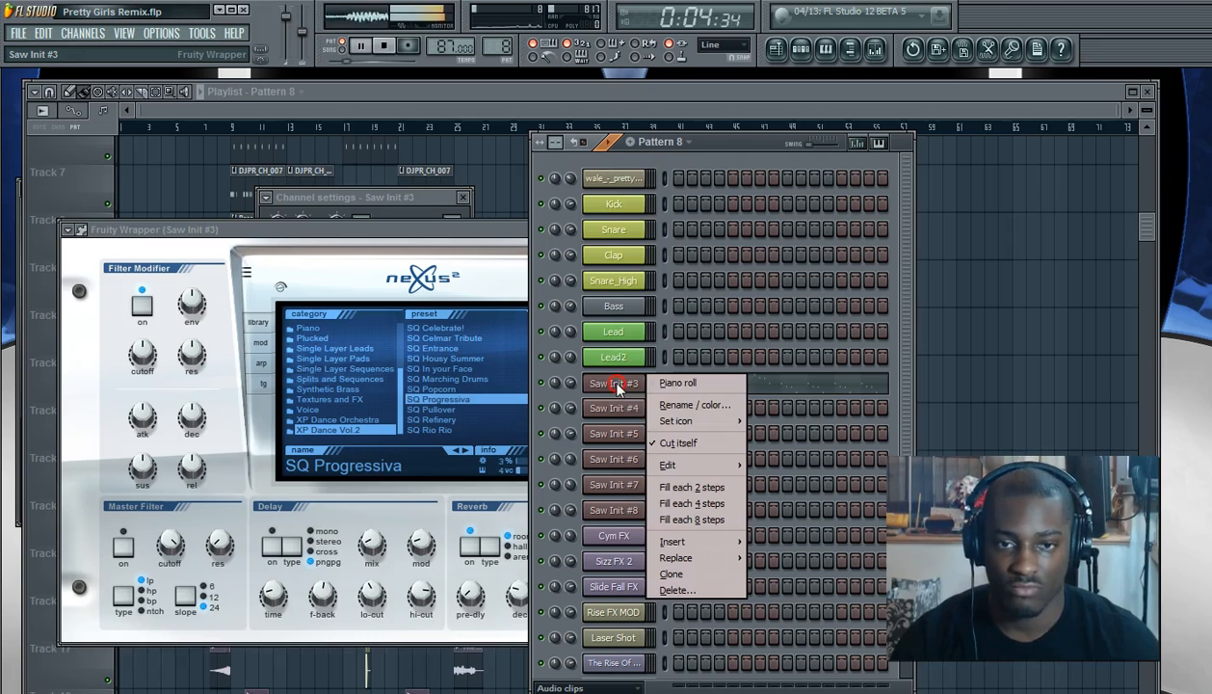
click(694, 404)
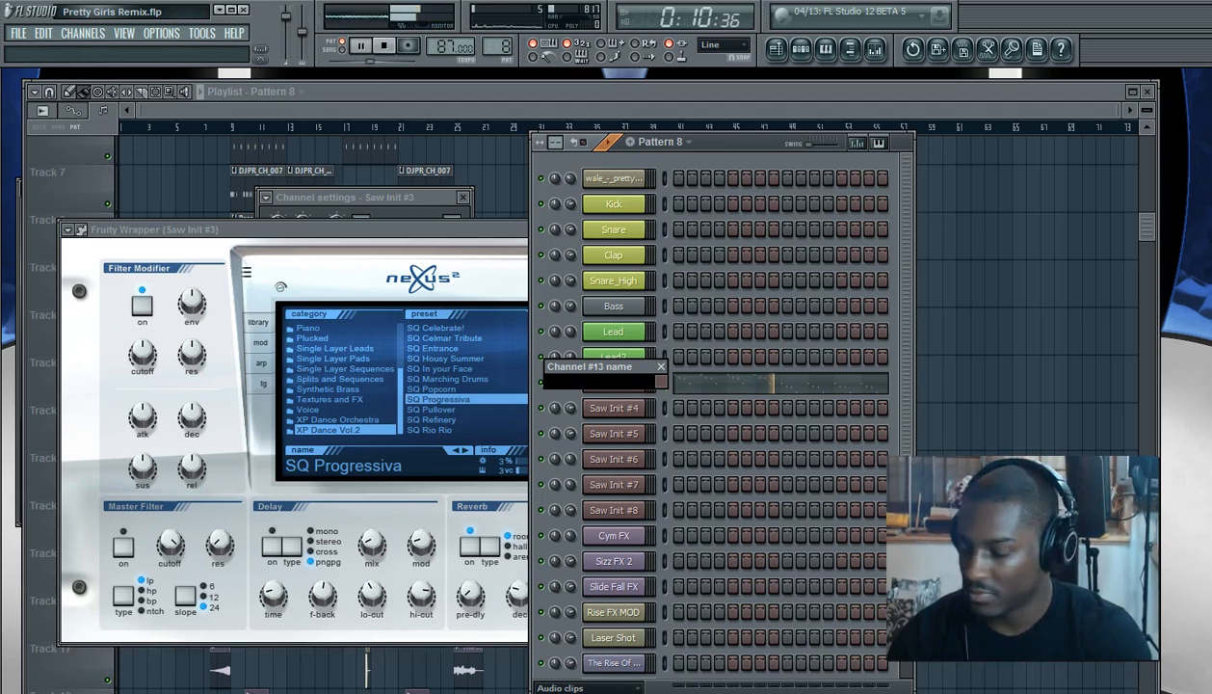
text(Lead 3)
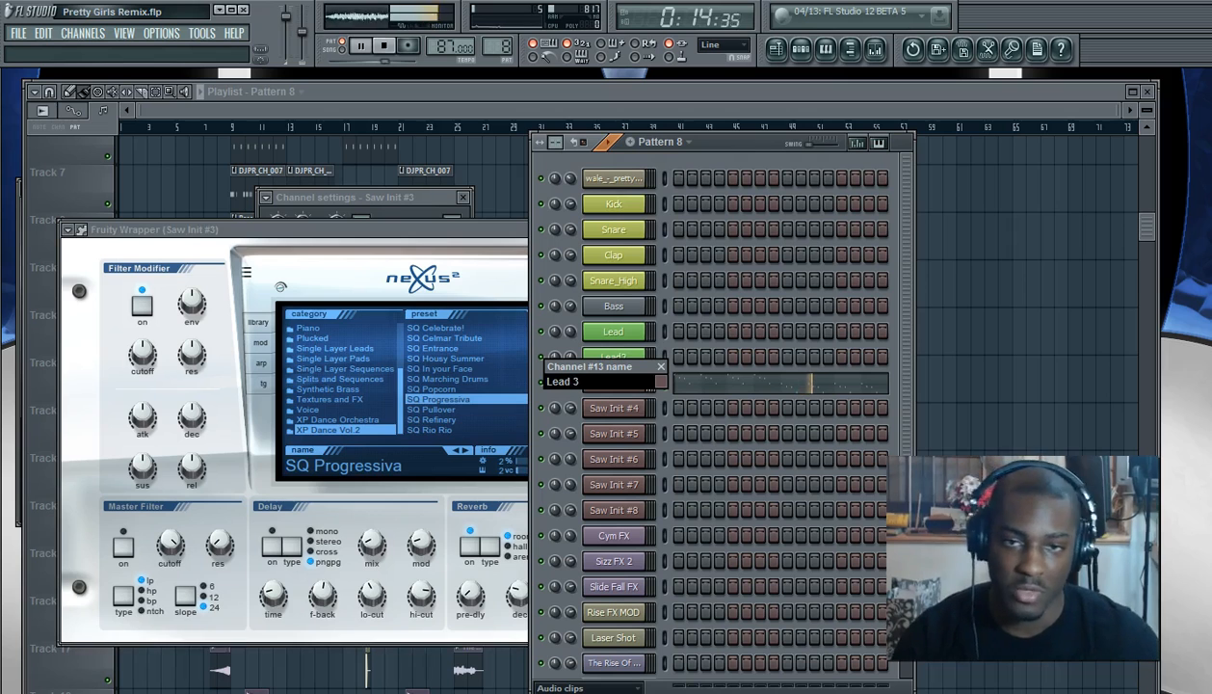
click(663, 485)
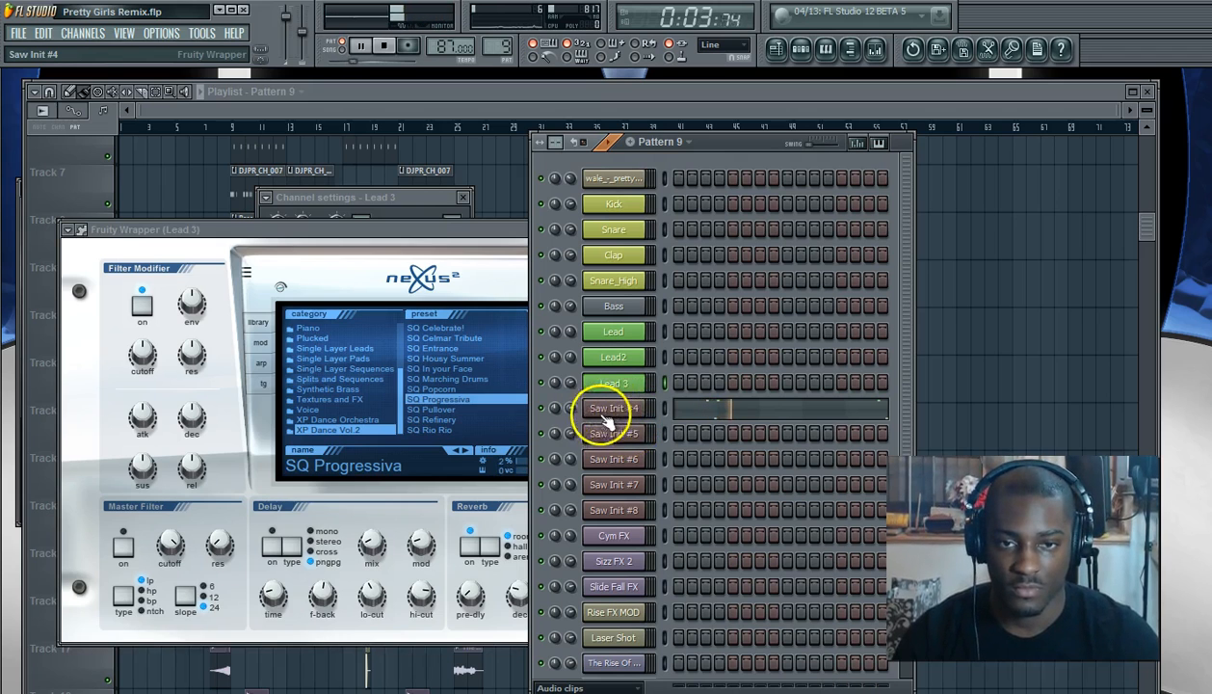
Rename the Saw Init #4 channel to Lead 4.
right_click(613, 331)
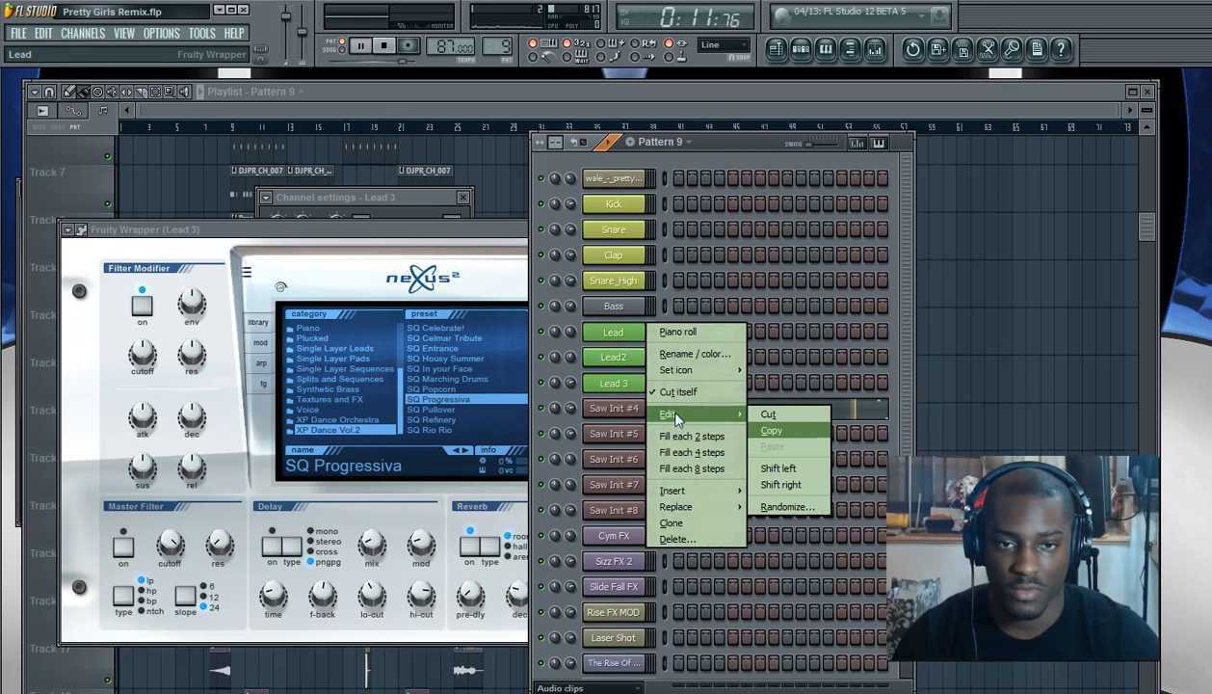
click(676, 370)
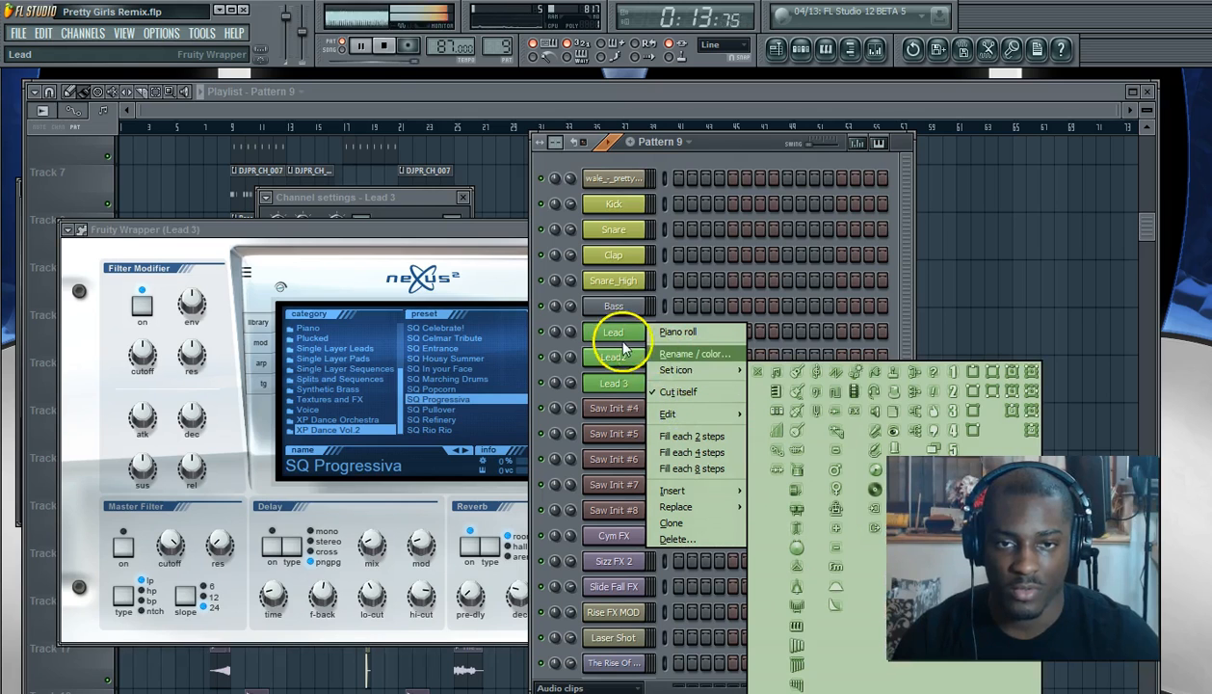
click(696, 352)
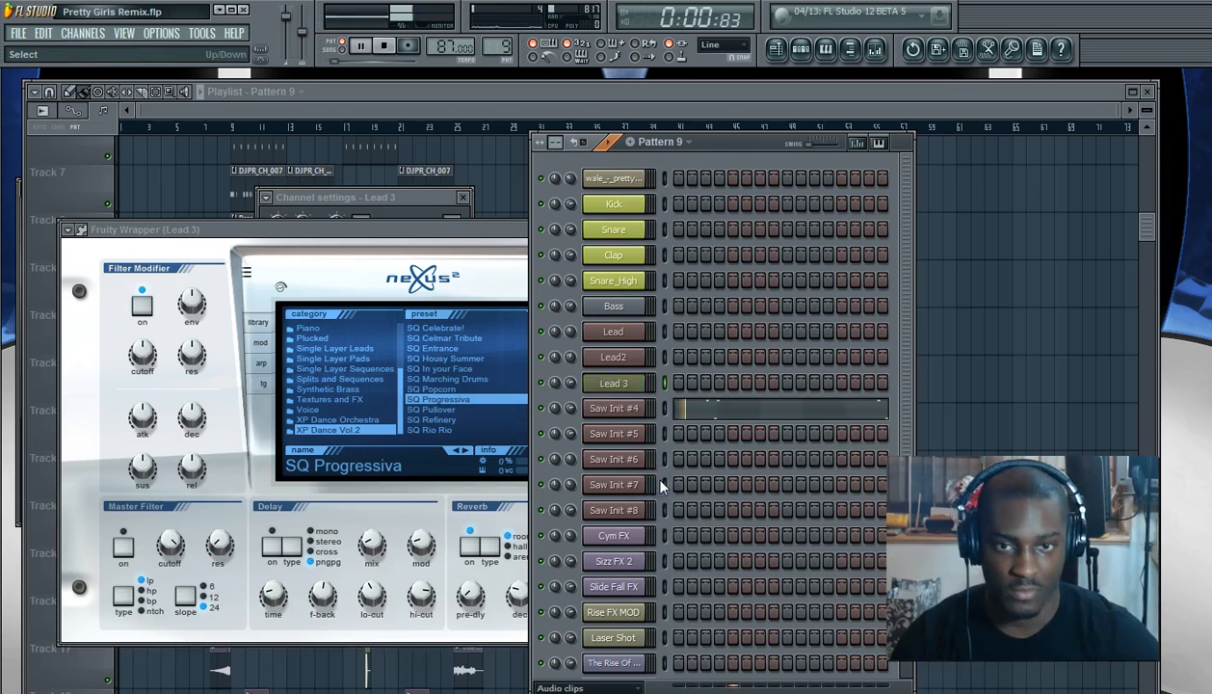
click(617, 408)
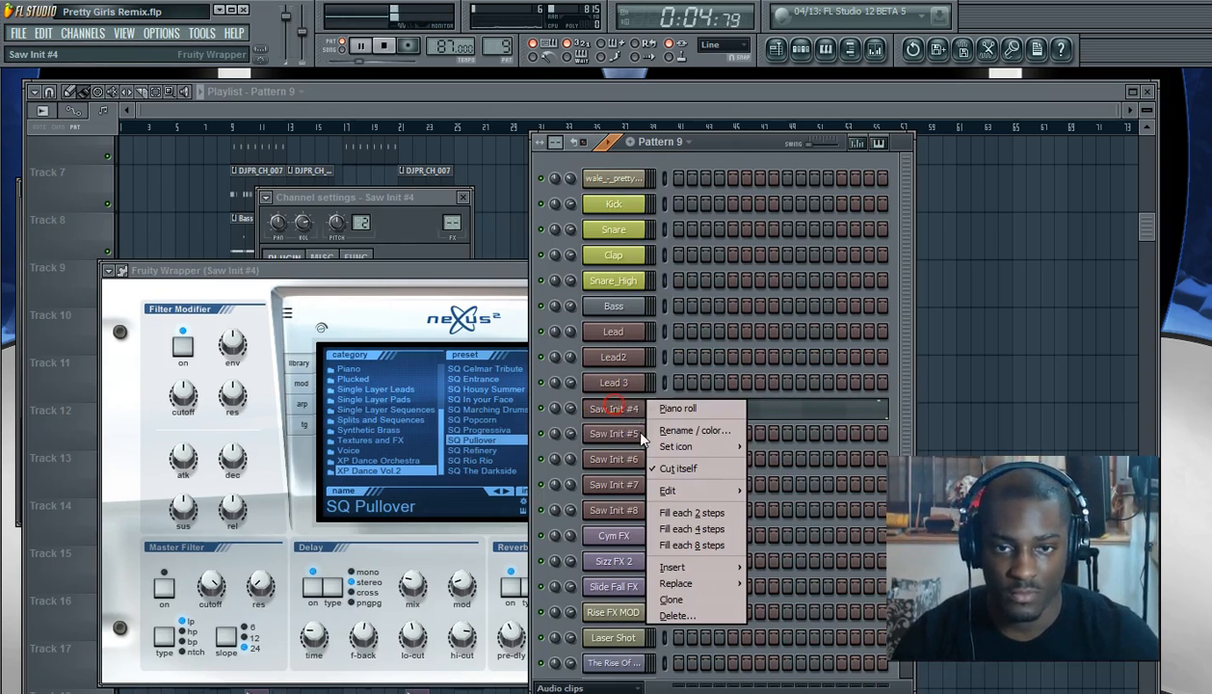
click(694, 430)
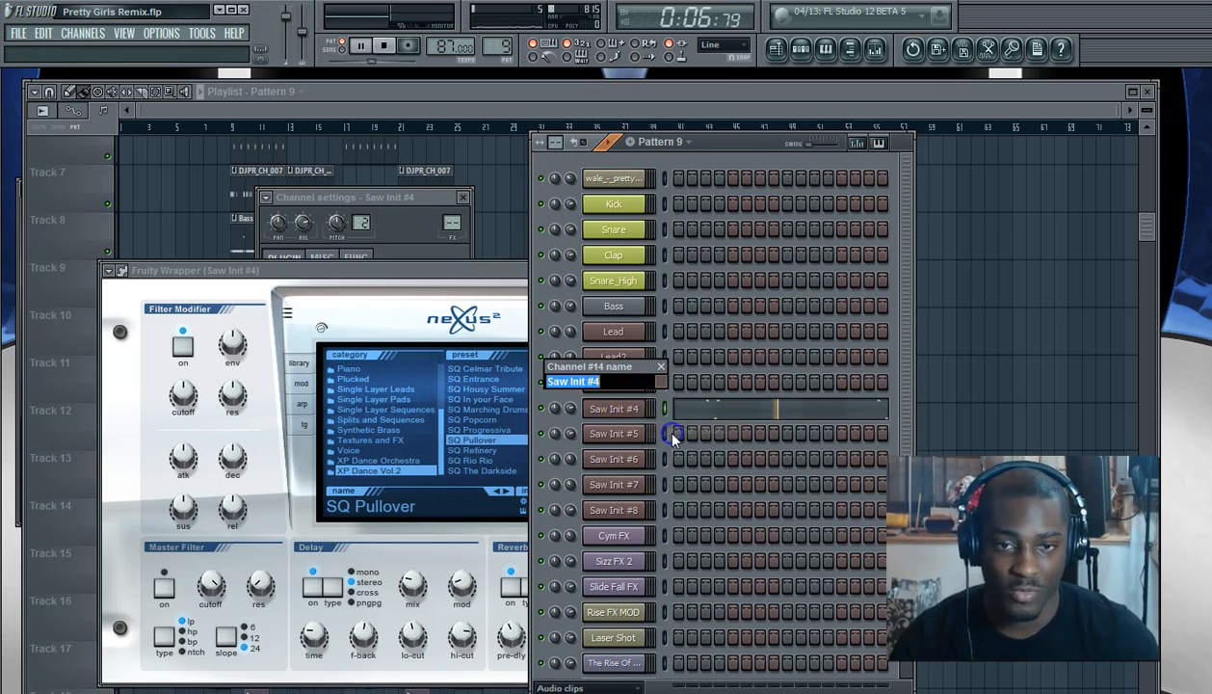
text(Lead 4)
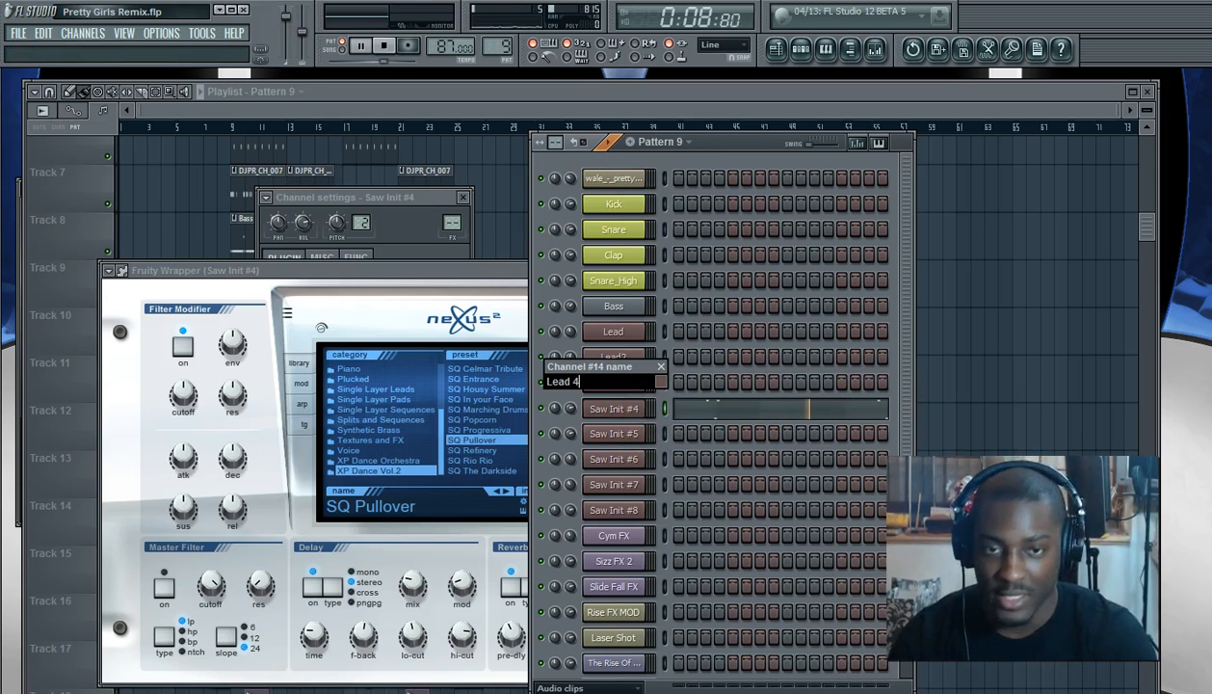
click(663, 380)
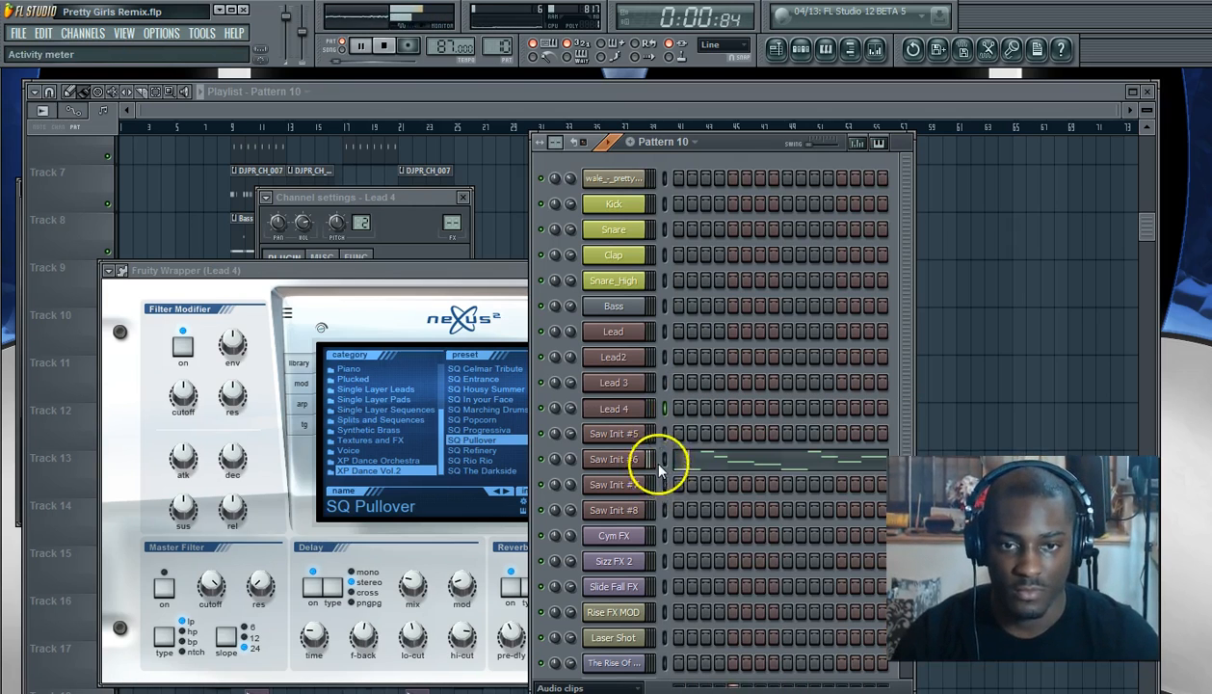
Rename Saw Init #6 to Arp1 and begin renaming Saw Init #7 to Lead 5.
click(613, 459)
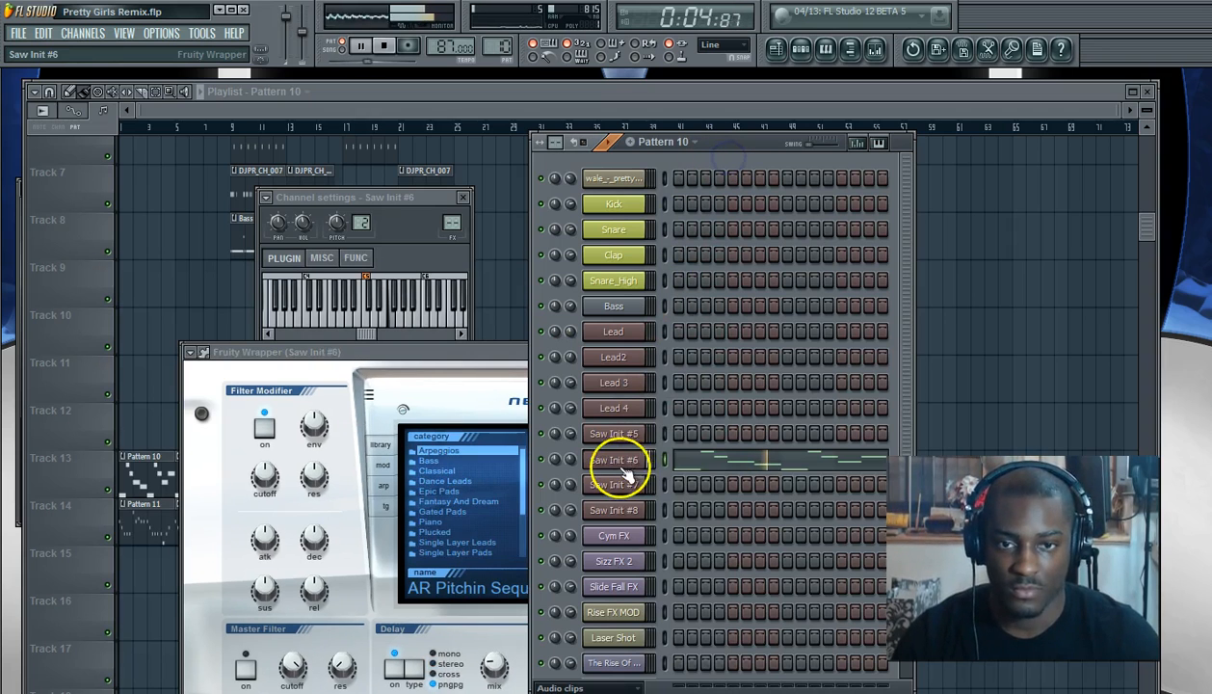
double_click(617, 459)
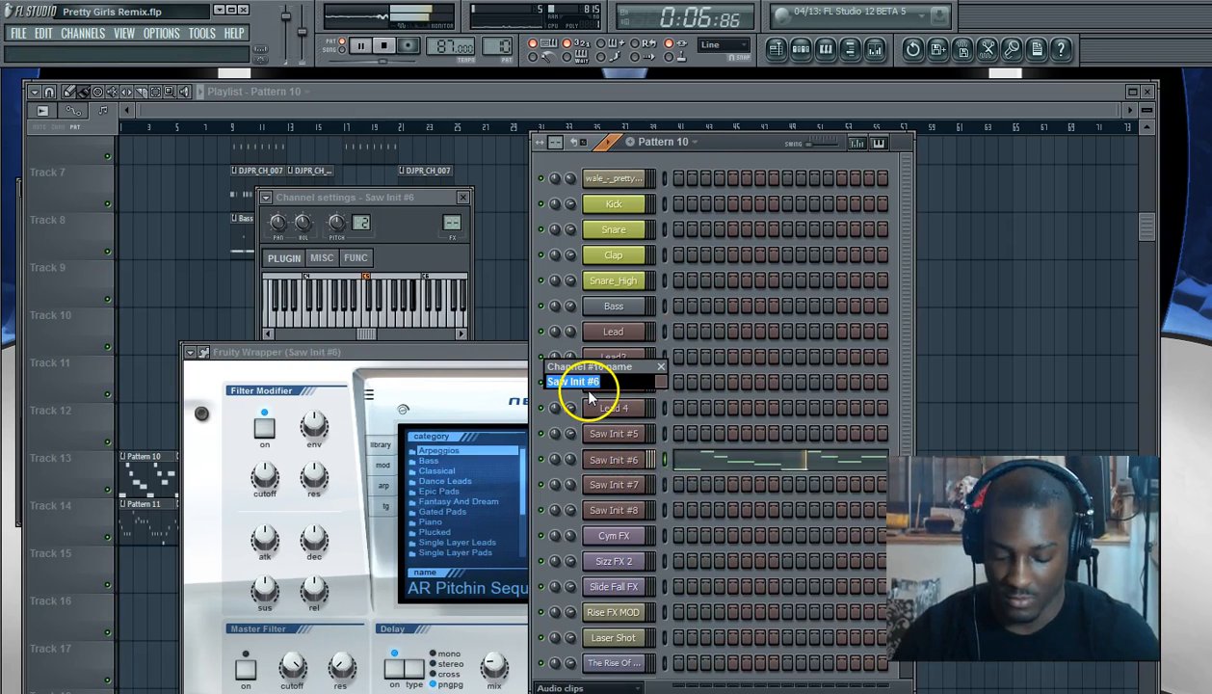
text(Arp1)
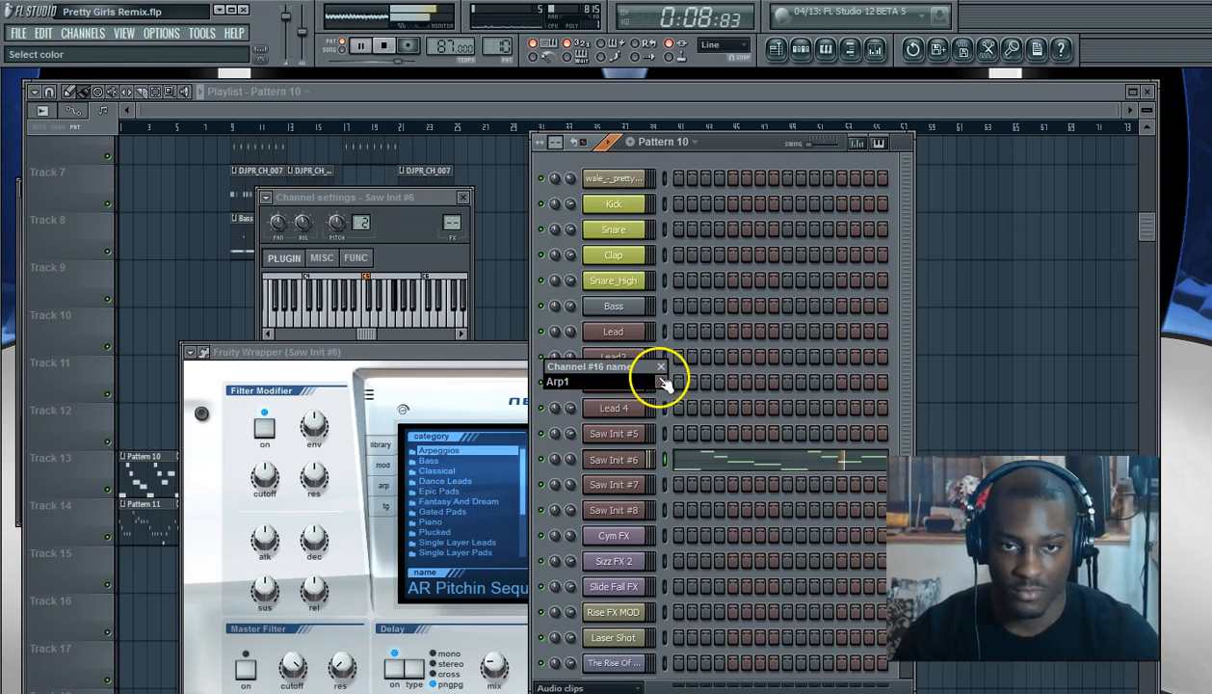
click(660, 381)
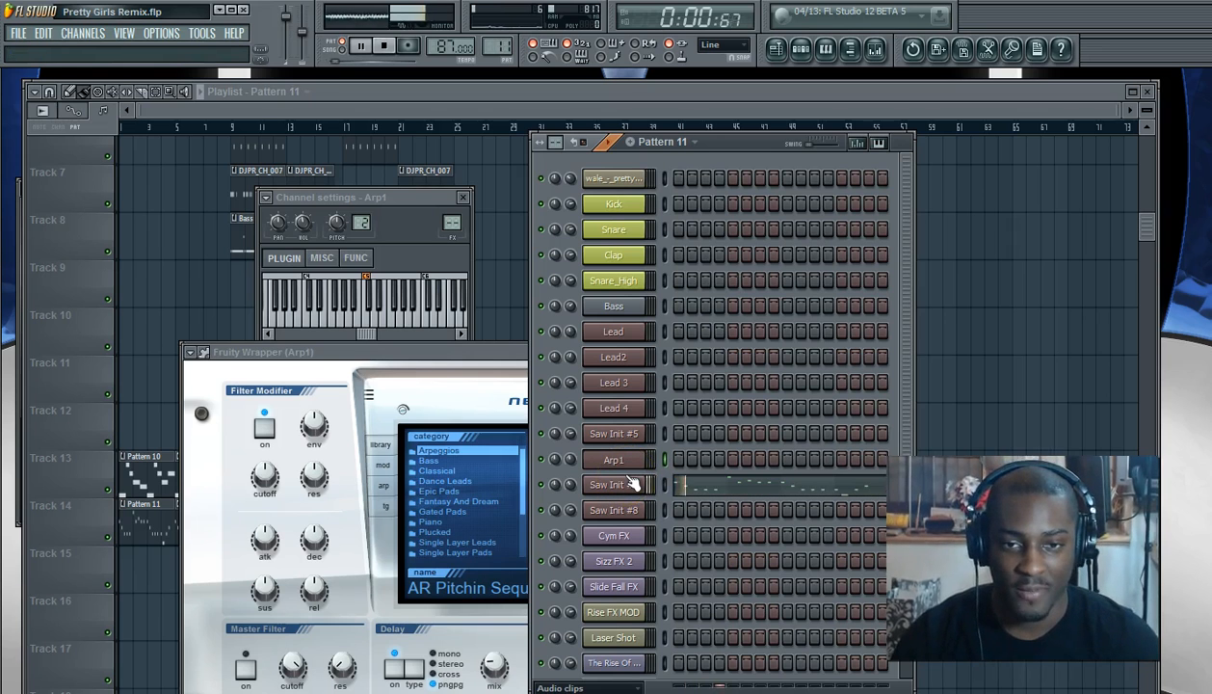
click(613, 485)
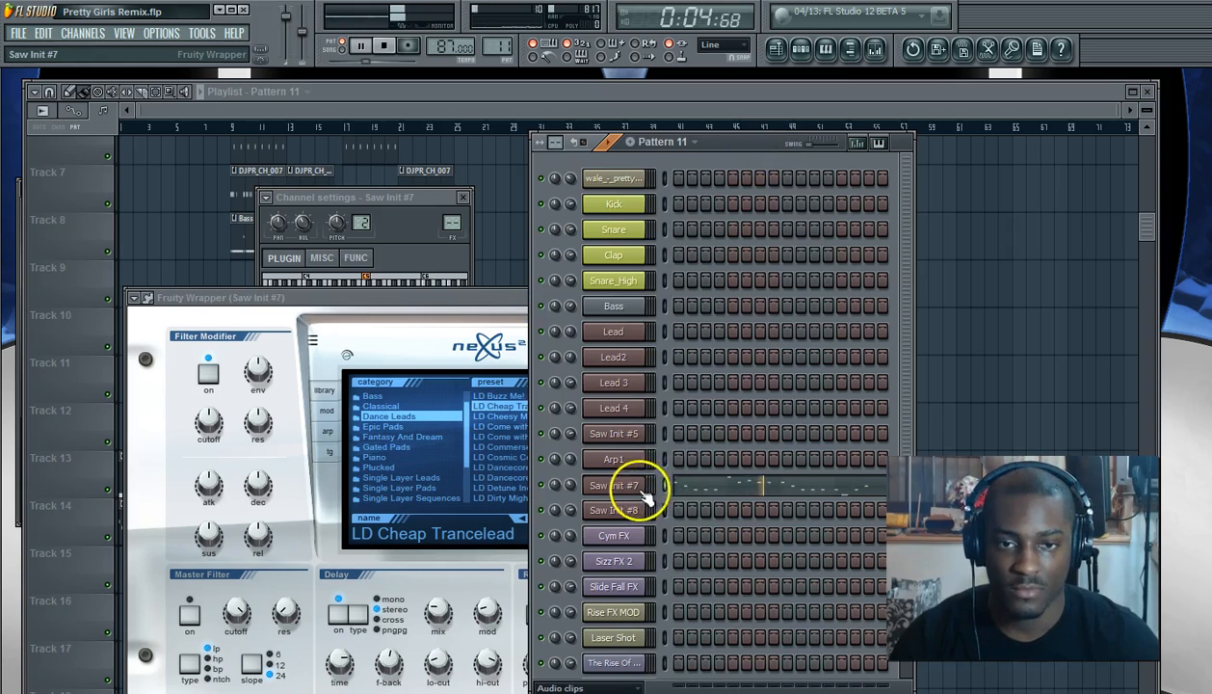
double_click(614, 485)
text(Lead 5)
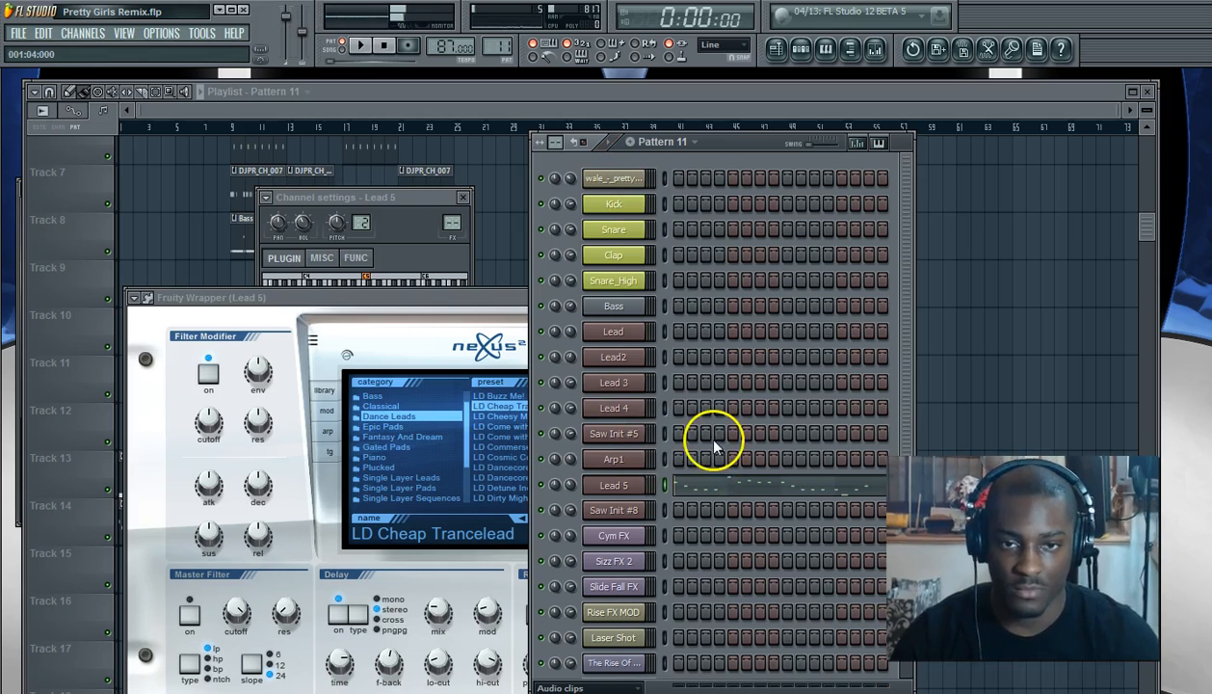
Select several lead channels and scroll through Patterns 11 and 12 to check their channels.
click(614, 356)
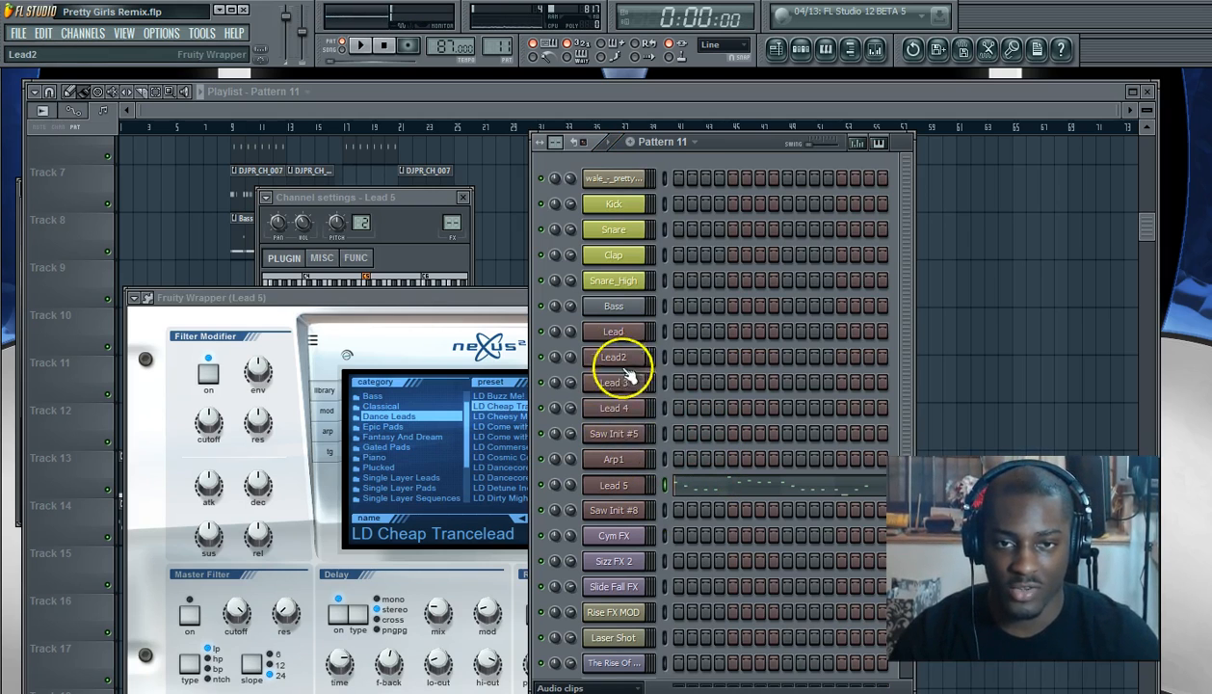
click(613, 434)
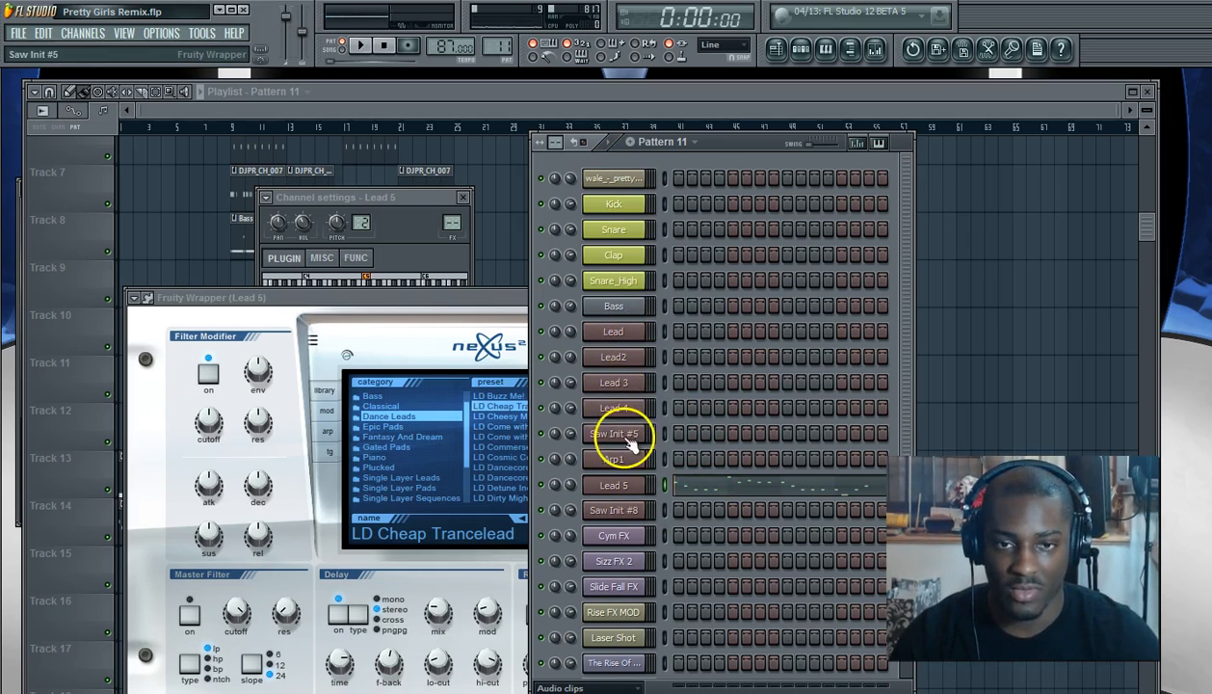
click(616, 458)
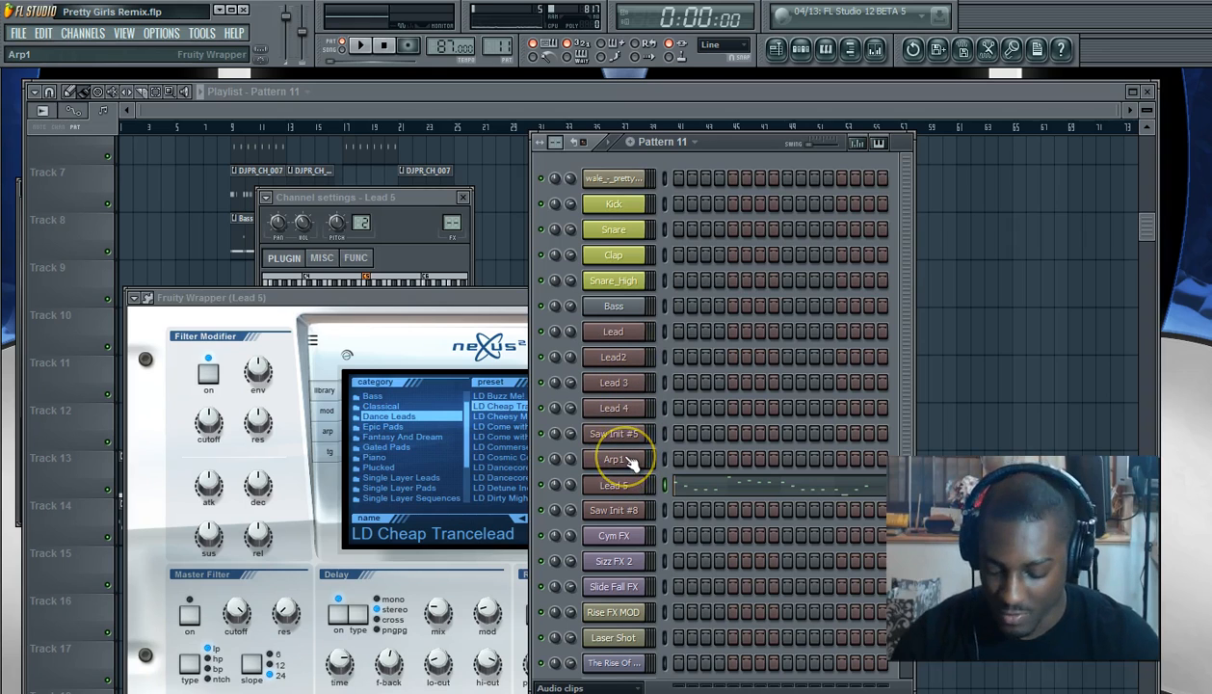
click(614, 485)
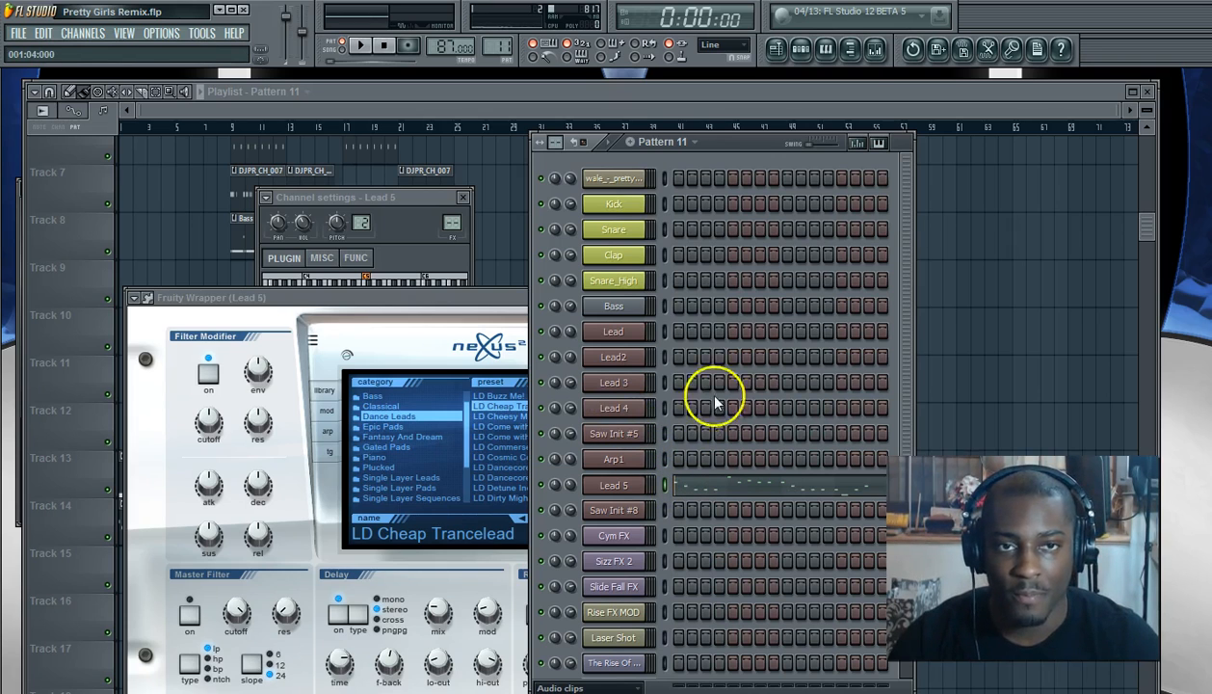
mouse_move(721, 361)
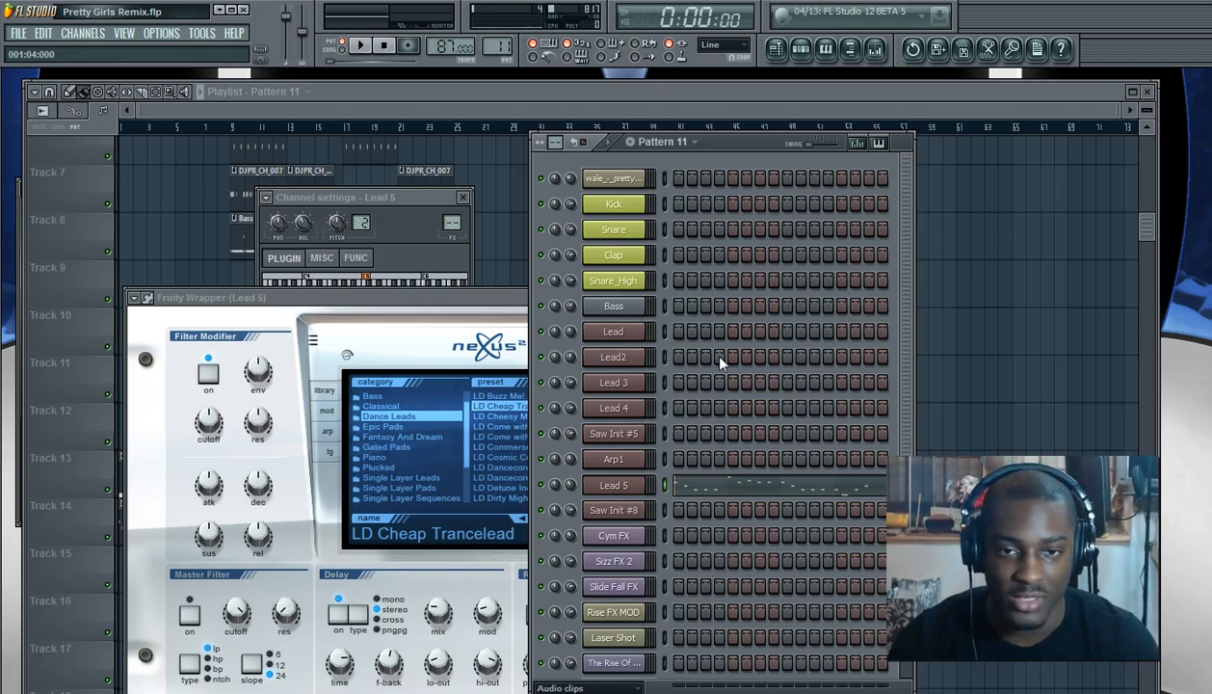
scroll(up, 3)
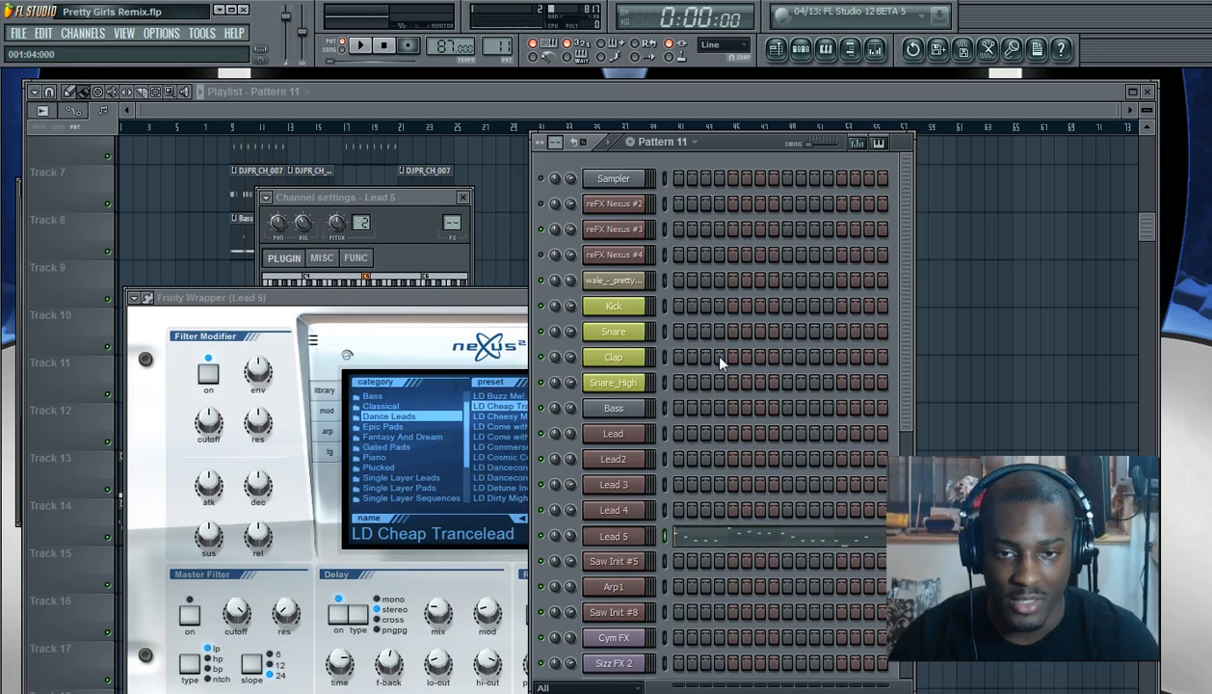
scroll(down, 3)
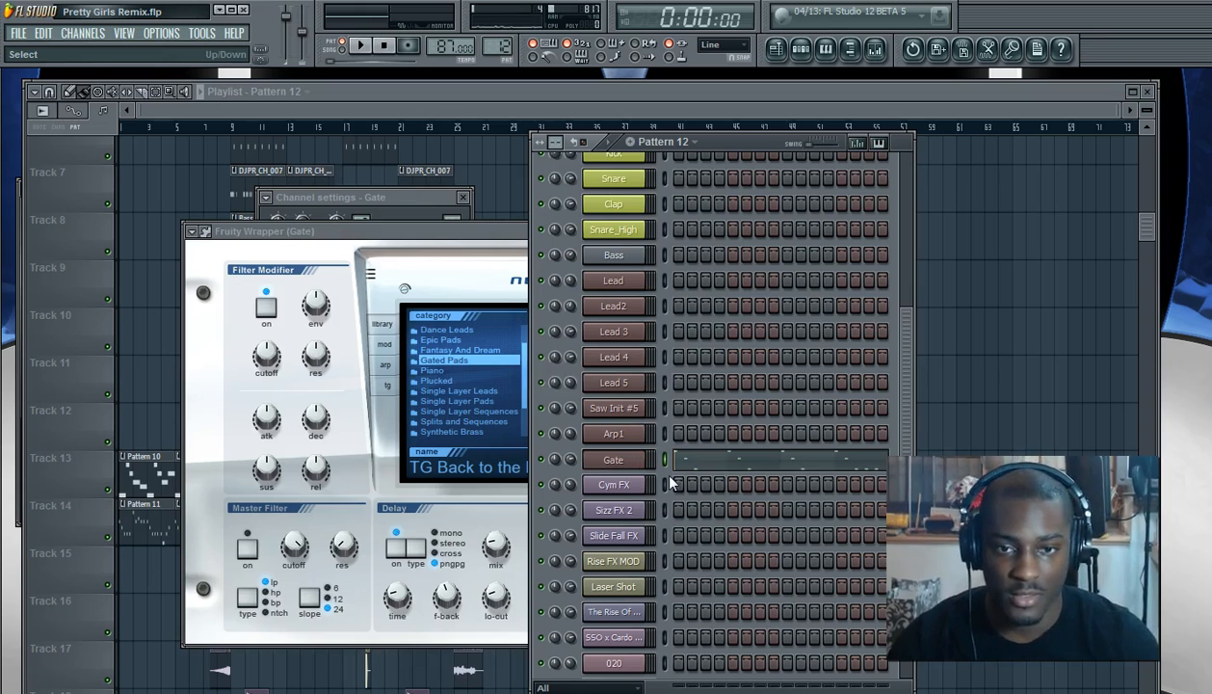
Show the full playlist and scroll the pattern selector back to 9thkick2 1.
click(614, 408)
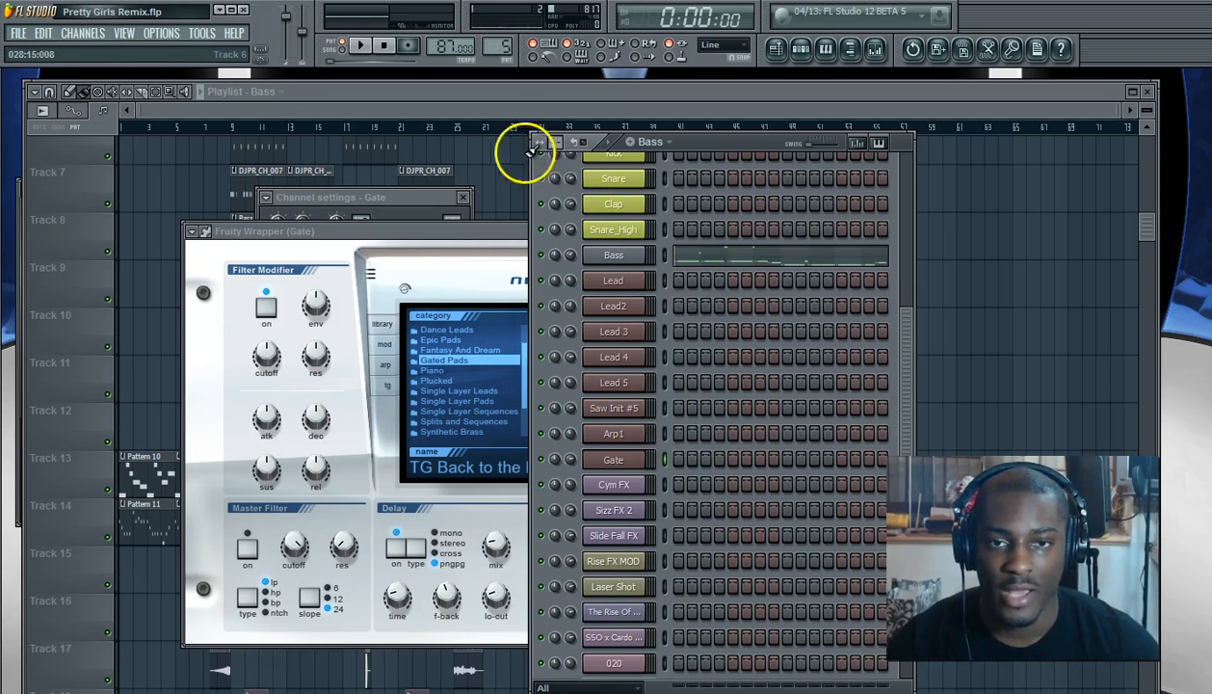
scroll(up, 3)
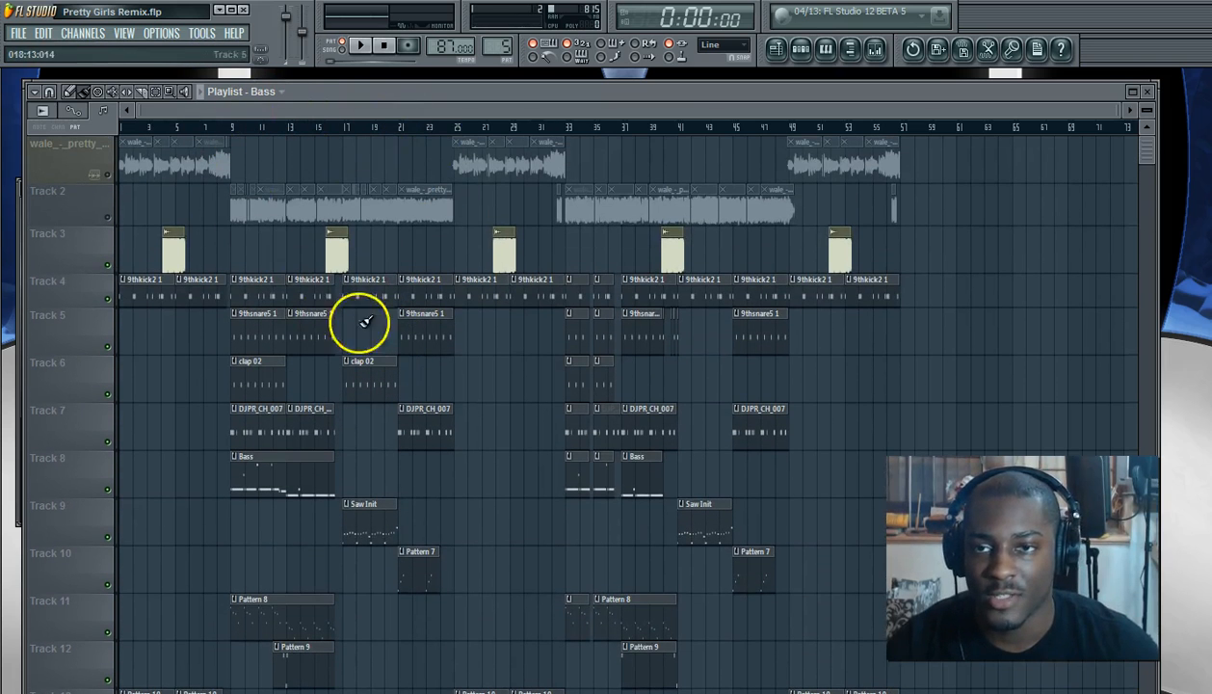
scroll(down, 3)
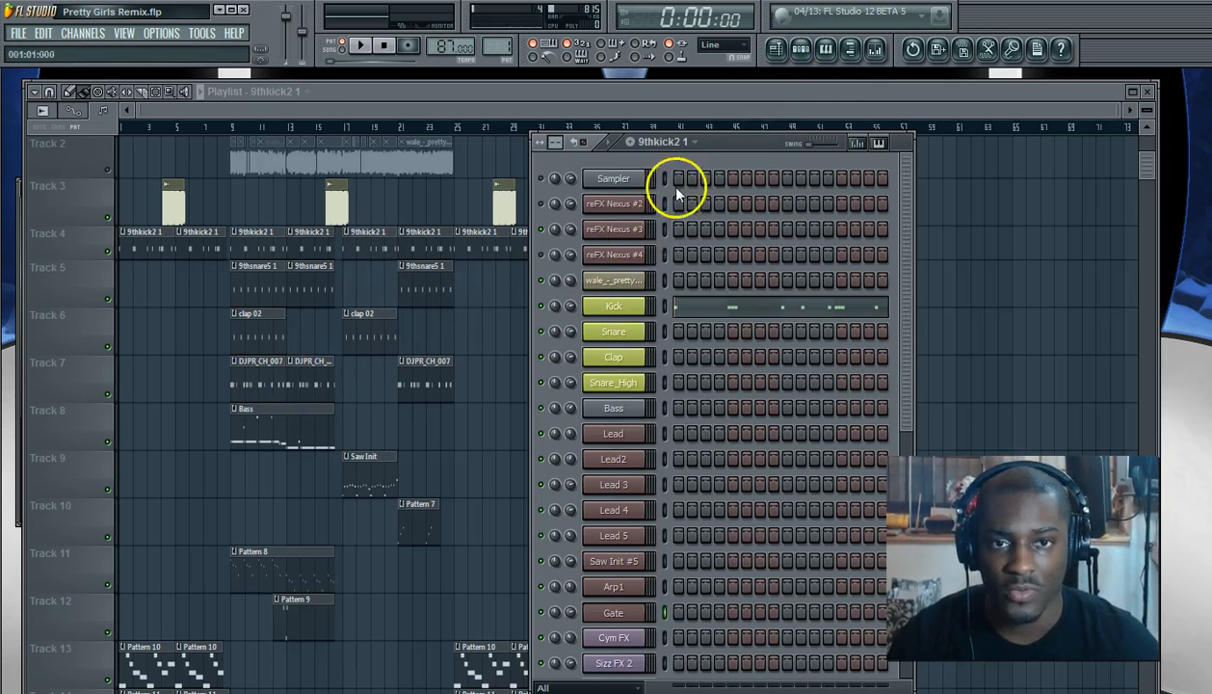
mouse_move(718, 181)
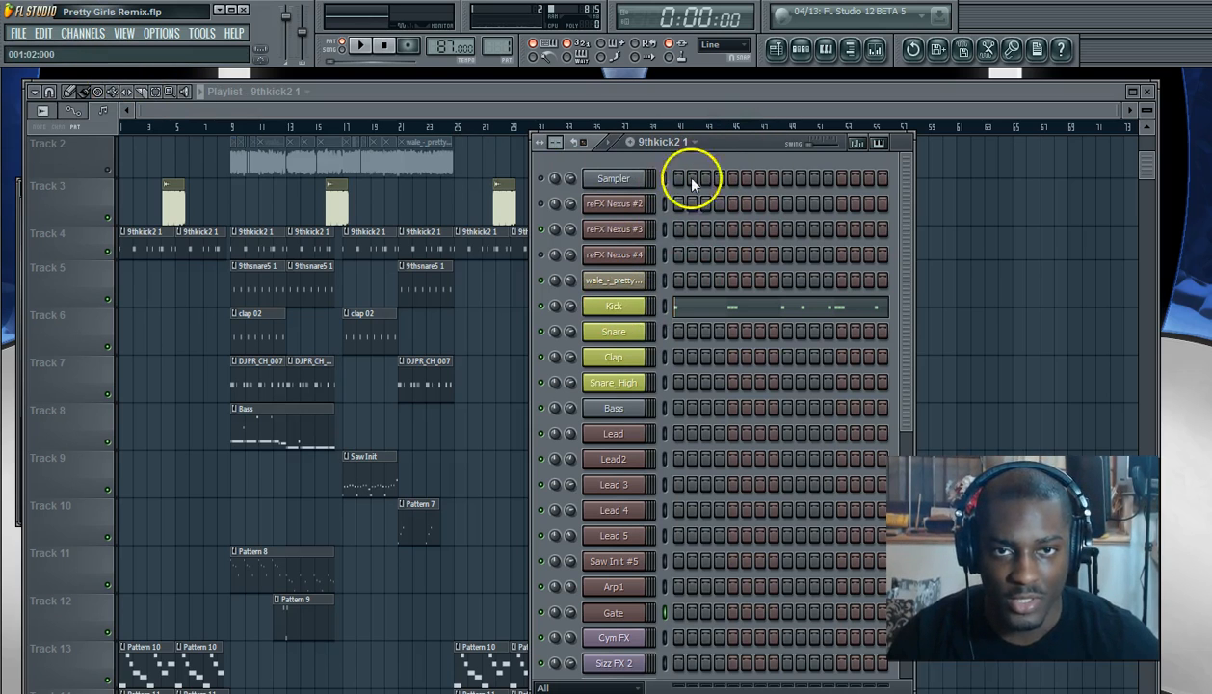
Rename the 9thkick2 1 pattern to Kick.
click(692, 142)
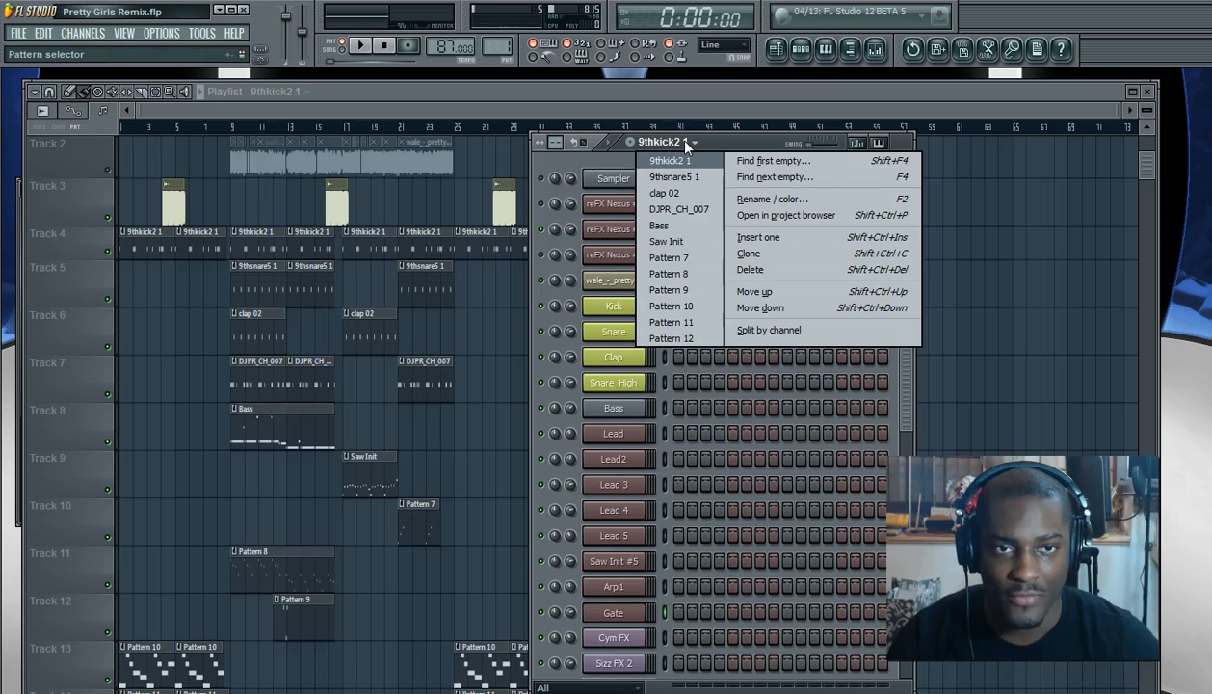
mouse_move(761, 307)
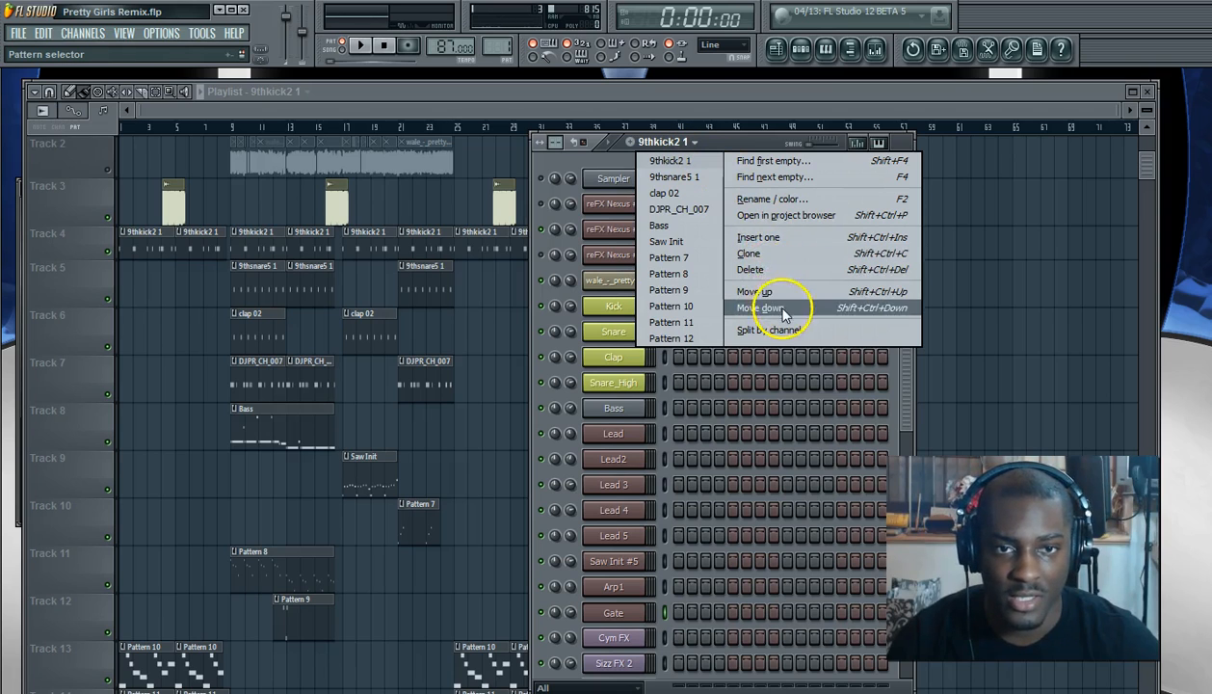
click(771, 198)
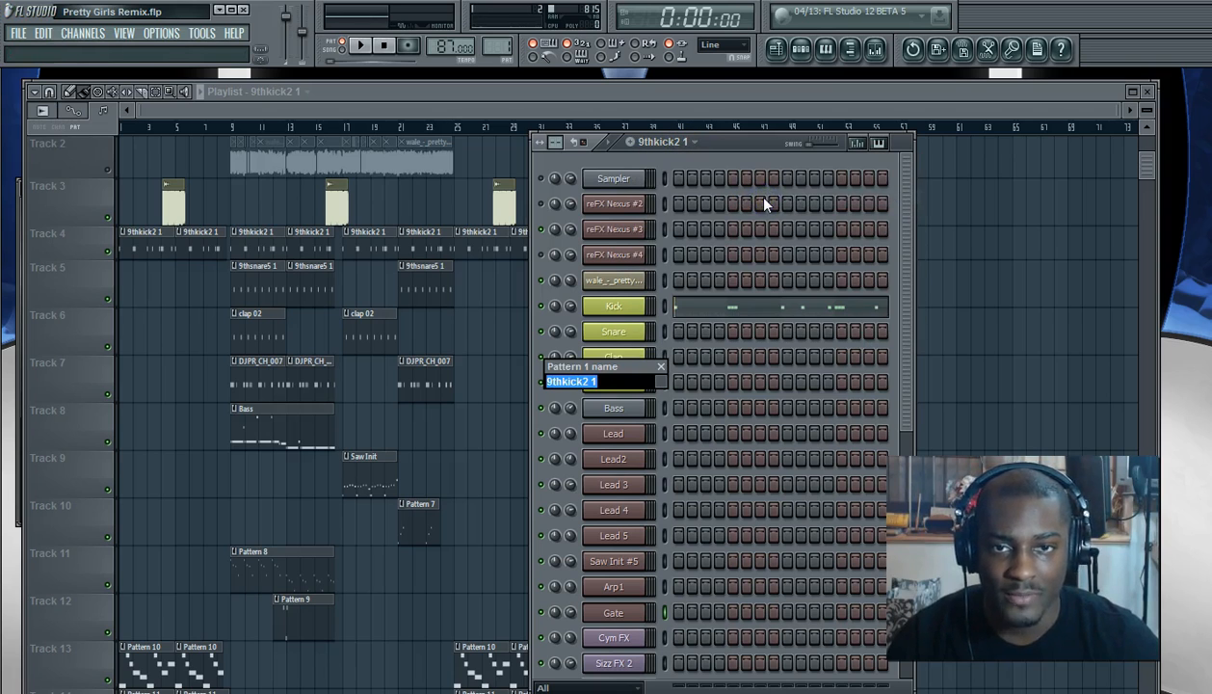
text(Kick)
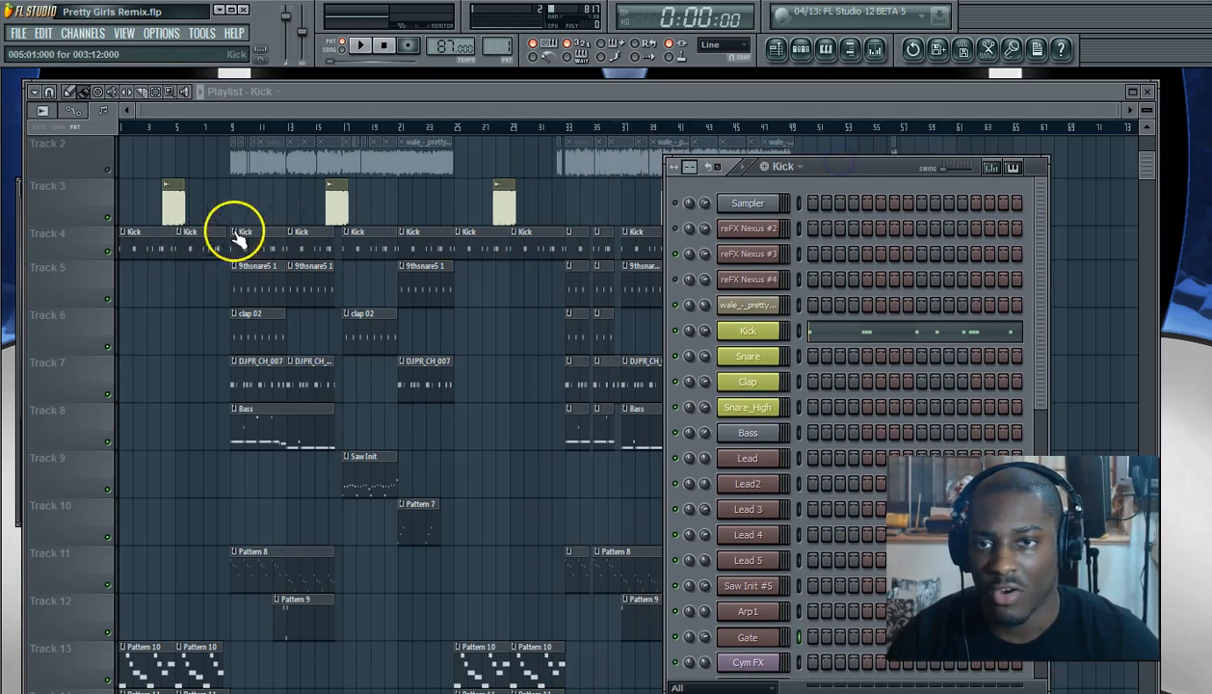
Rename the snare pattern to 'Snare'.
right_click(747, 356)
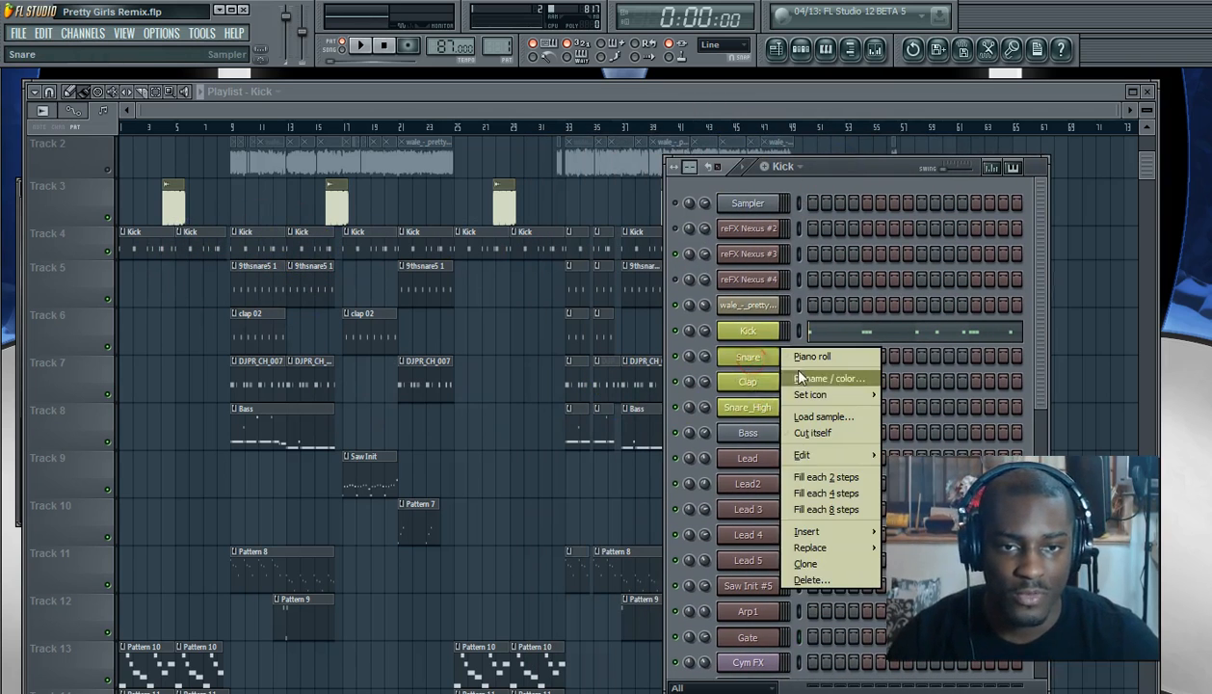
click(829, 378)
text(Snare)
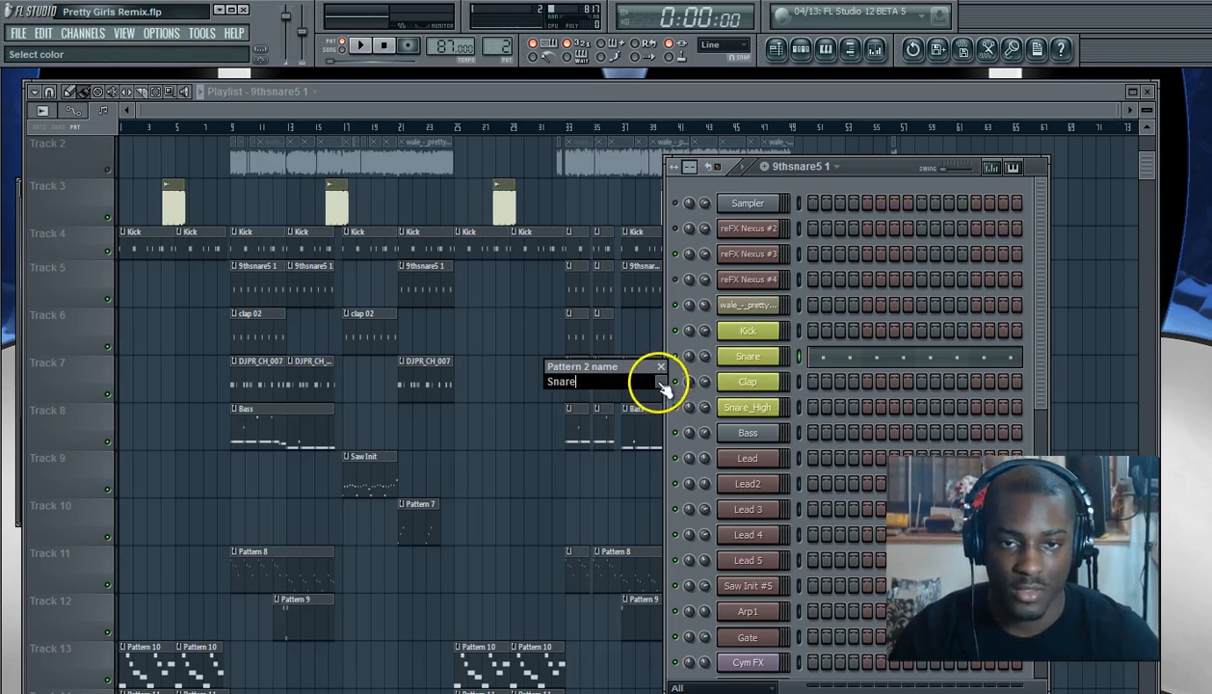
key(Return)
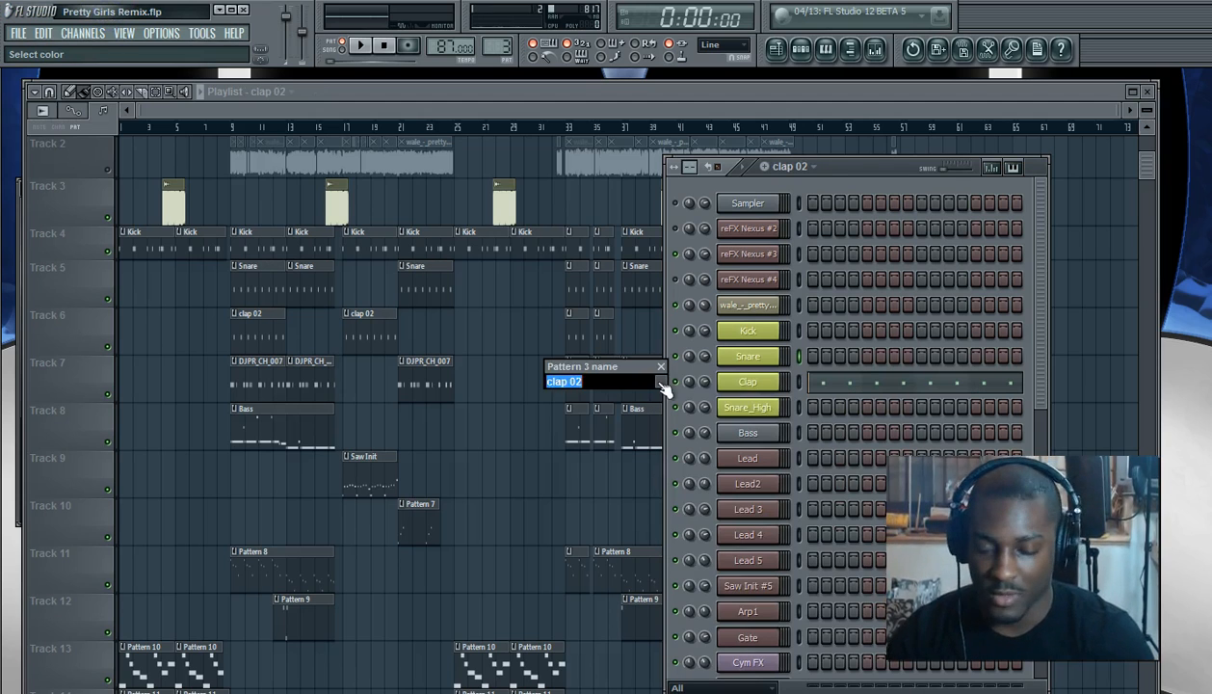
Rename the next two patterns to 'Clap' and 'Snare_High'.
text(C)
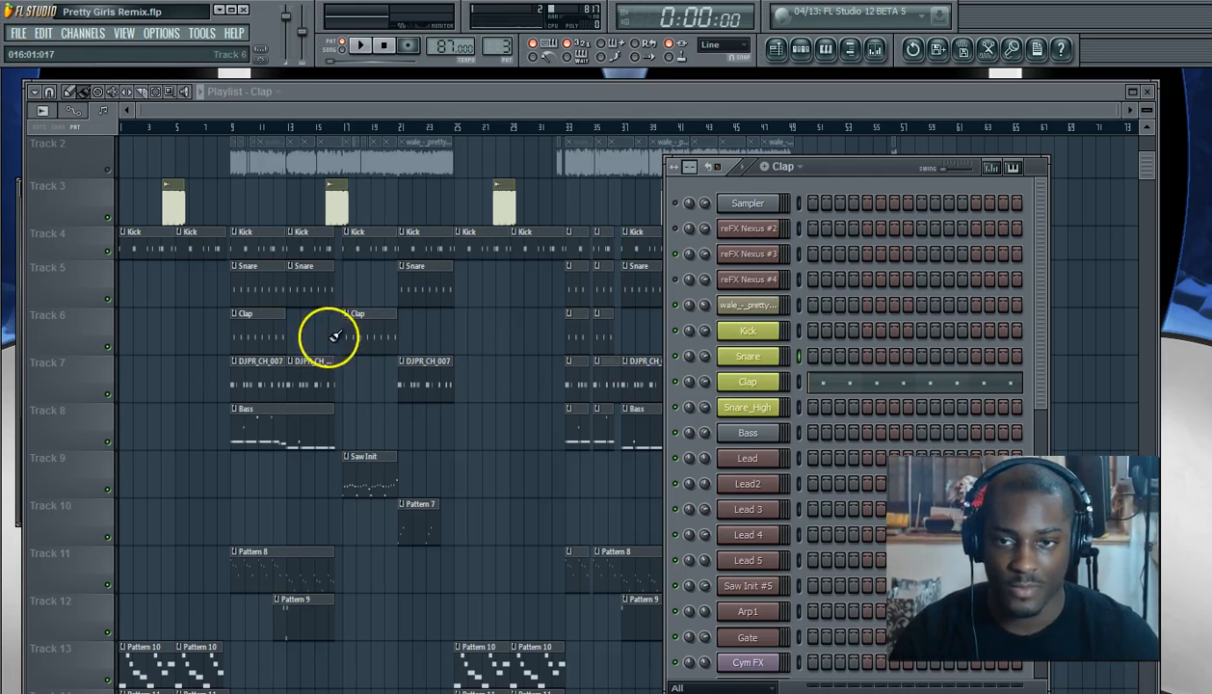
click(747, 431)
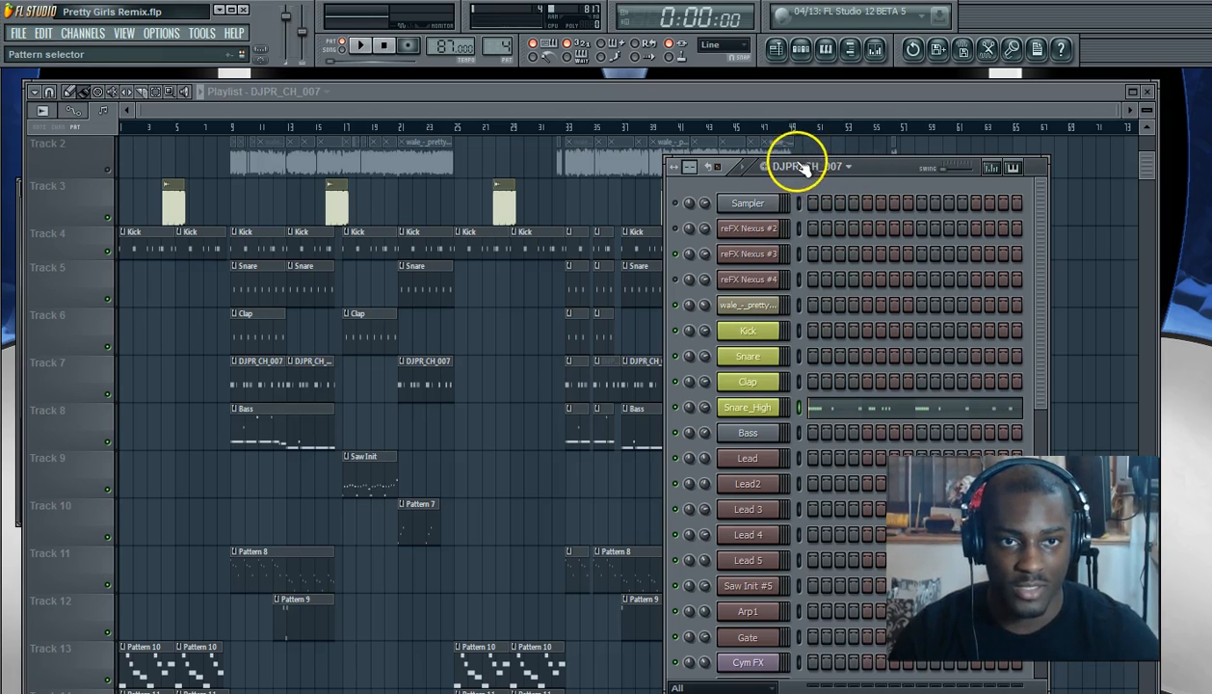
click(847, 166)
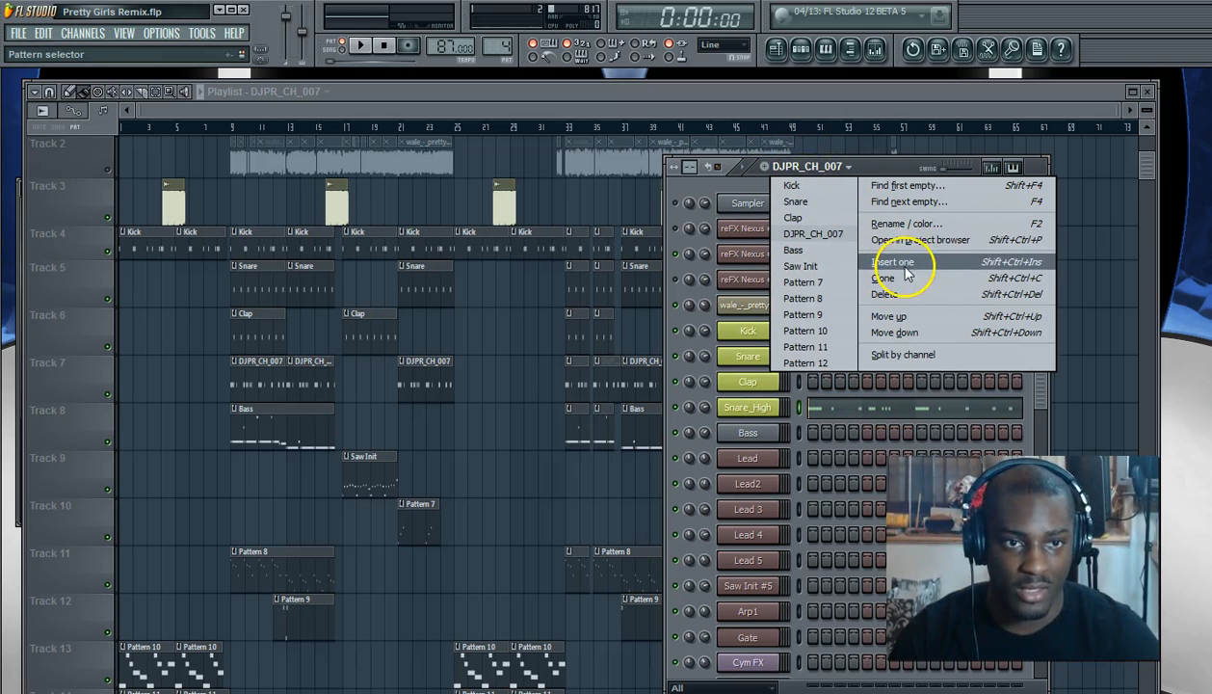
click(907, 223)
text(Snare)
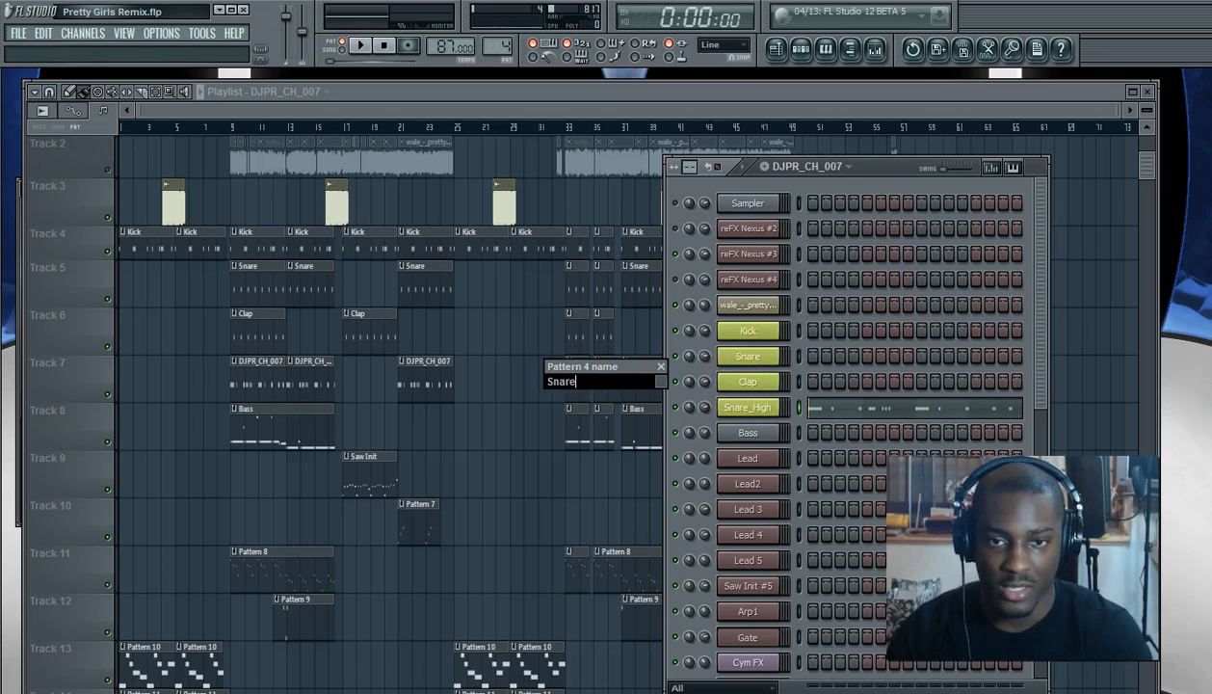
text(_High)
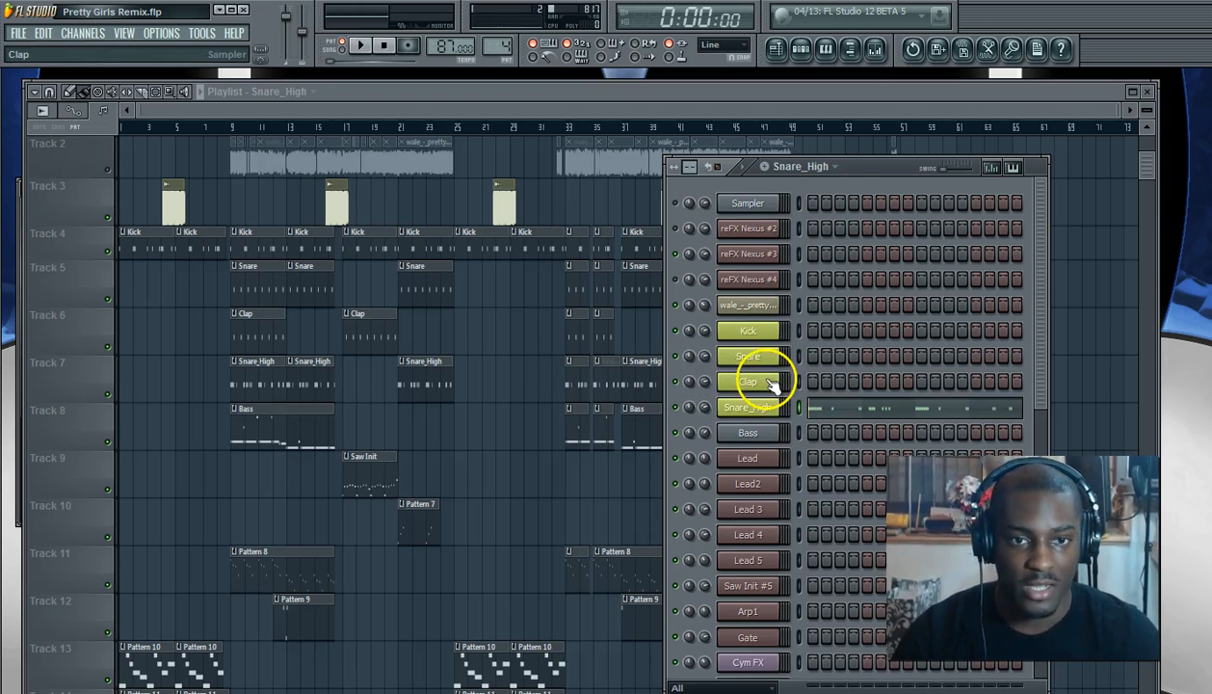
Select the Bass pattern, then rename the Saw Init pattern to 'Lead'.
scroll(down, 3)
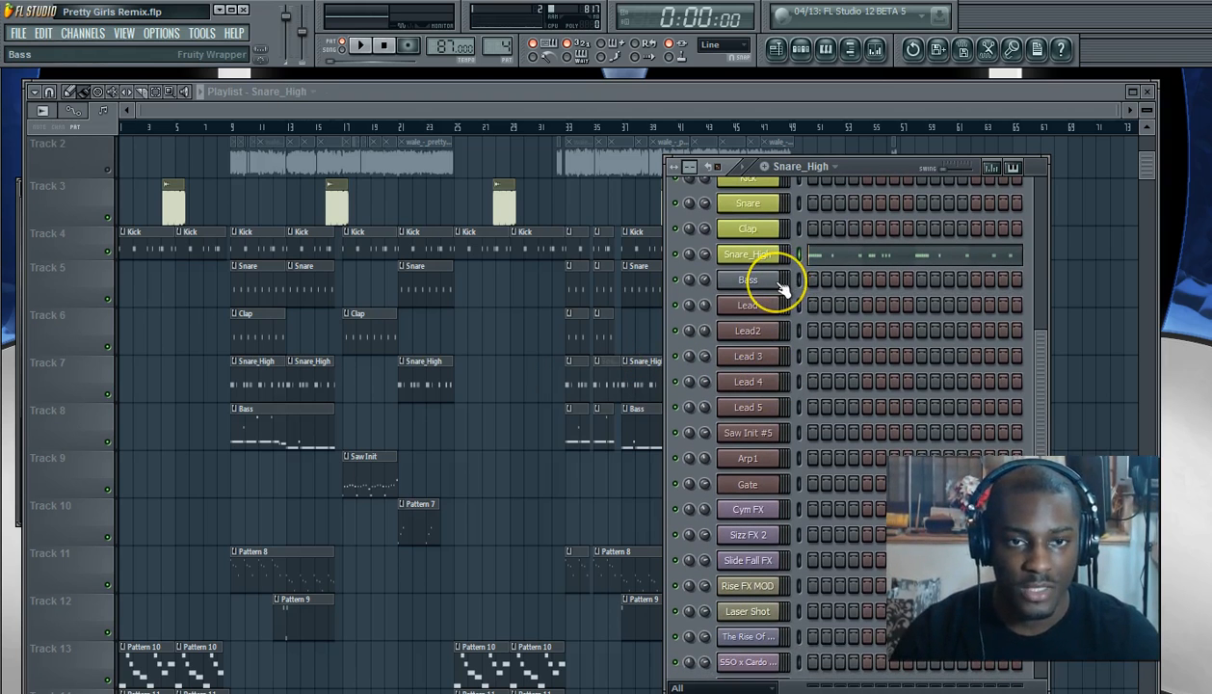
click(748, 279)
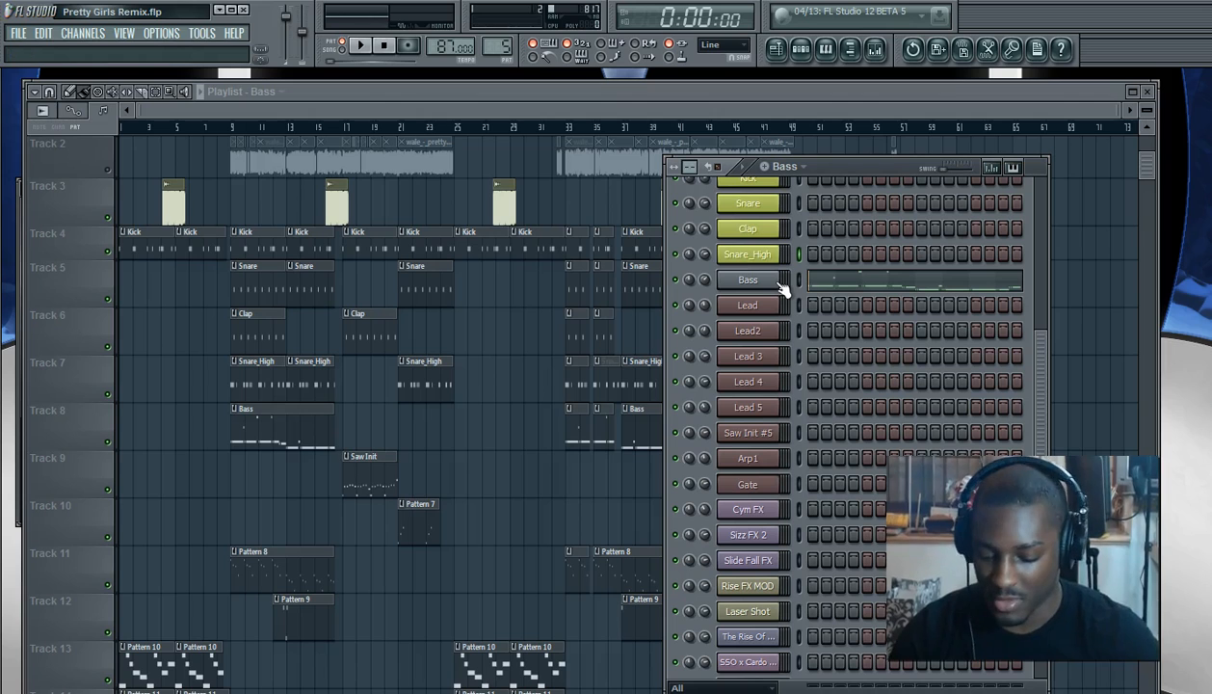
click(747, 279)
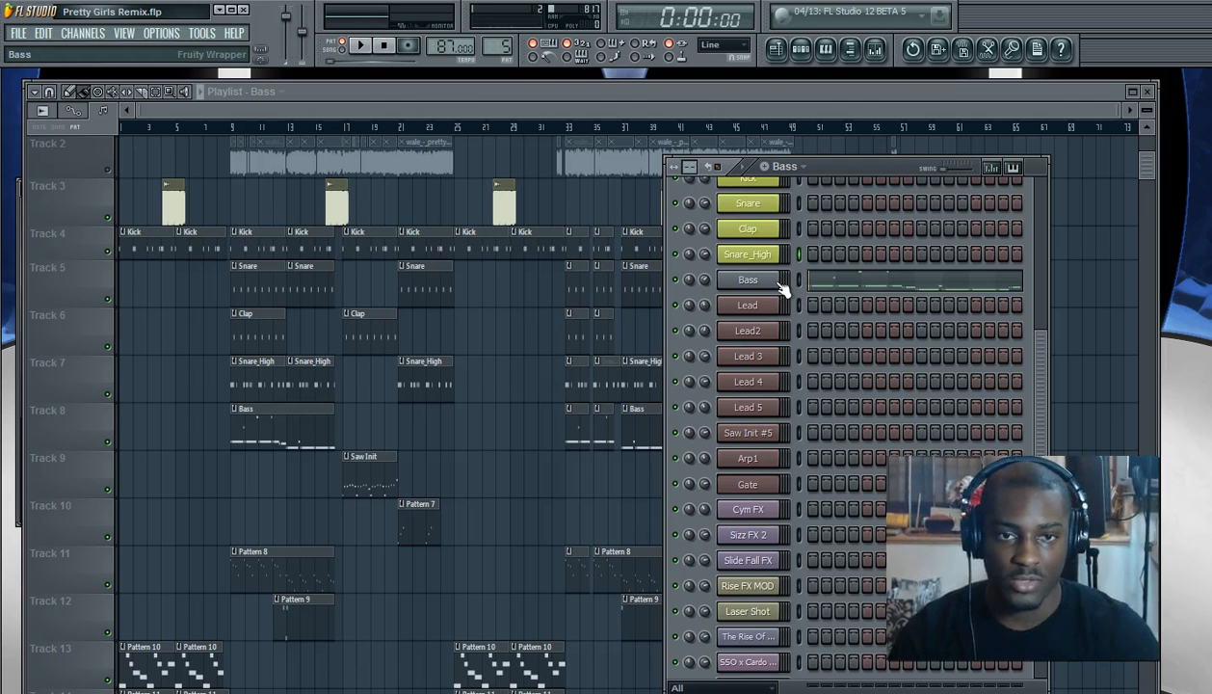
click(747, 305)
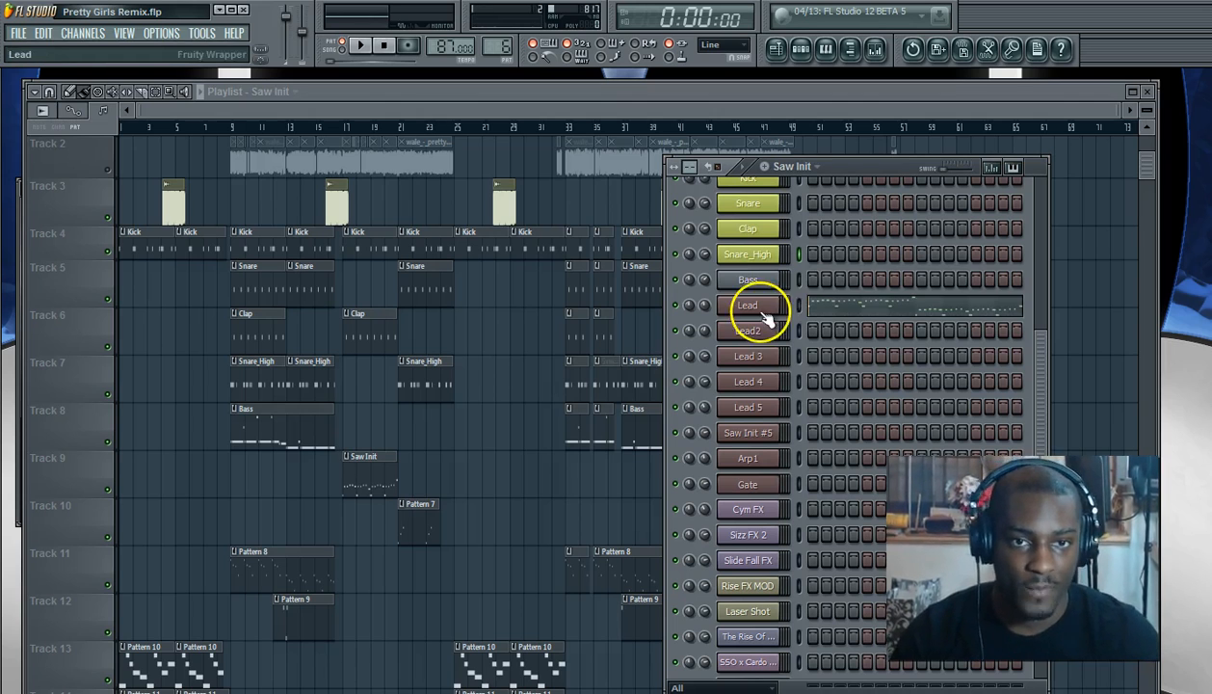
double_click(747, 305)
text(Lead)
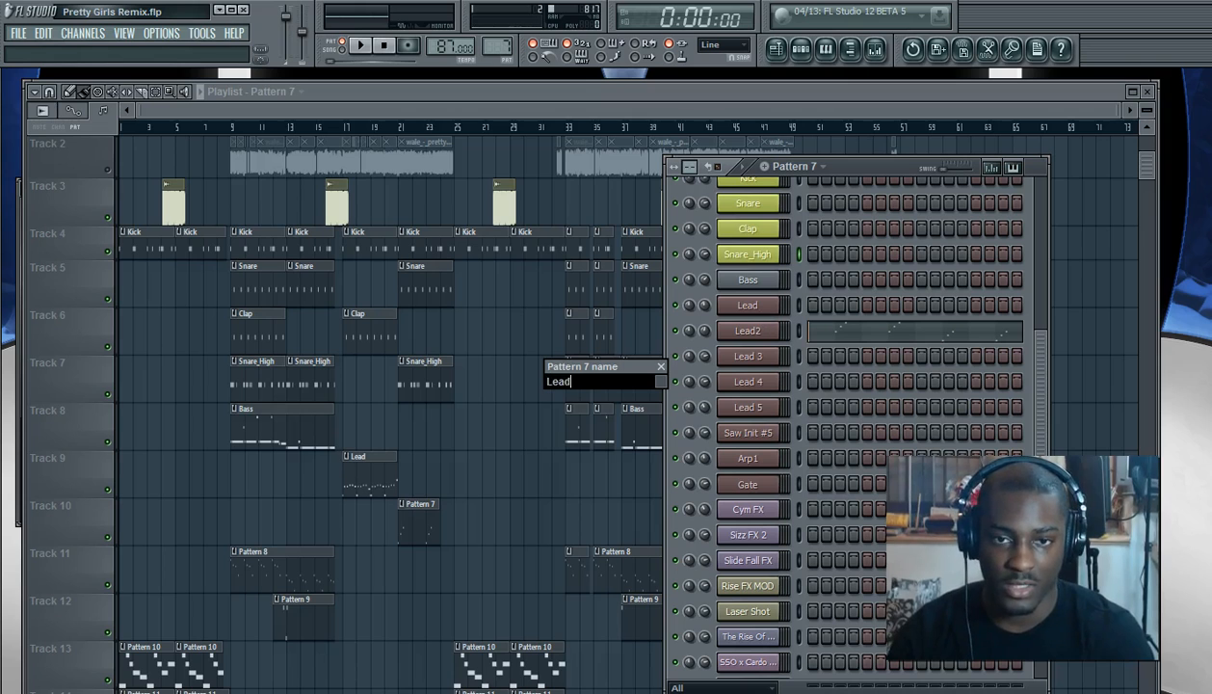
key(Return)
text(lea)
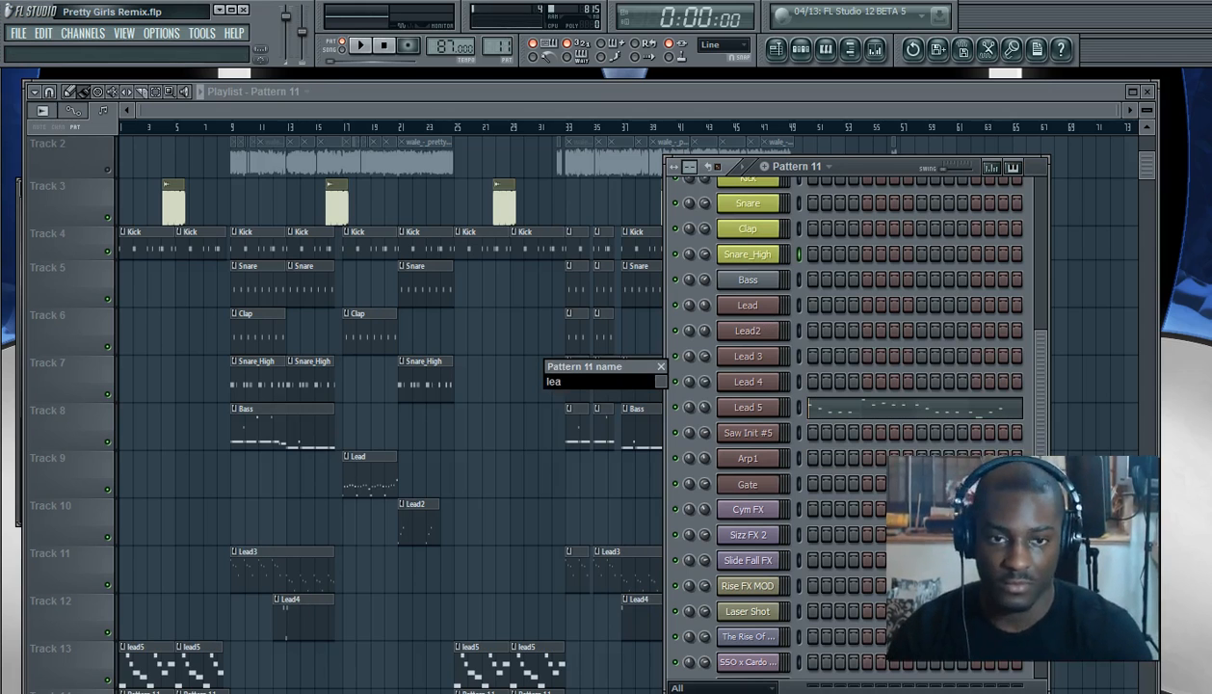
Name a lead pattern 'Lead5' and name pattern 12 'Gate'.
text(Lead5)
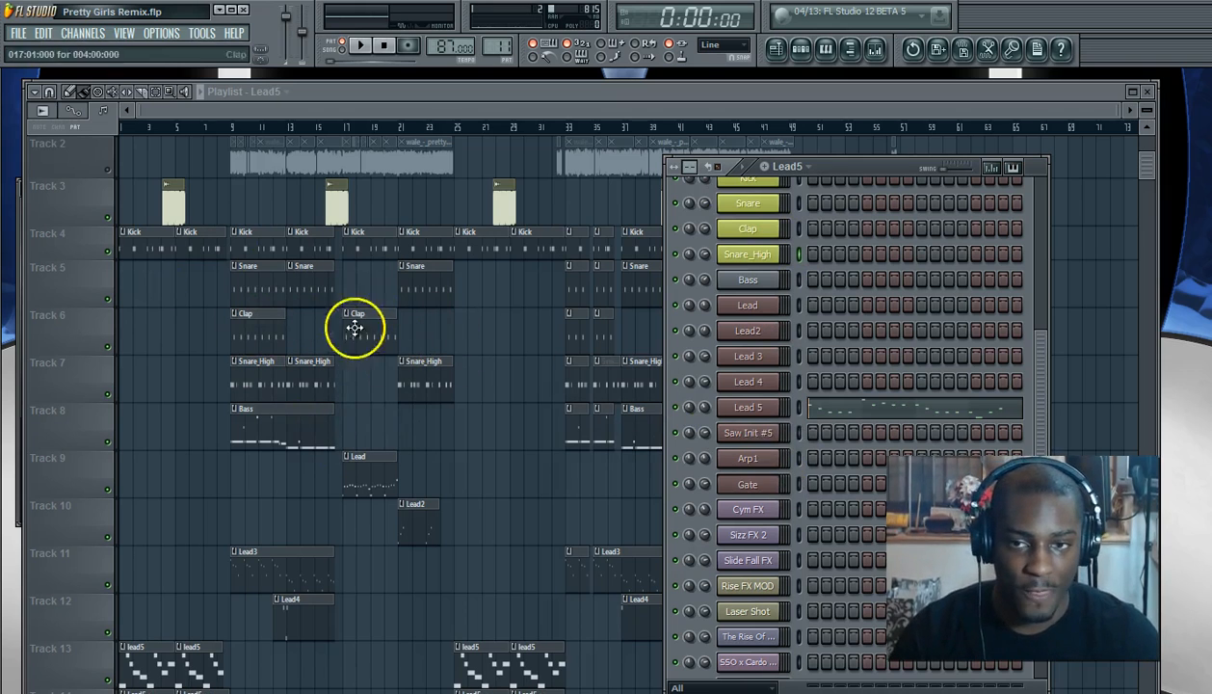
click(747, 407)
text(Gate)
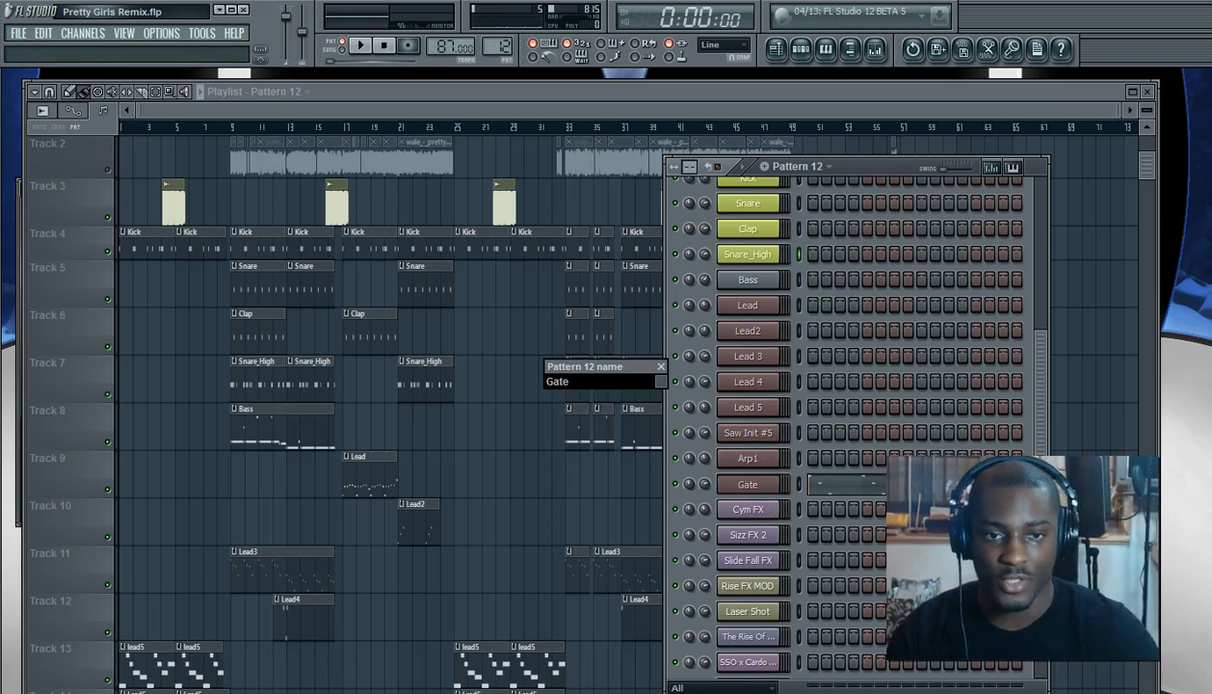
key(Return)
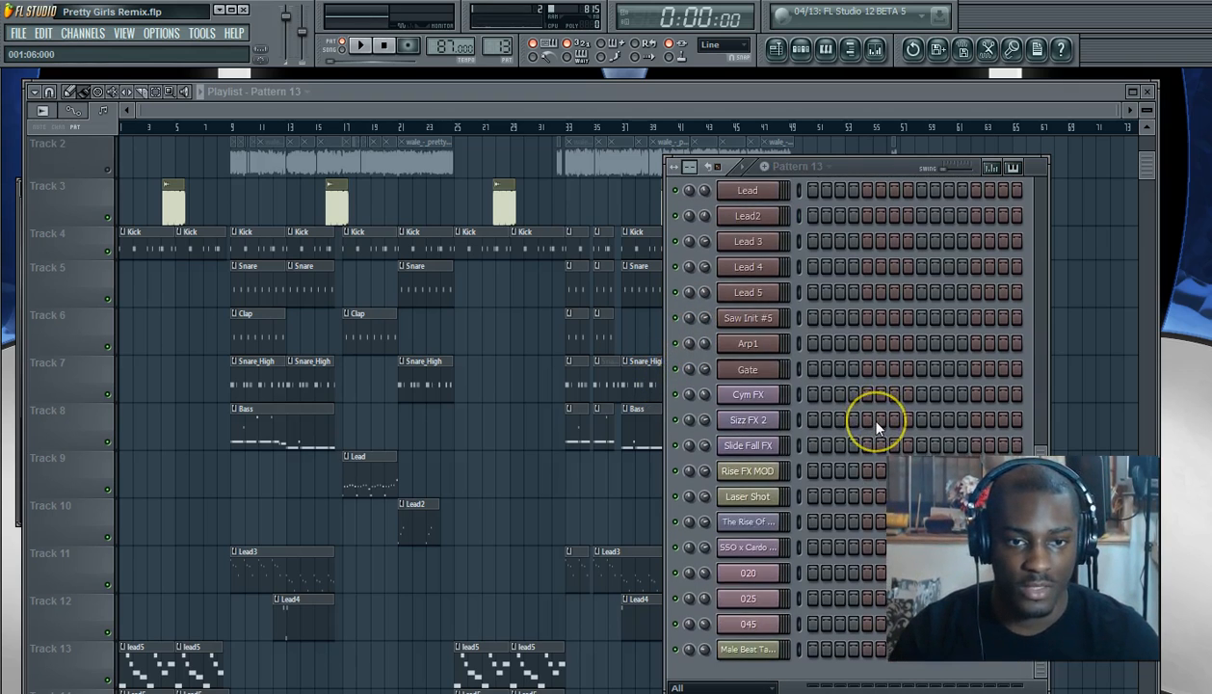
click(748, 394)
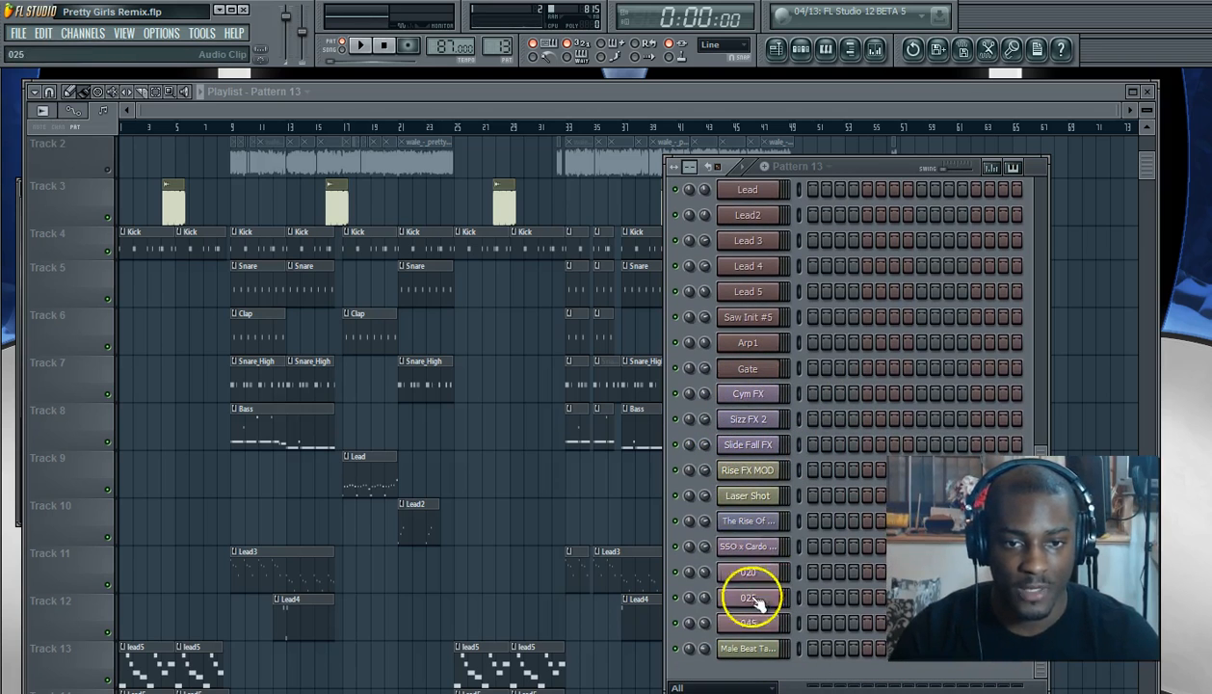
click(749, 495)
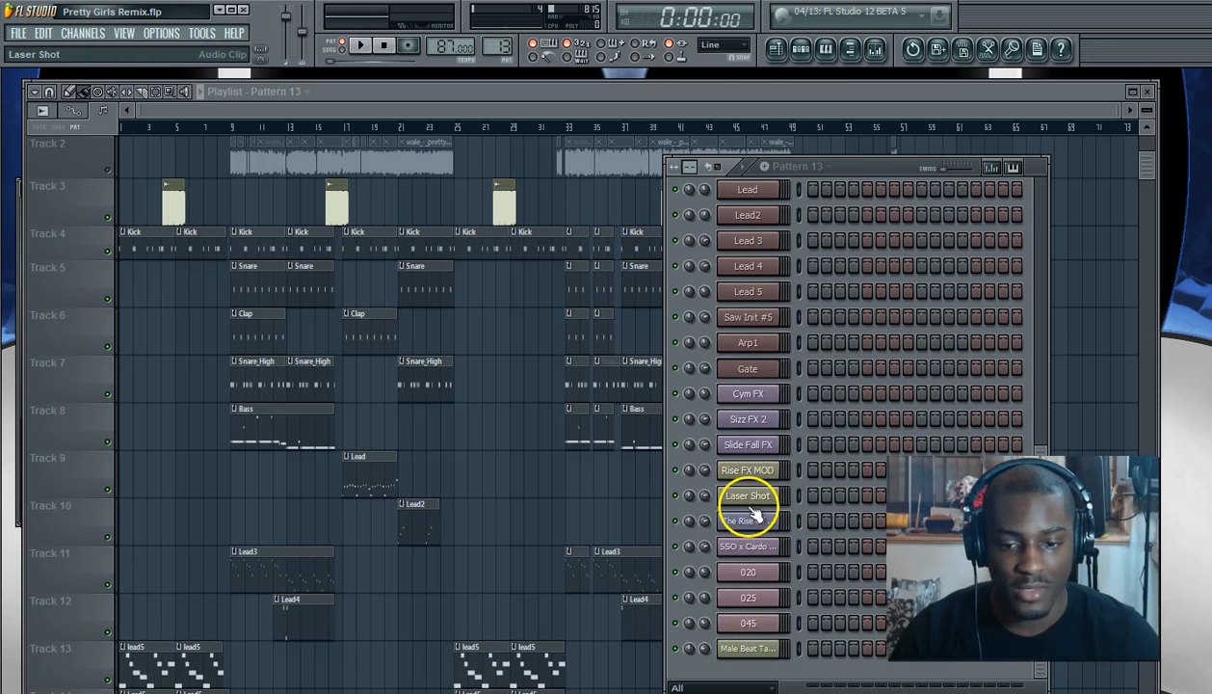
scroll(up, 3)
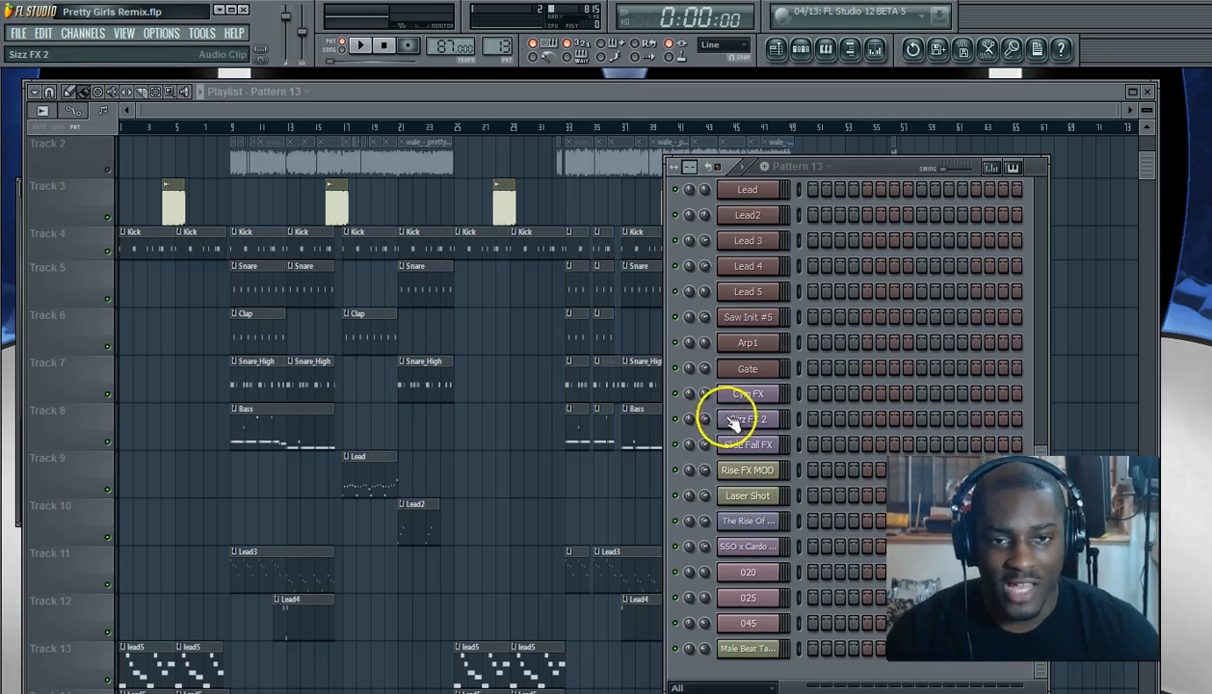
click(361, 45)
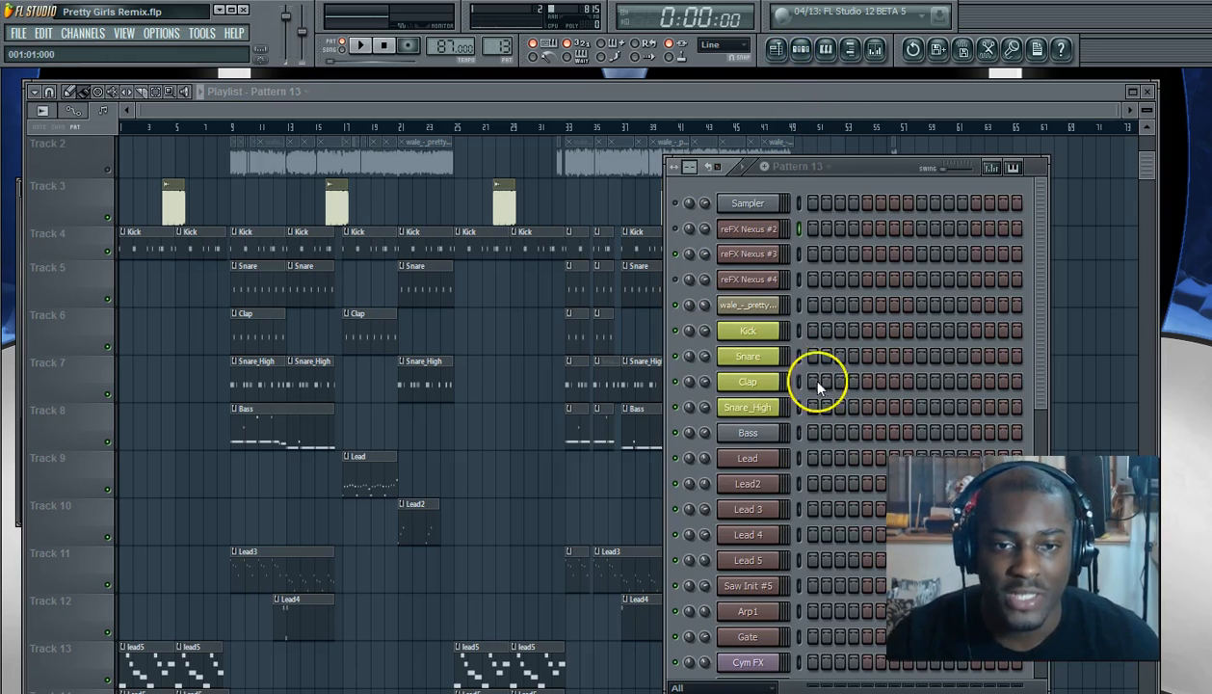
mouse_move(800, 485)
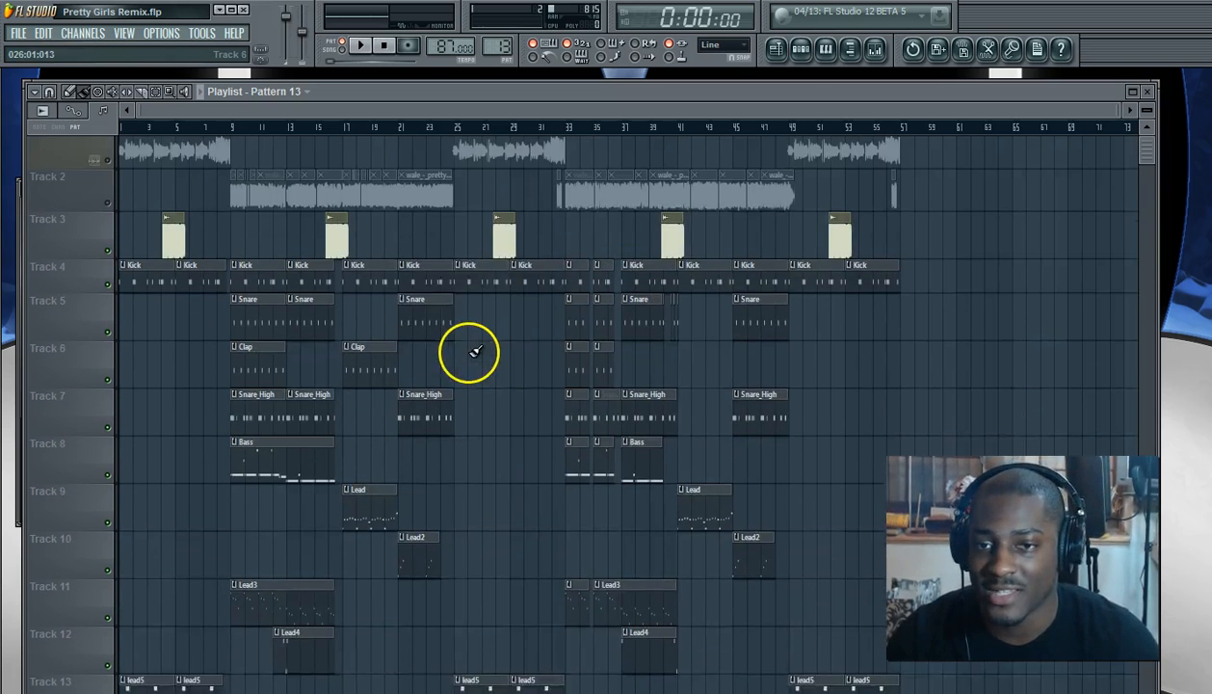
Scroll down the Playlist to review the renamed clips, Kick through Gate.
scroll(down, 3)
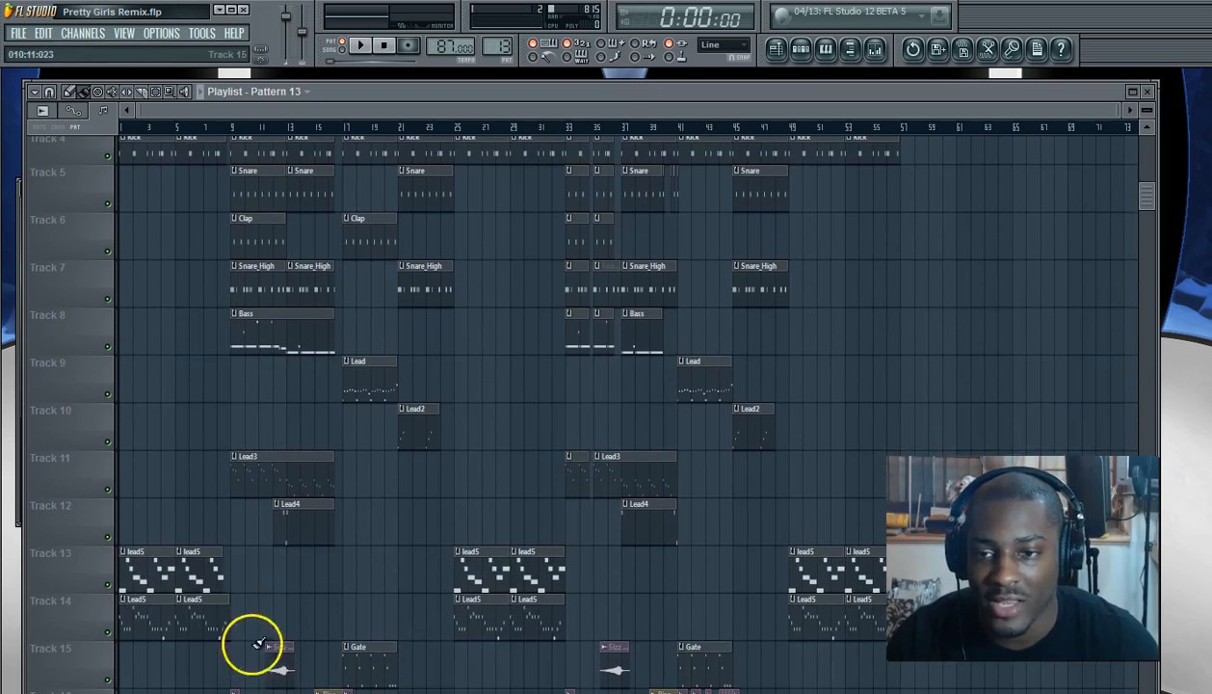
scroll(down, 3)
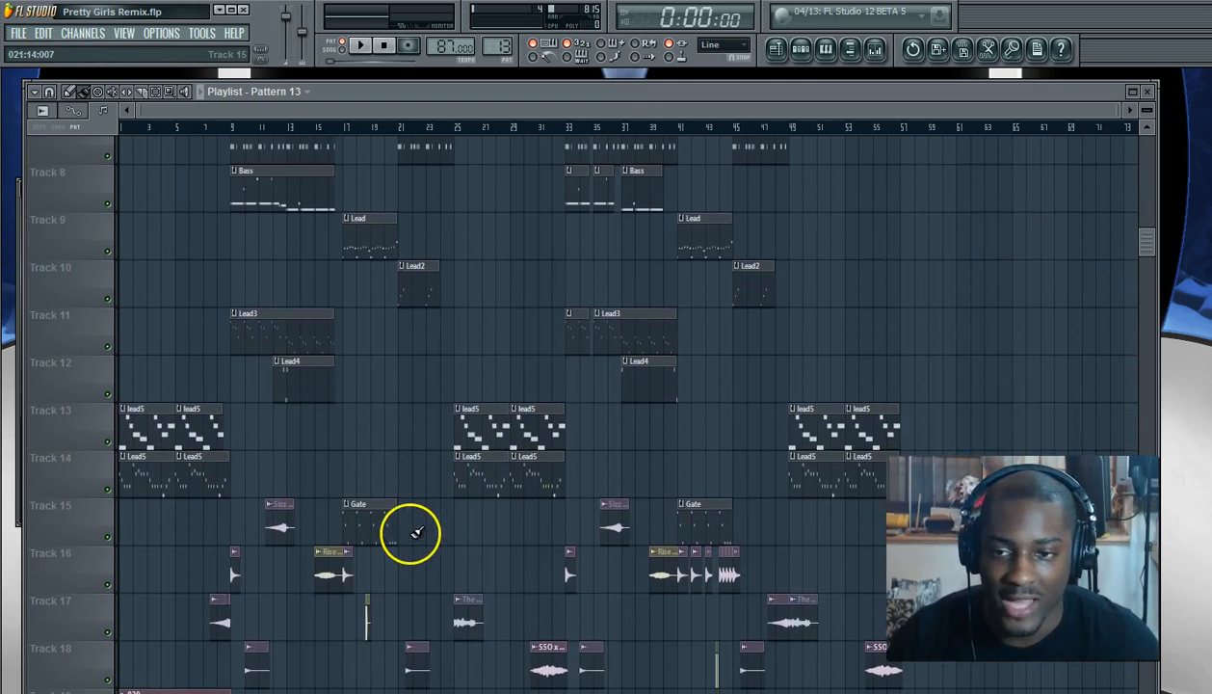
scroll(down, 3)
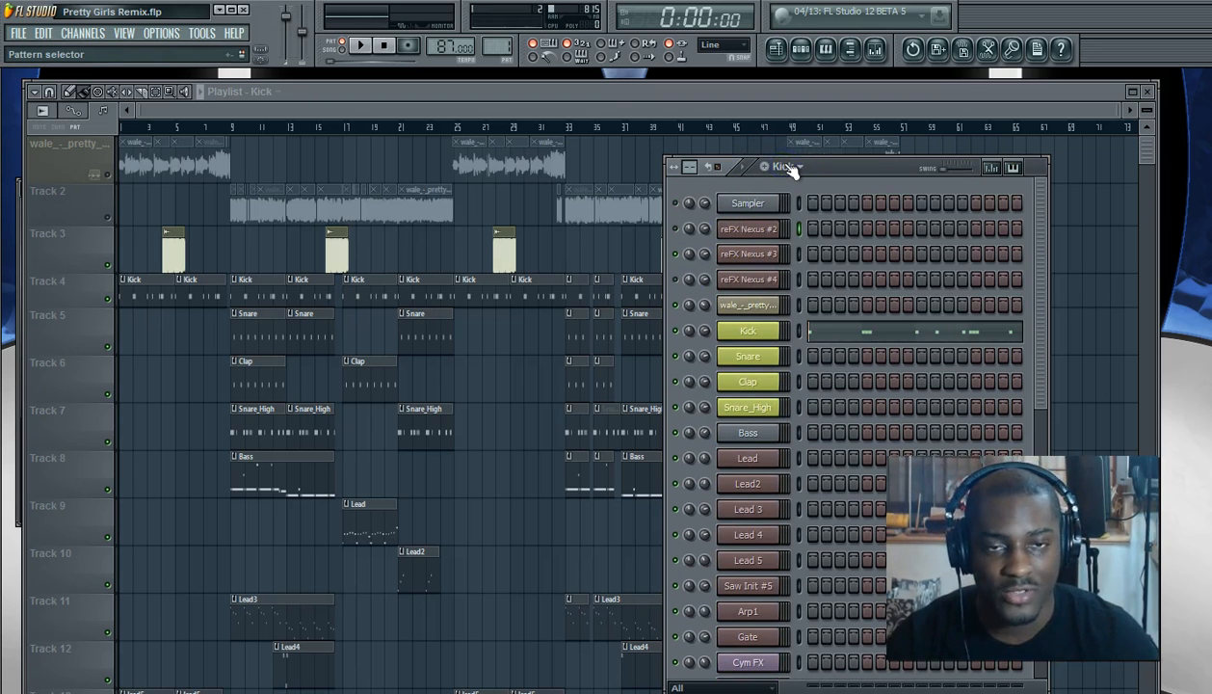
Make the Kick pattern current, then pick another pattern from the list.
click(749, 254)
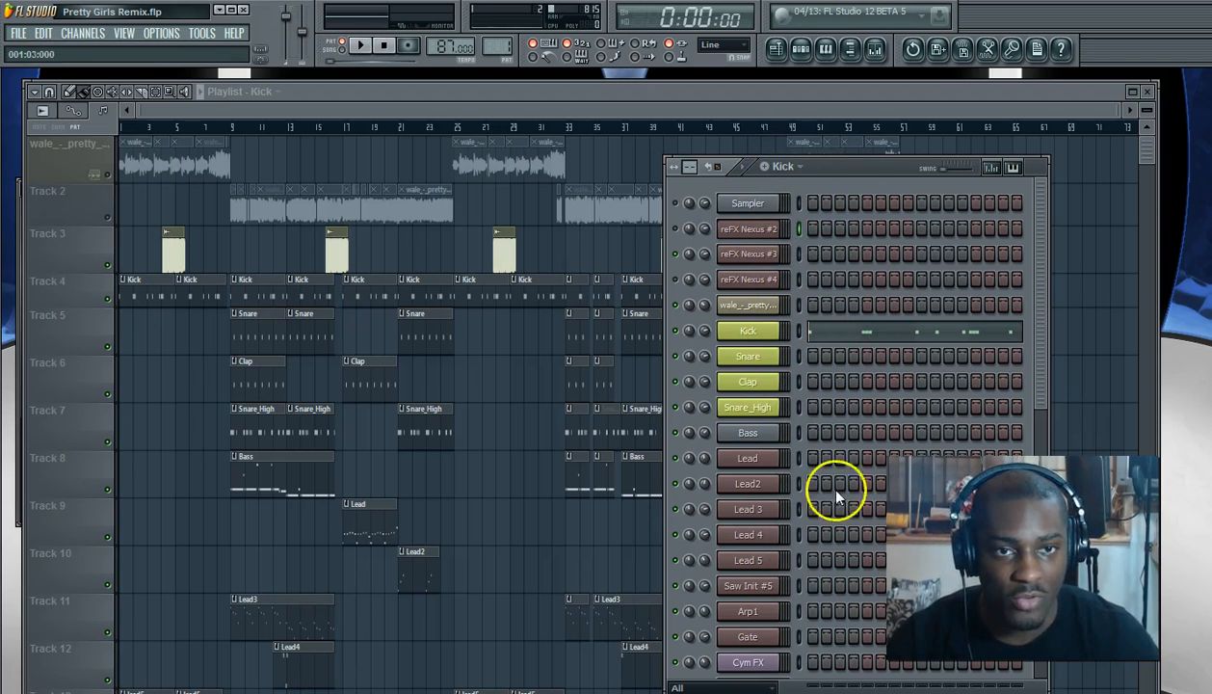
mouse_move(824, 342)
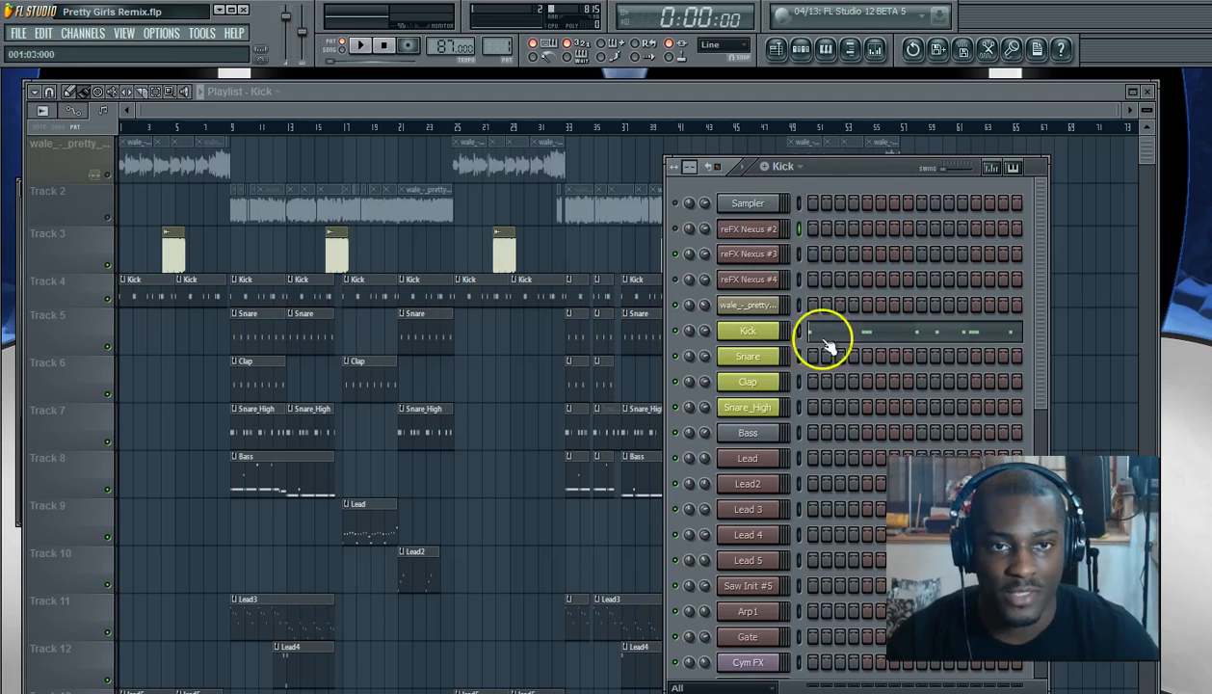
mouse_move(786, 337)
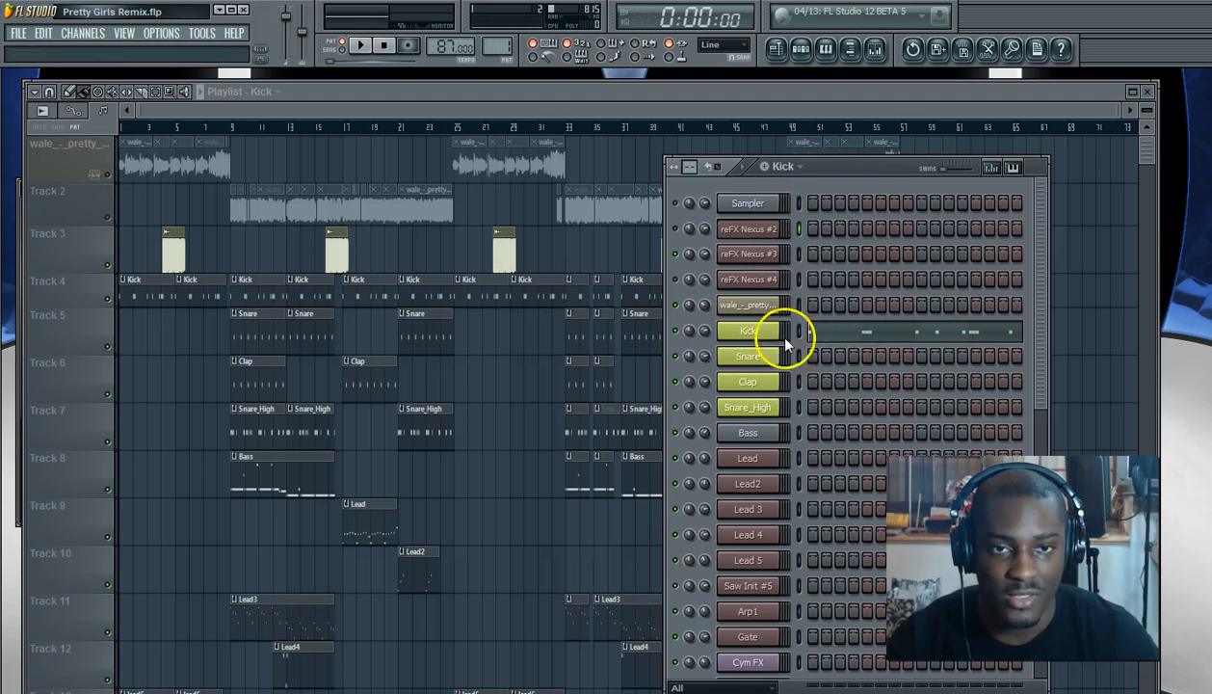
mouse_move(872, 248)
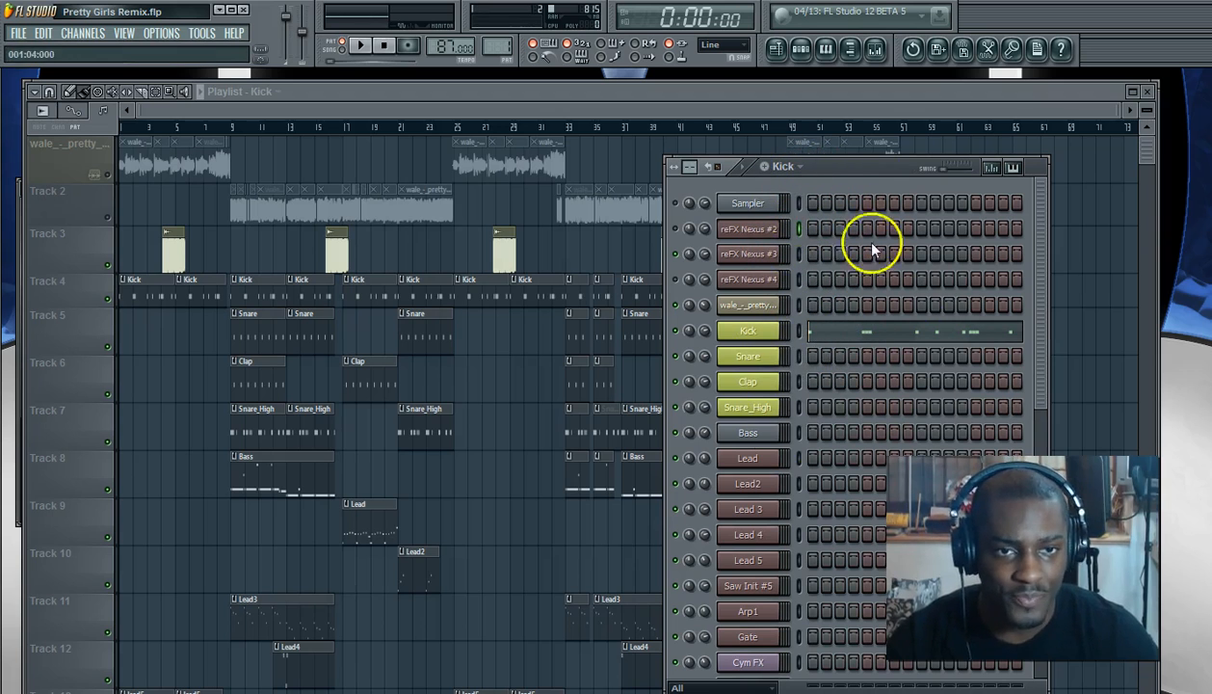
mouse_move(790, 352)
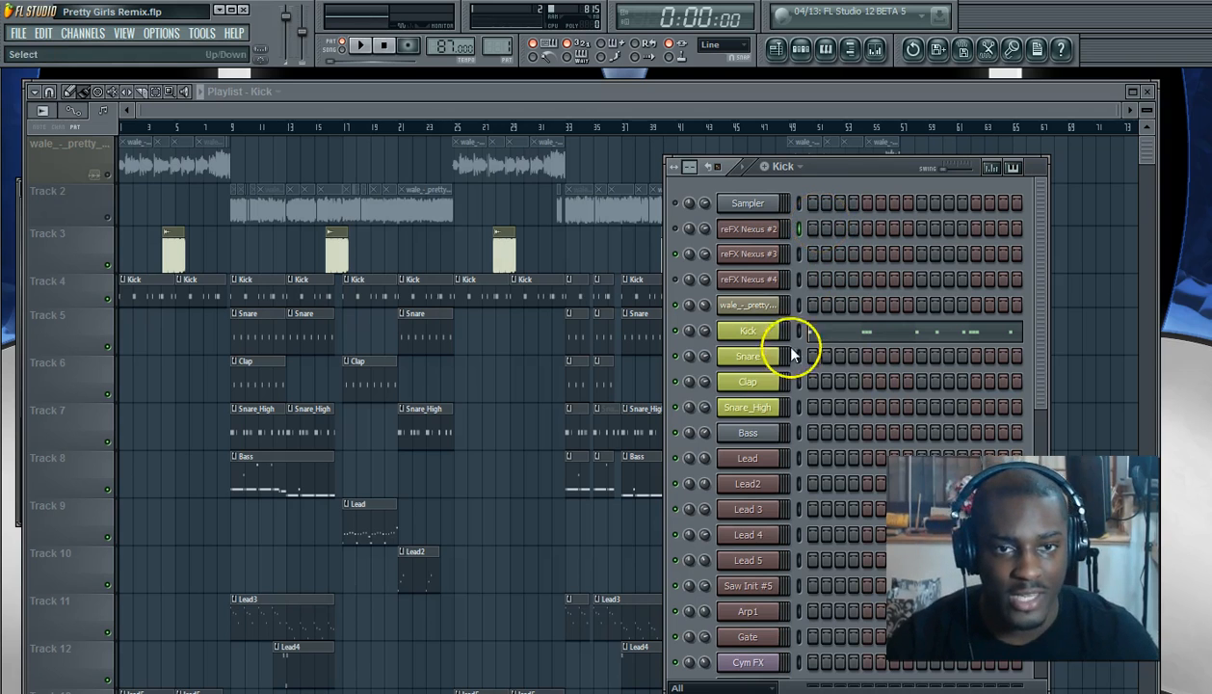
mouse_move(856, 296)
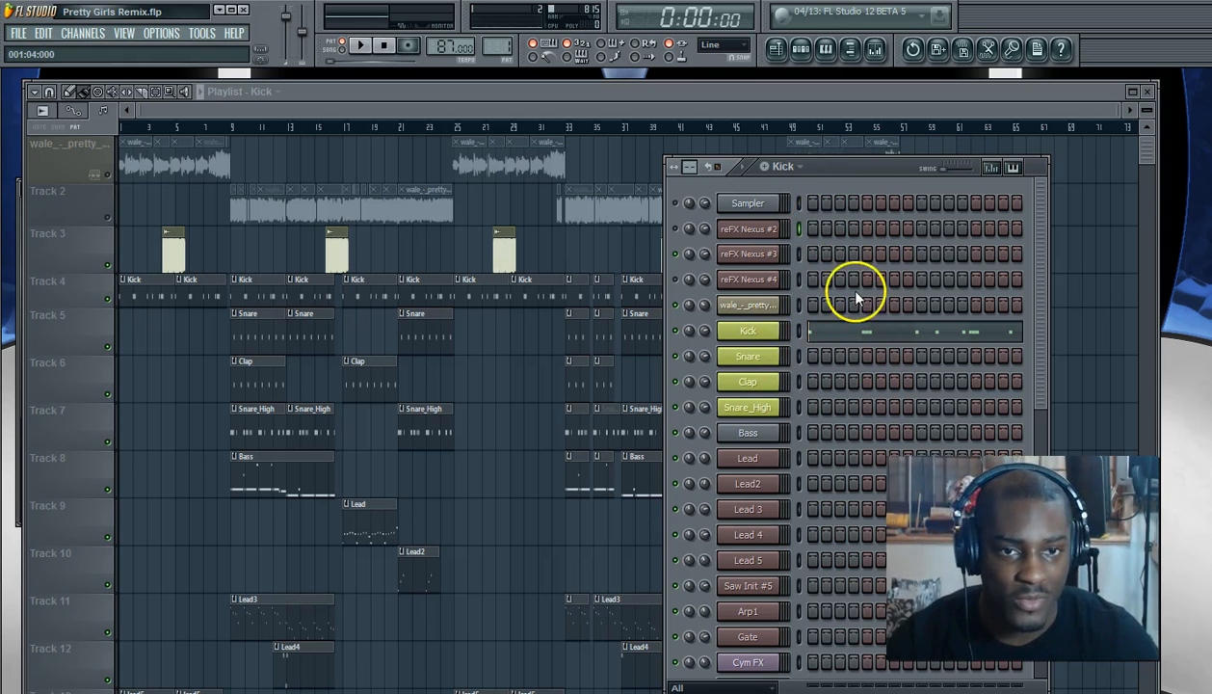
click(748, 509)
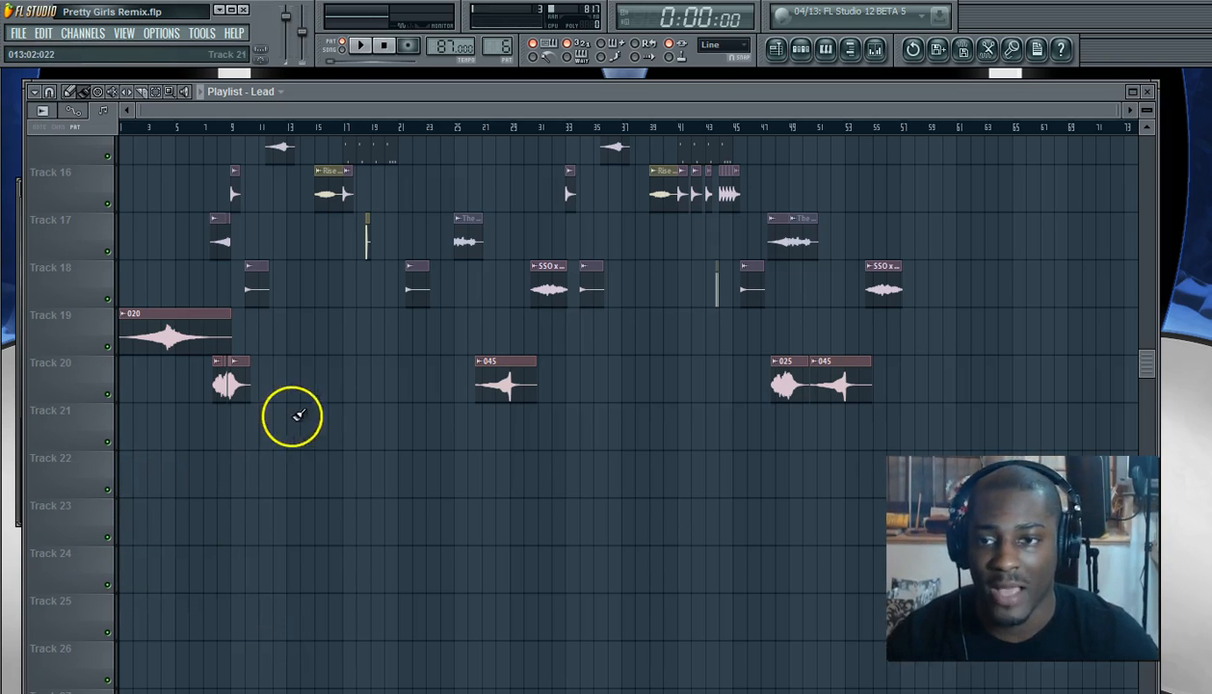
Scroll up and down the Playlist to verify every pattern clip's name.
scroll(up, 3)
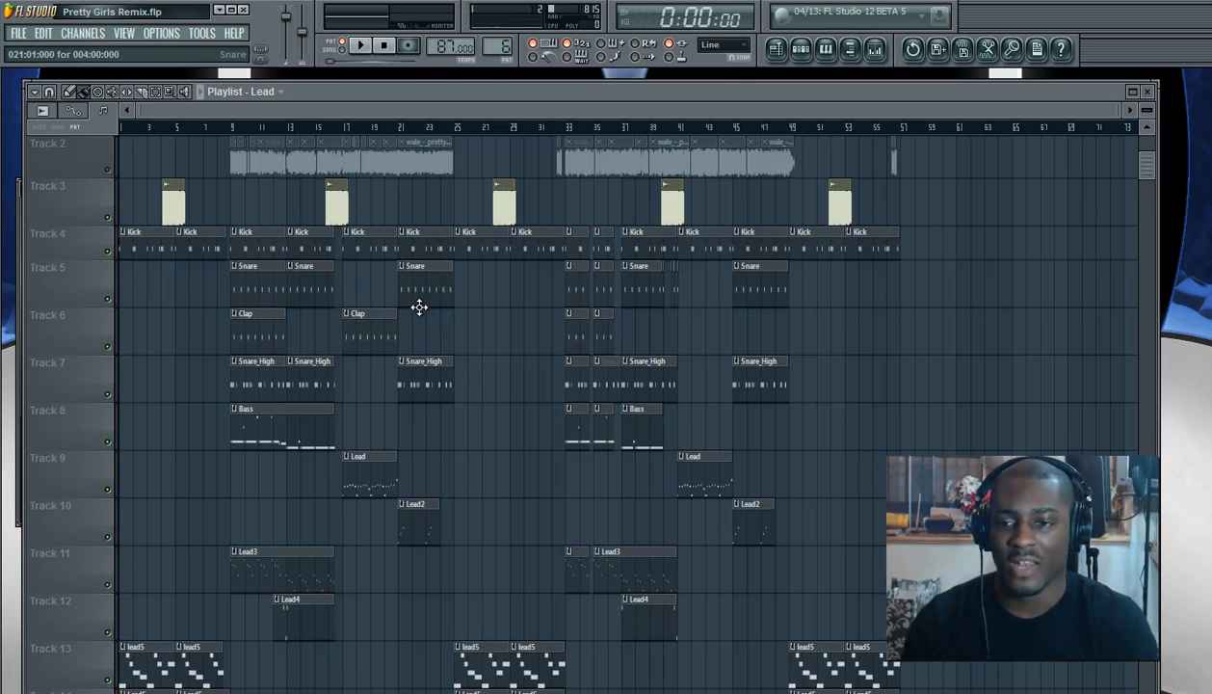
scroll(down, 3)
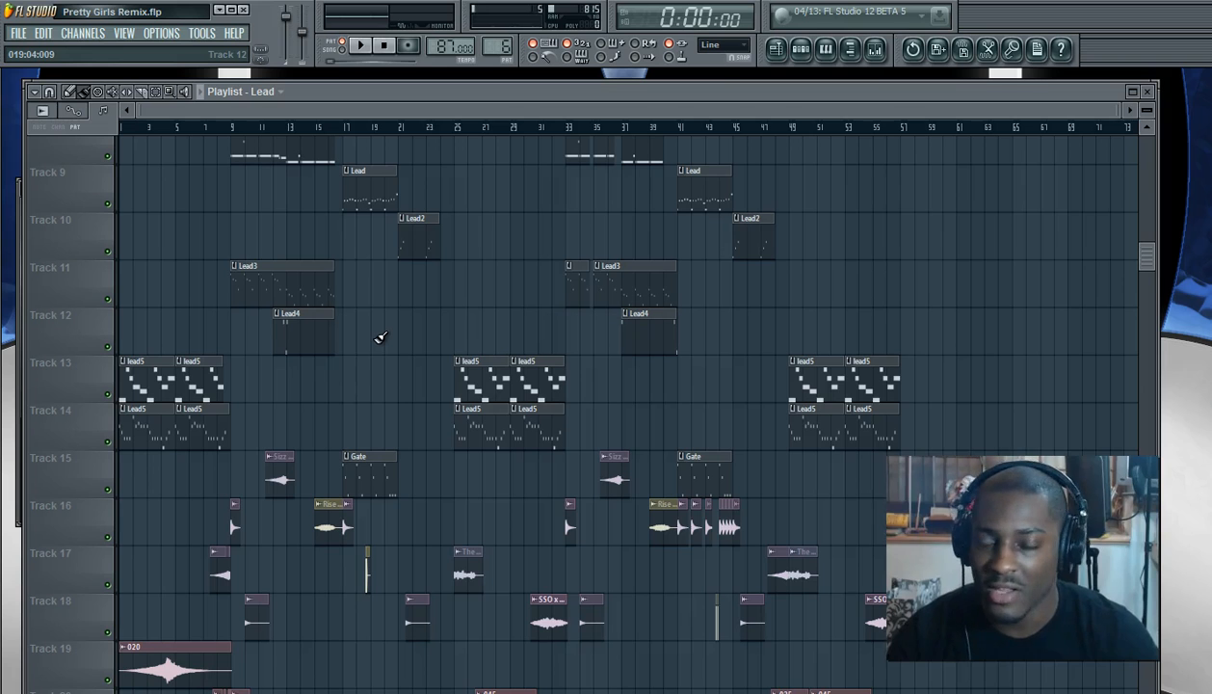
scroll(down, 3)
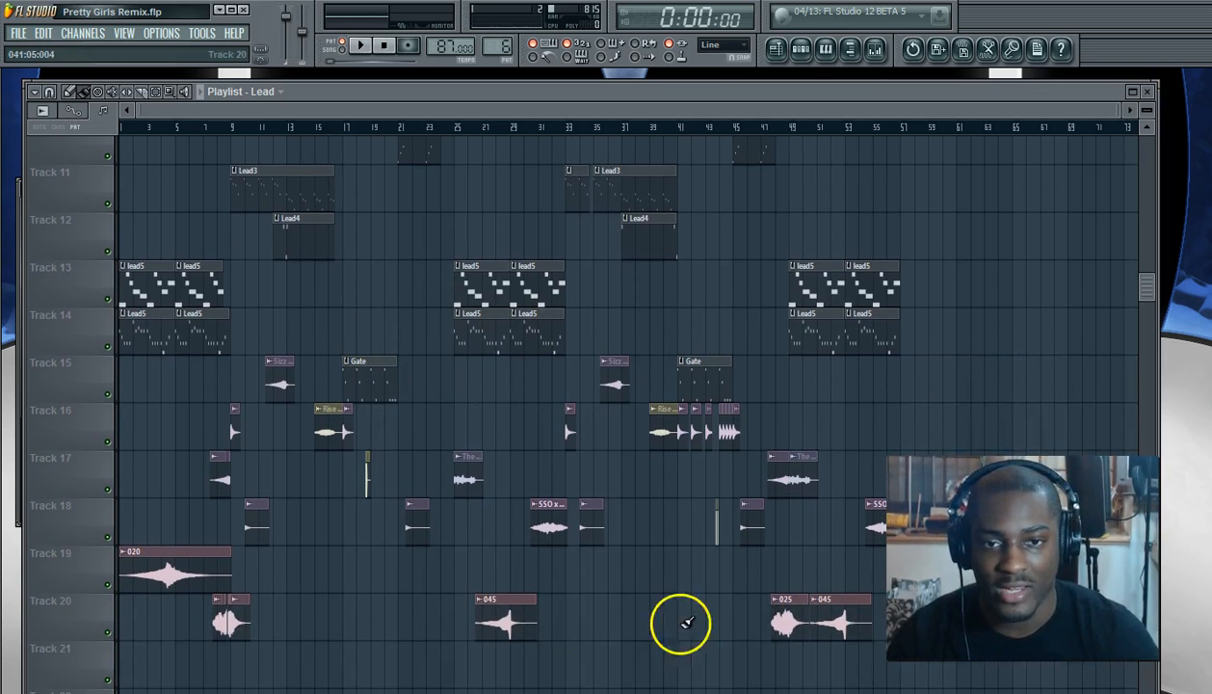
scroll(up, 3)
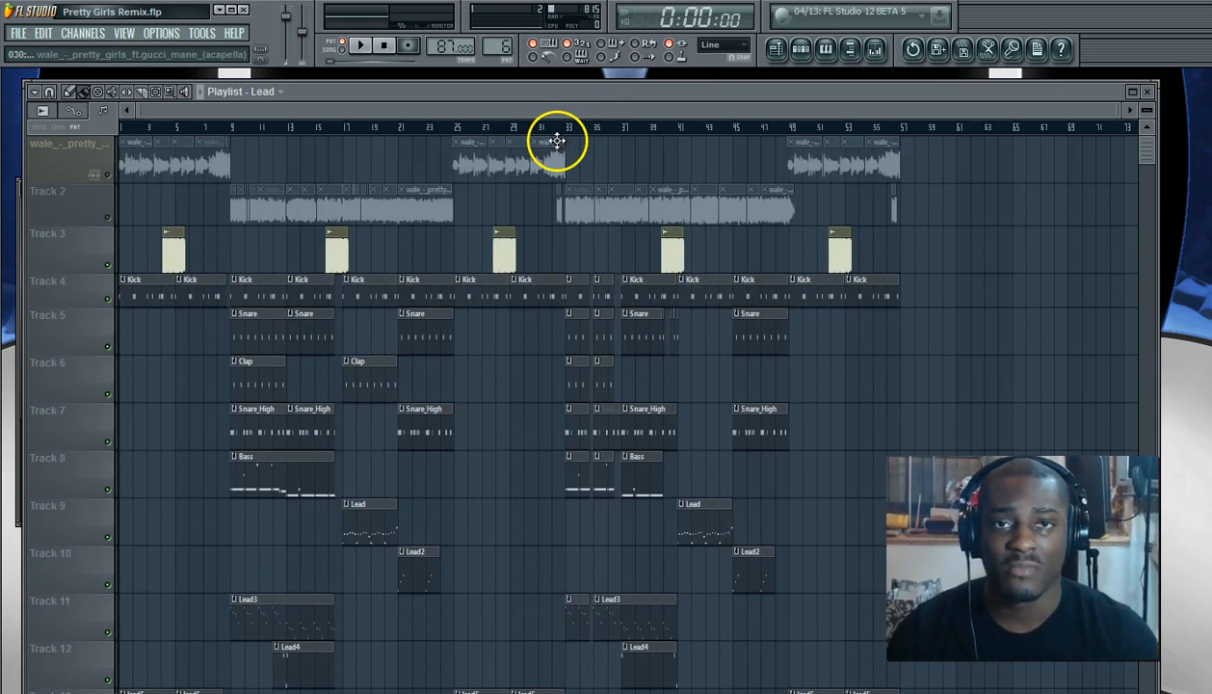
mouse_move(558, 142)
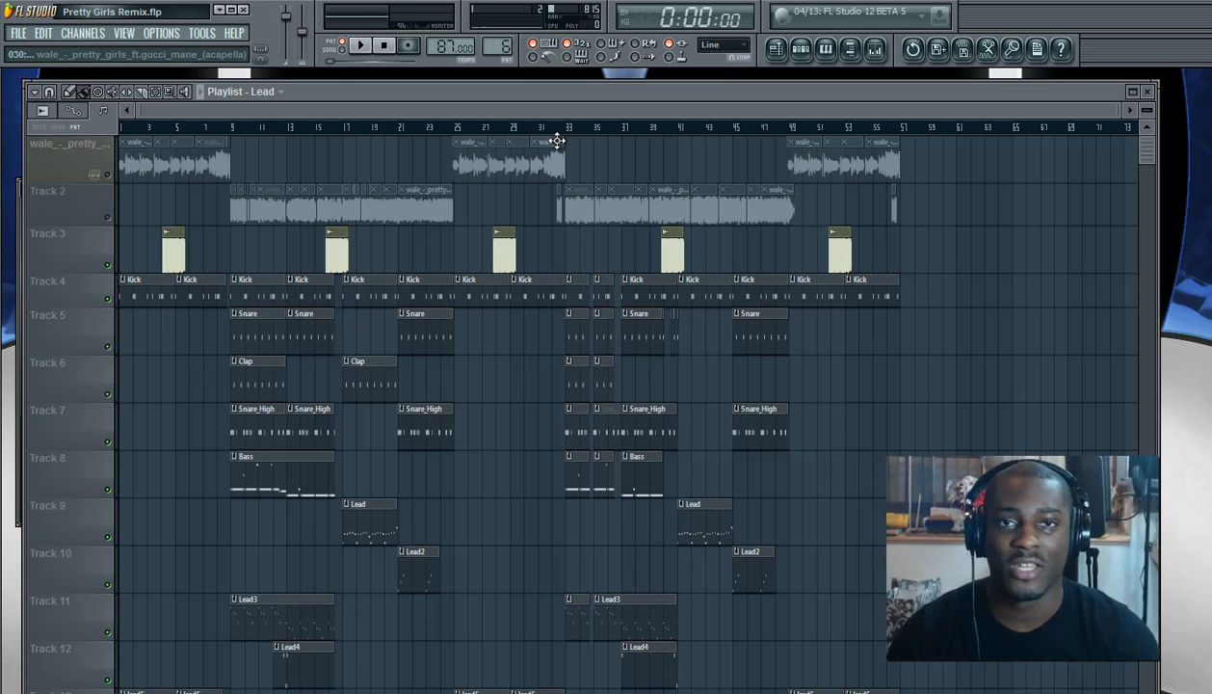
click(581, 55)
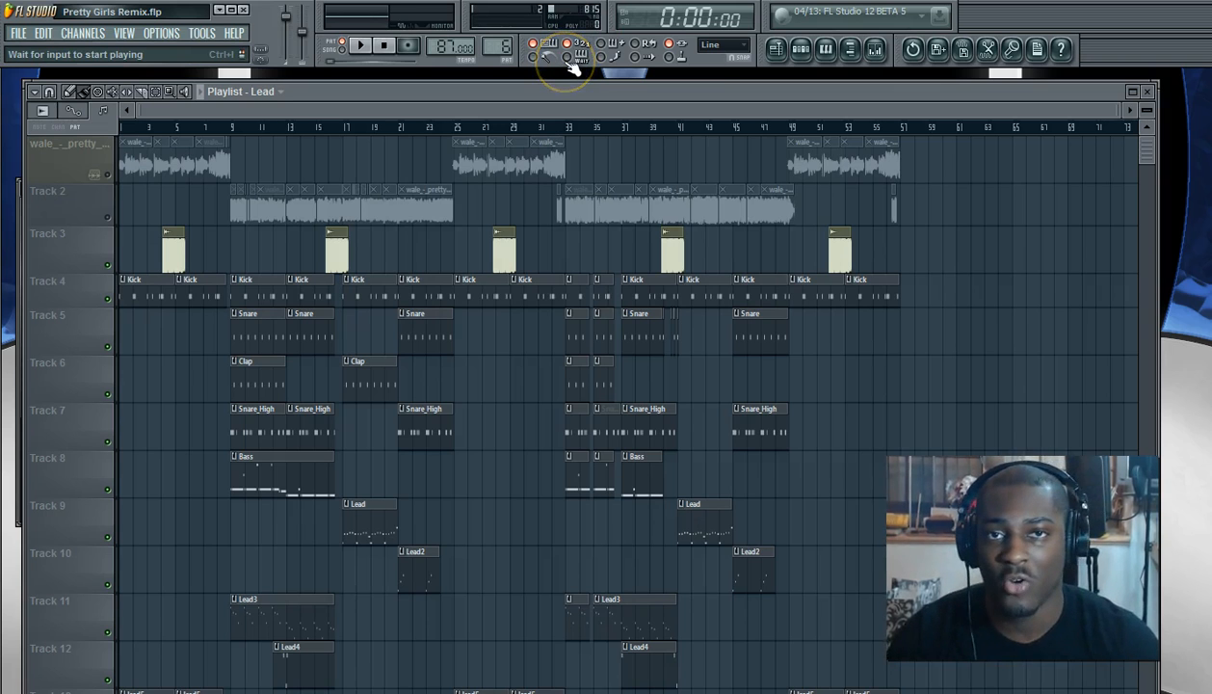